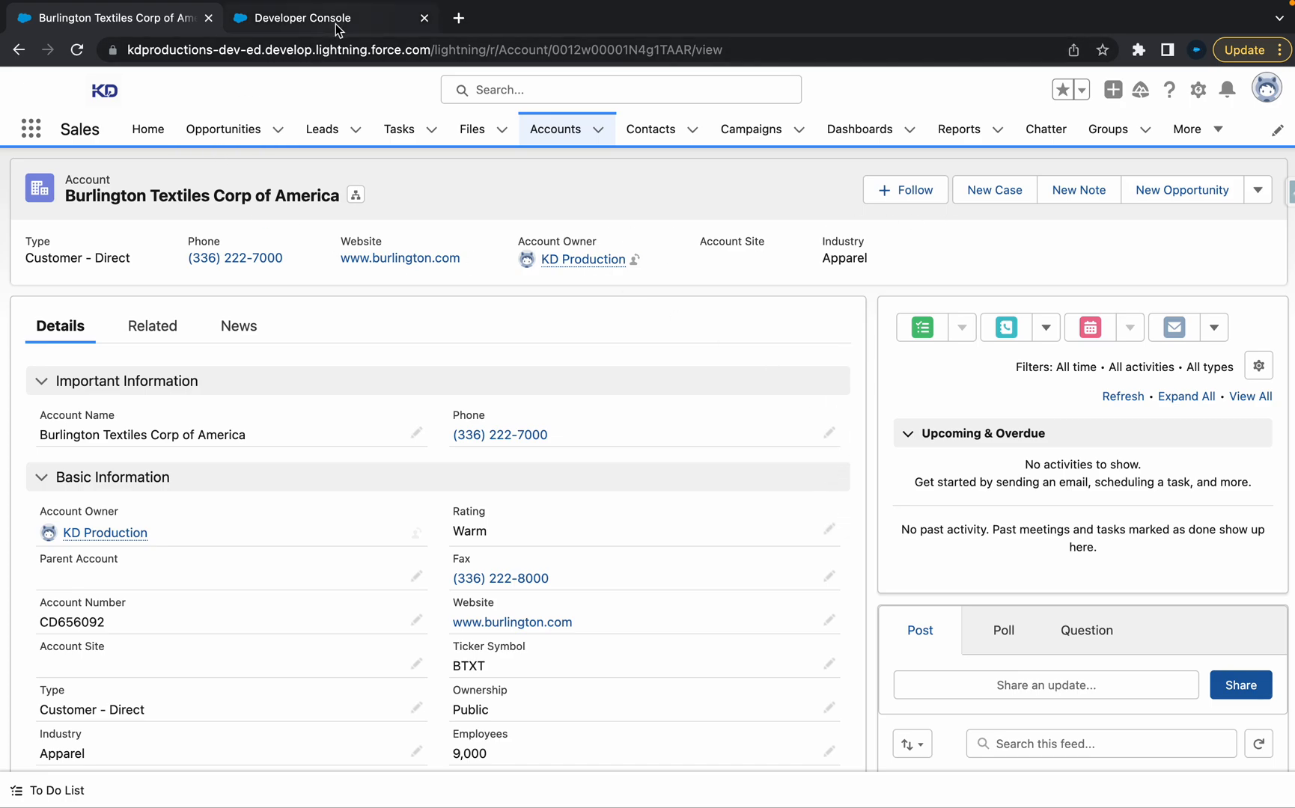
Review createAccountTaskMethod in the createTask class and open a blank Execute Anonymous window
left_click(293, 17)
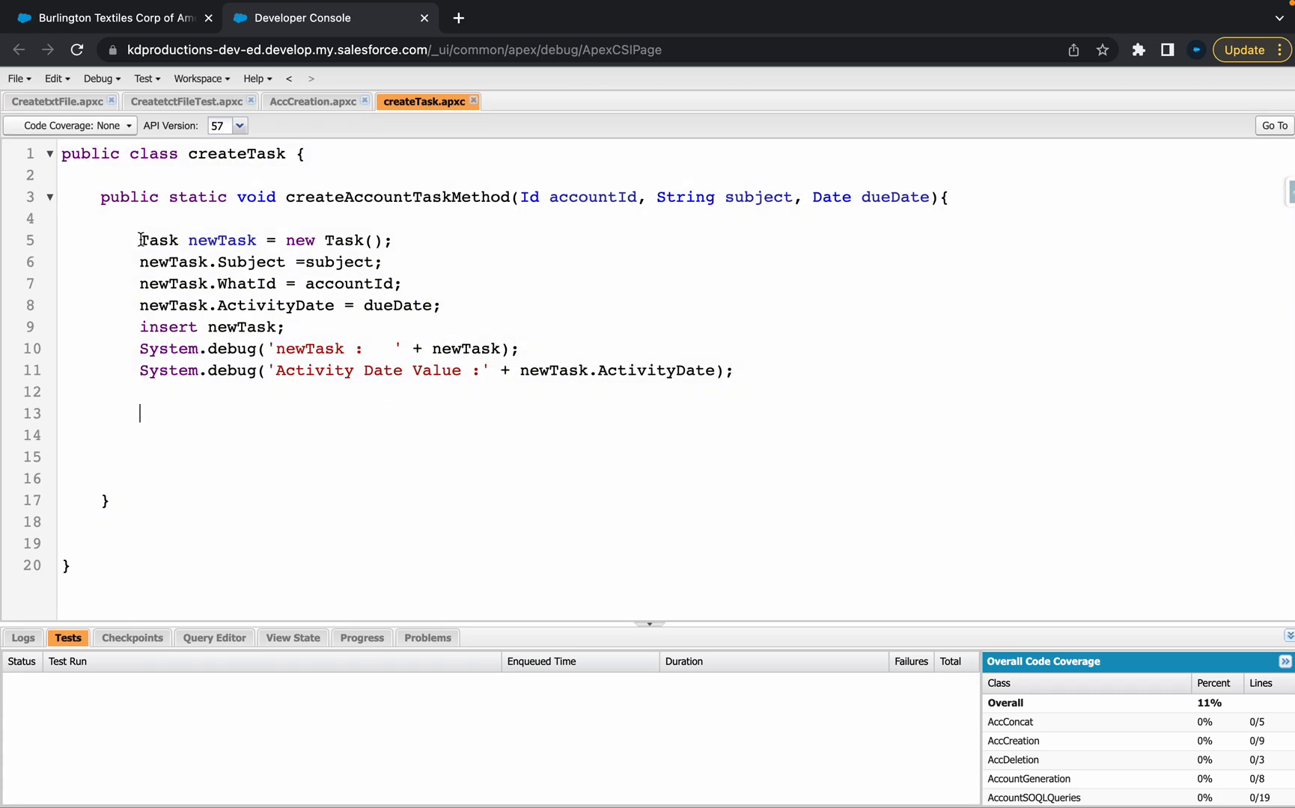
left_click_drag(141, 240, 734, 369)
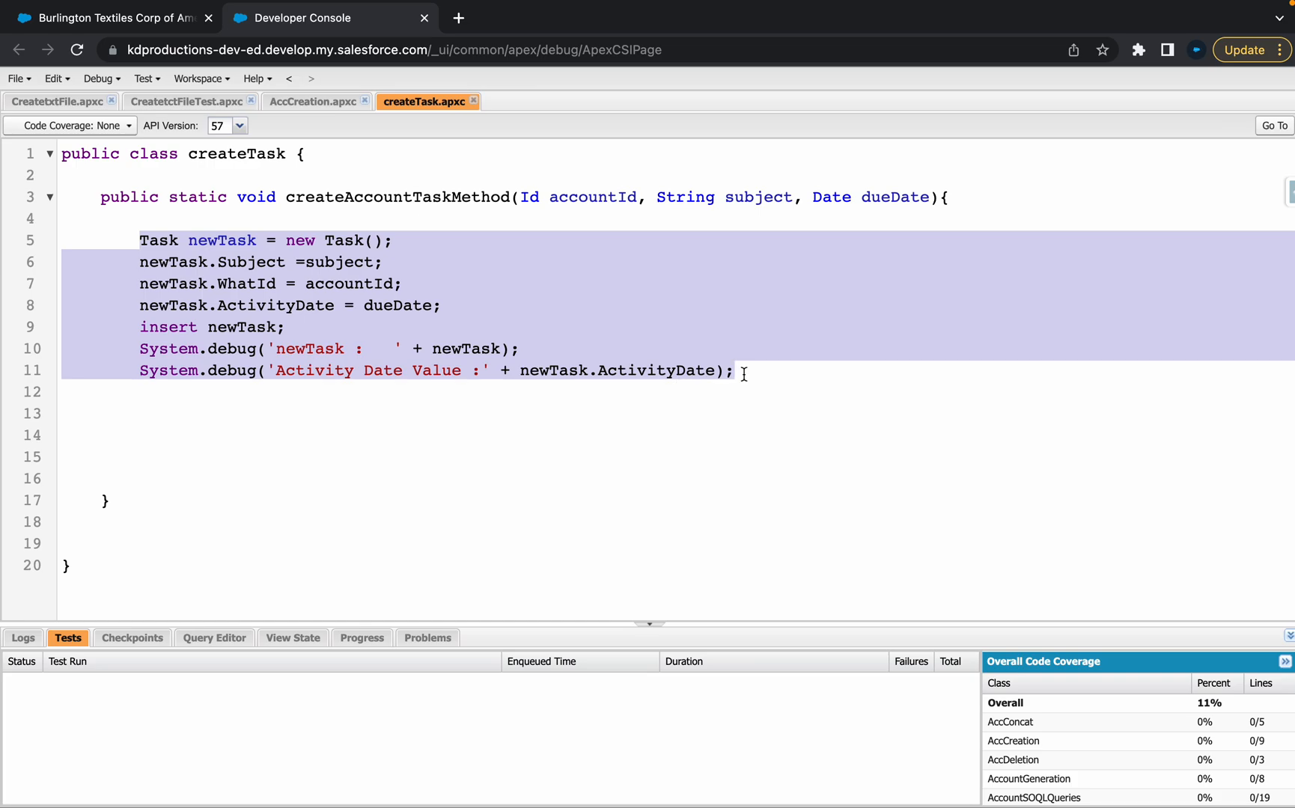
left_click(98, 78)
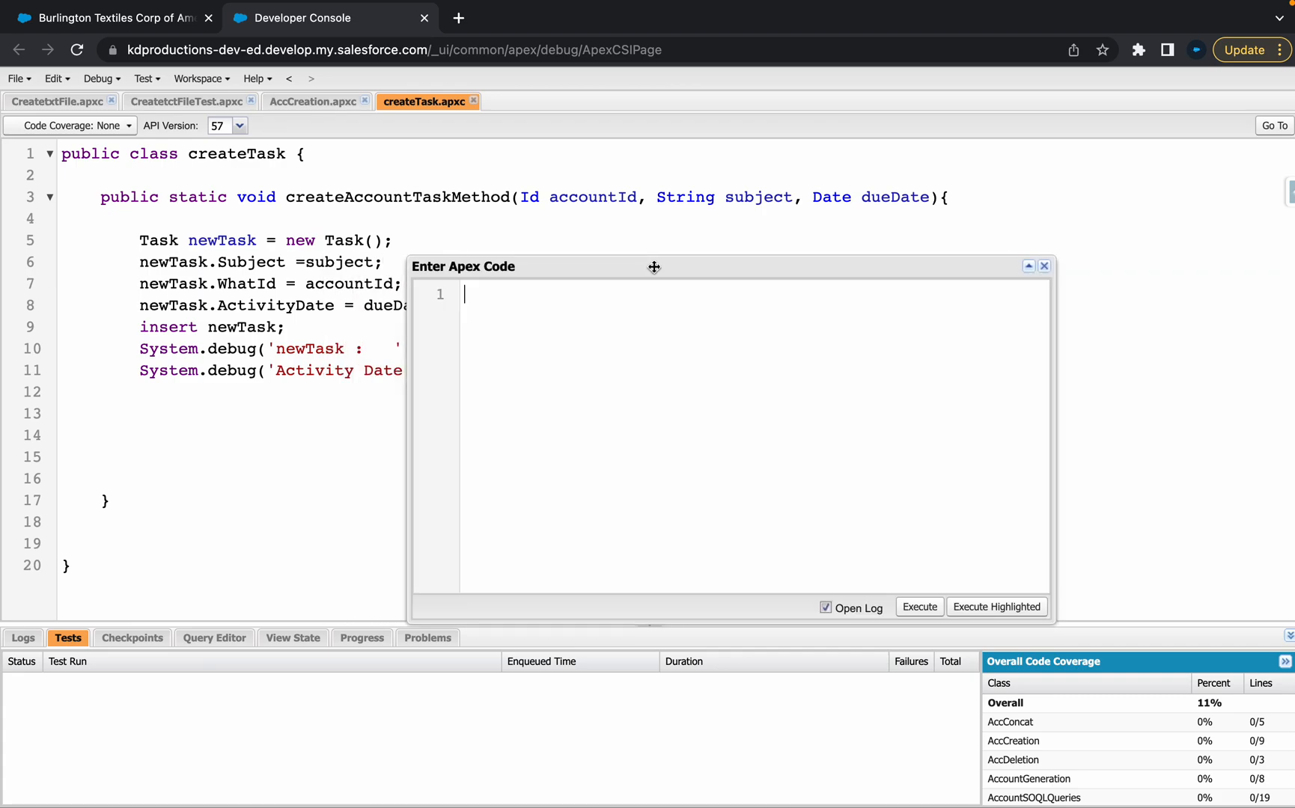
Write the Id assignment using the account Id 0012w00001N4g1TAAR copied from the record
type("Id")
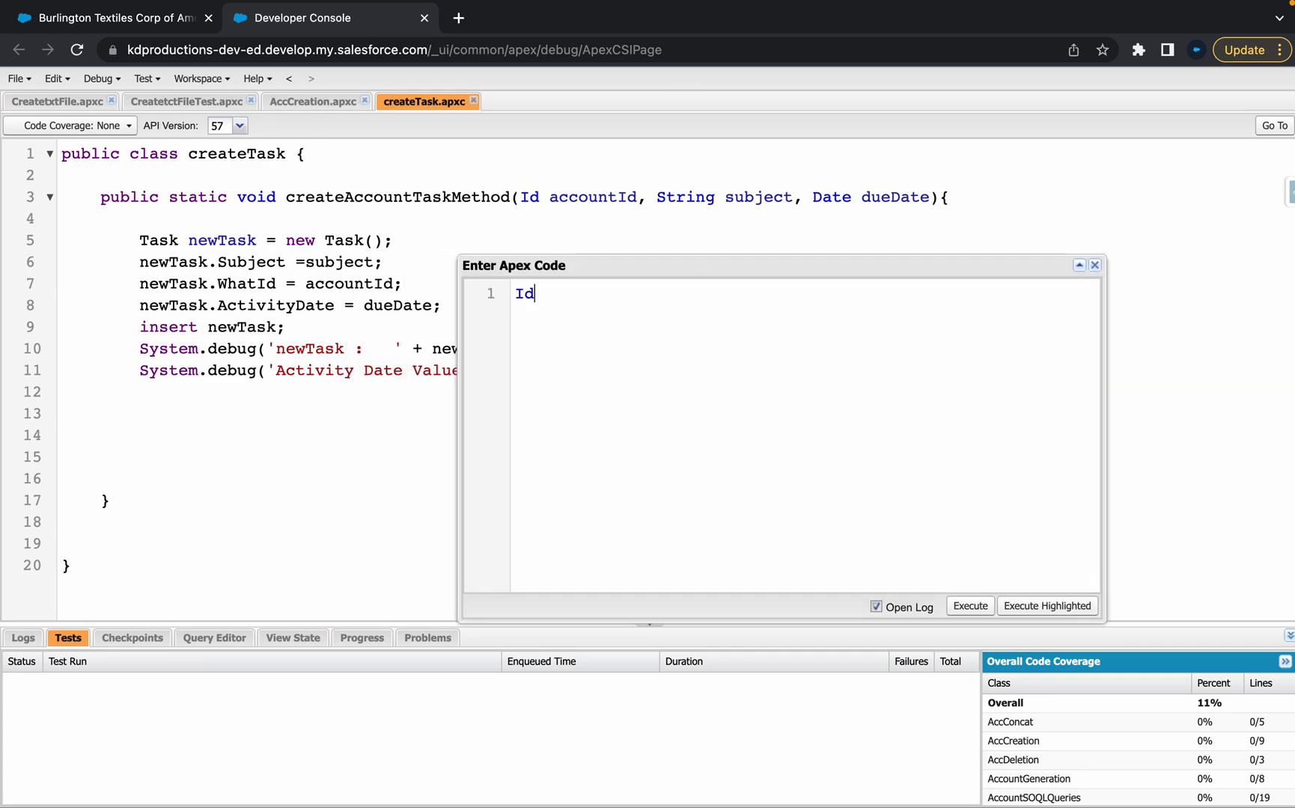
type("= ''")
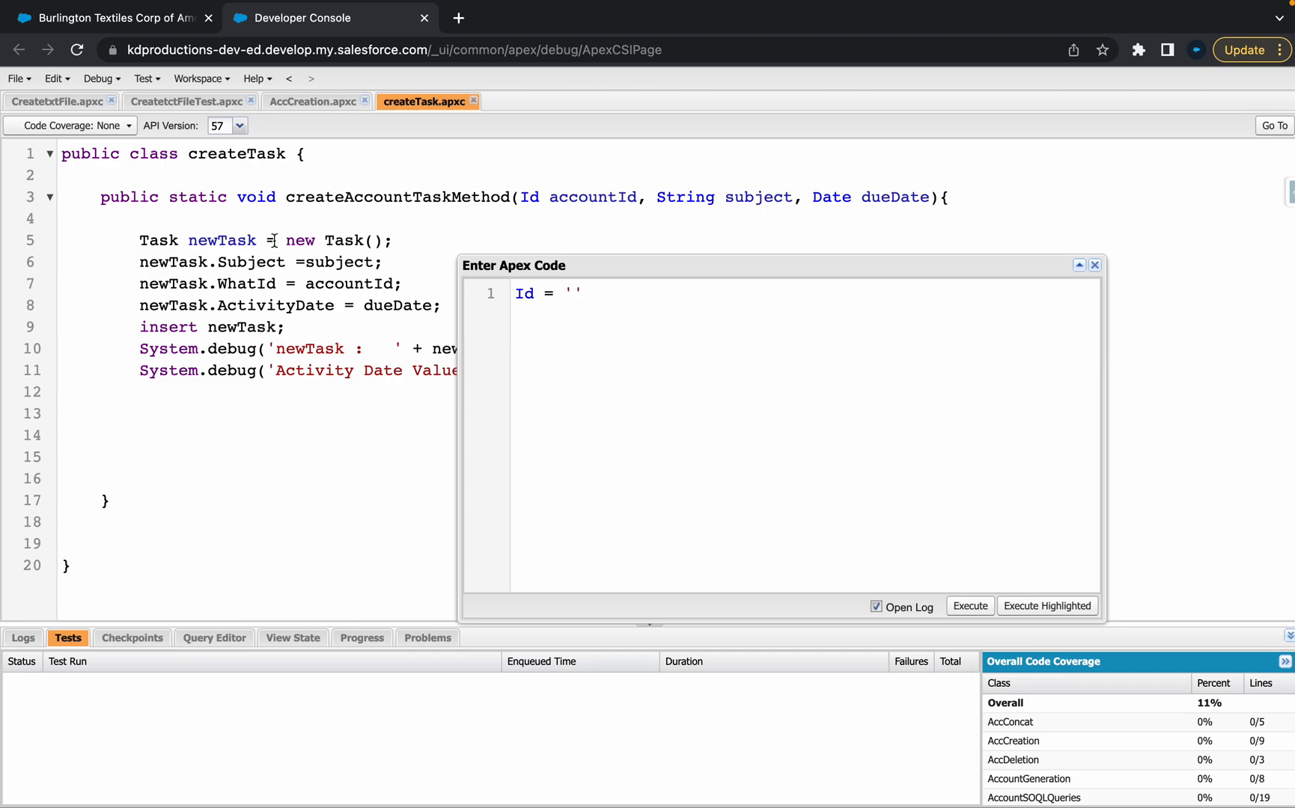
left_click(111, 17)
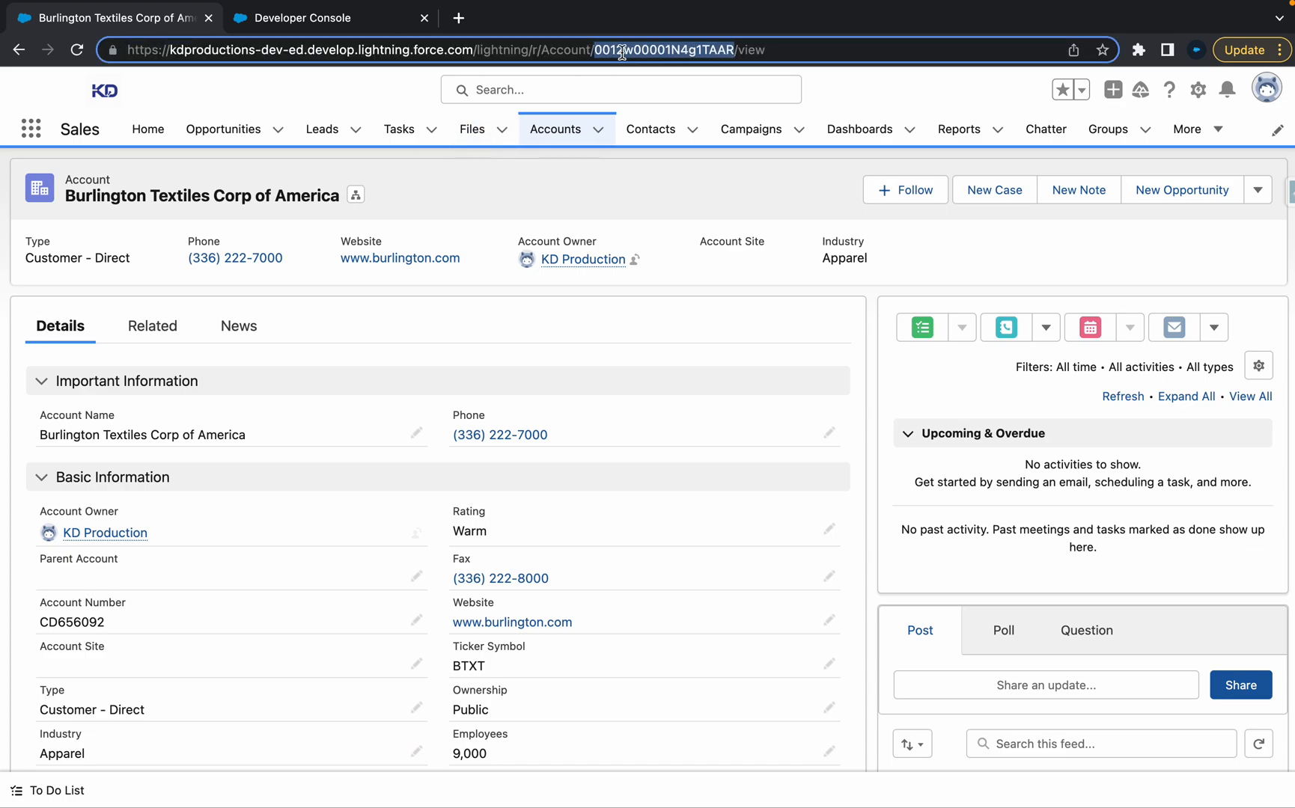
left_click(291, 17)
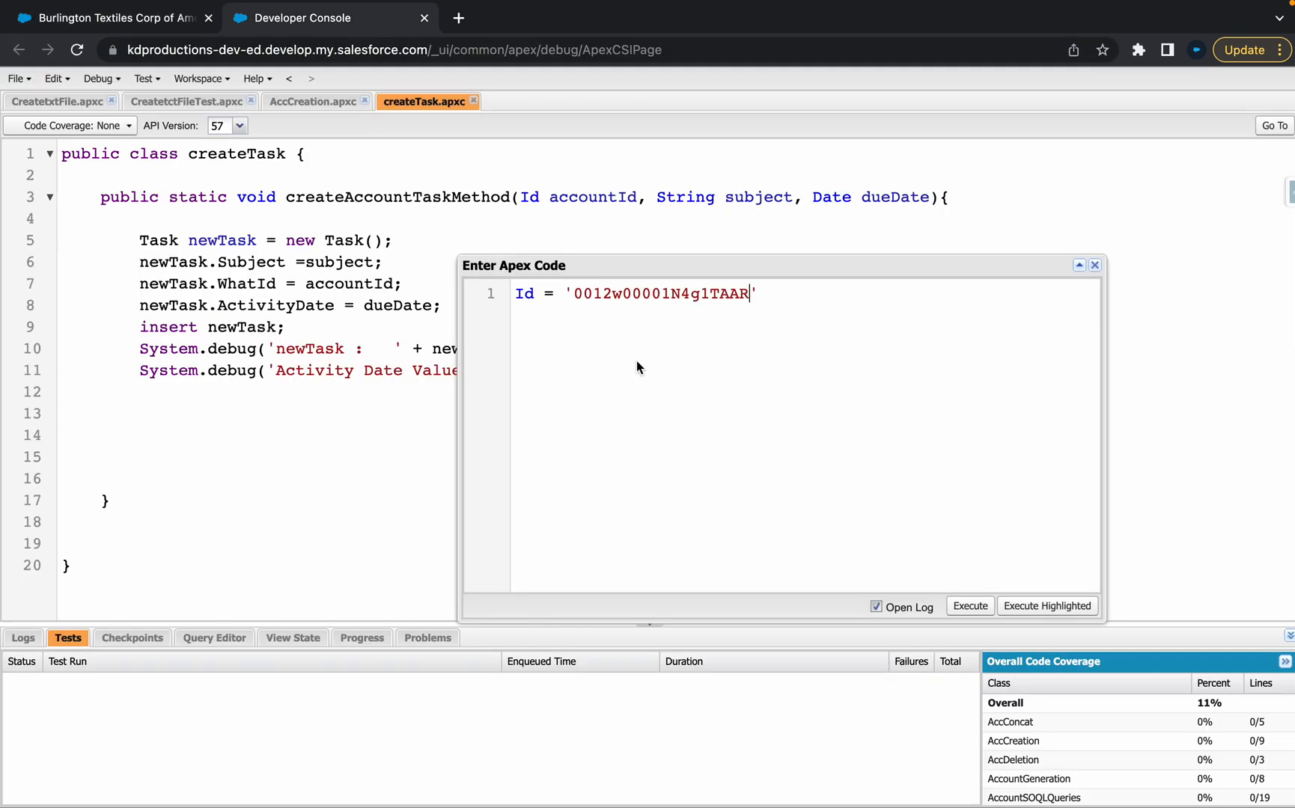
Add the line String subj = 'Future Task';
type(";")
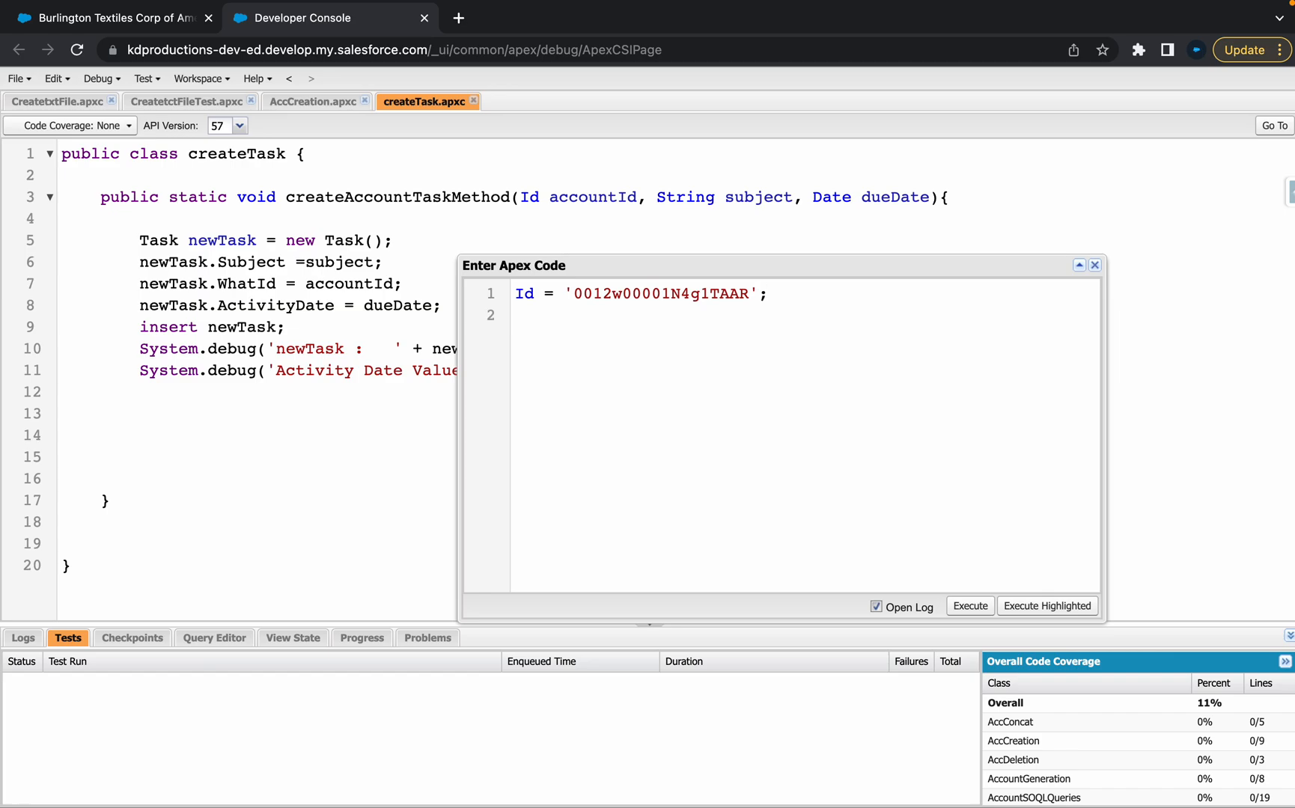
type("String")
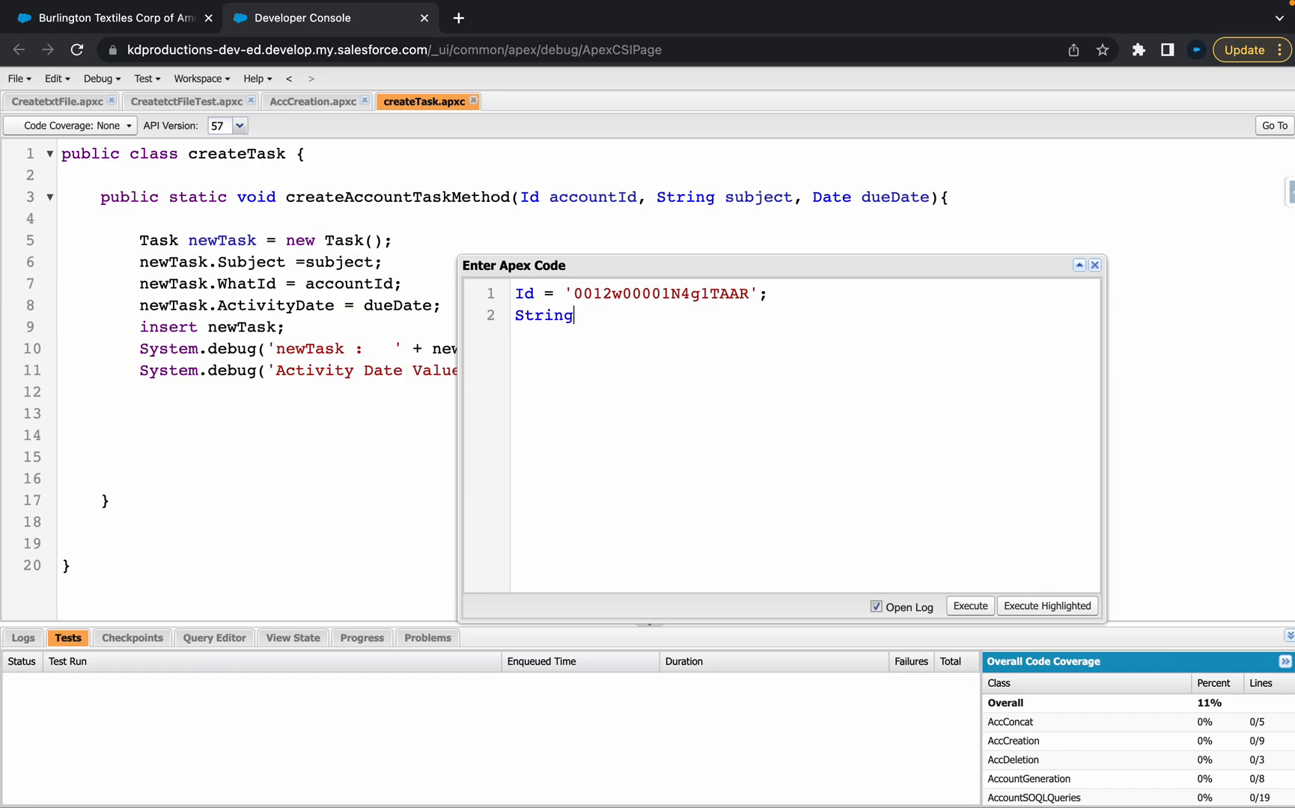
type("sub")
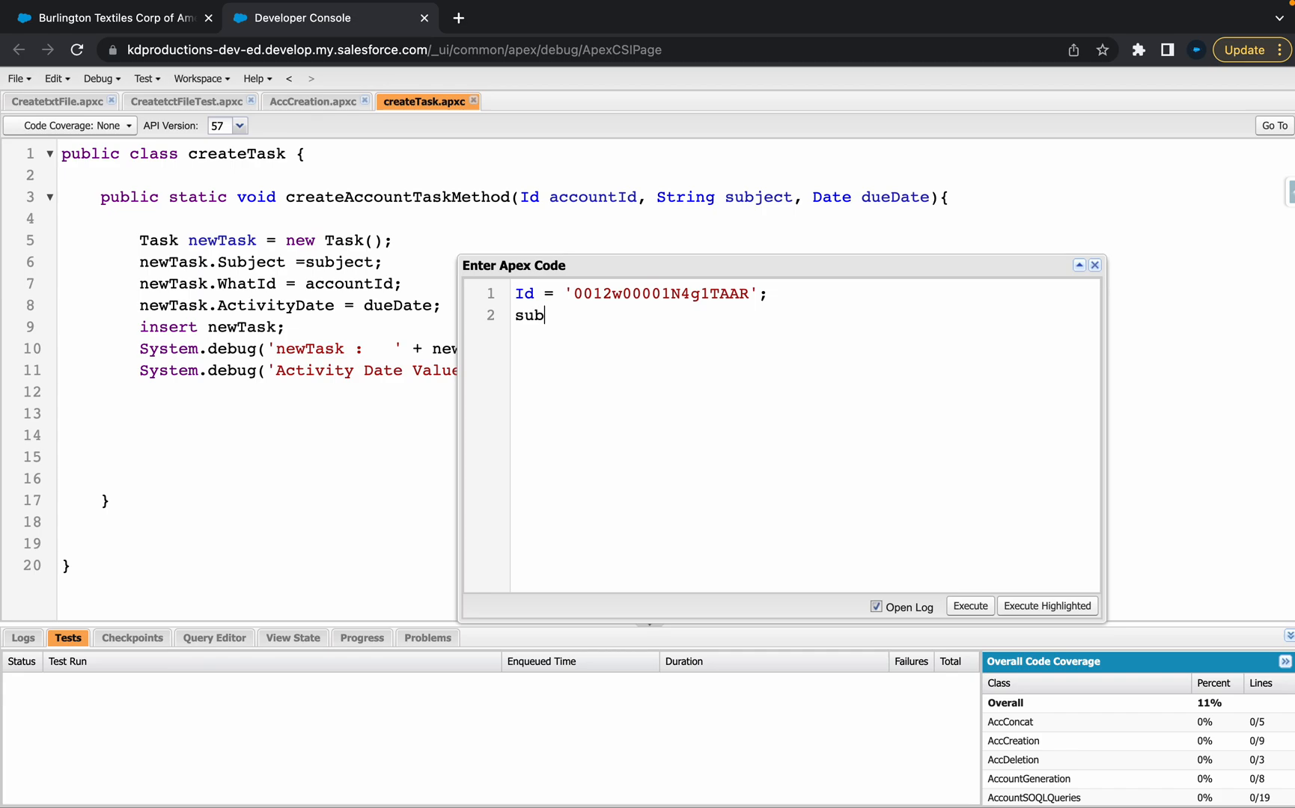
type("j = '")
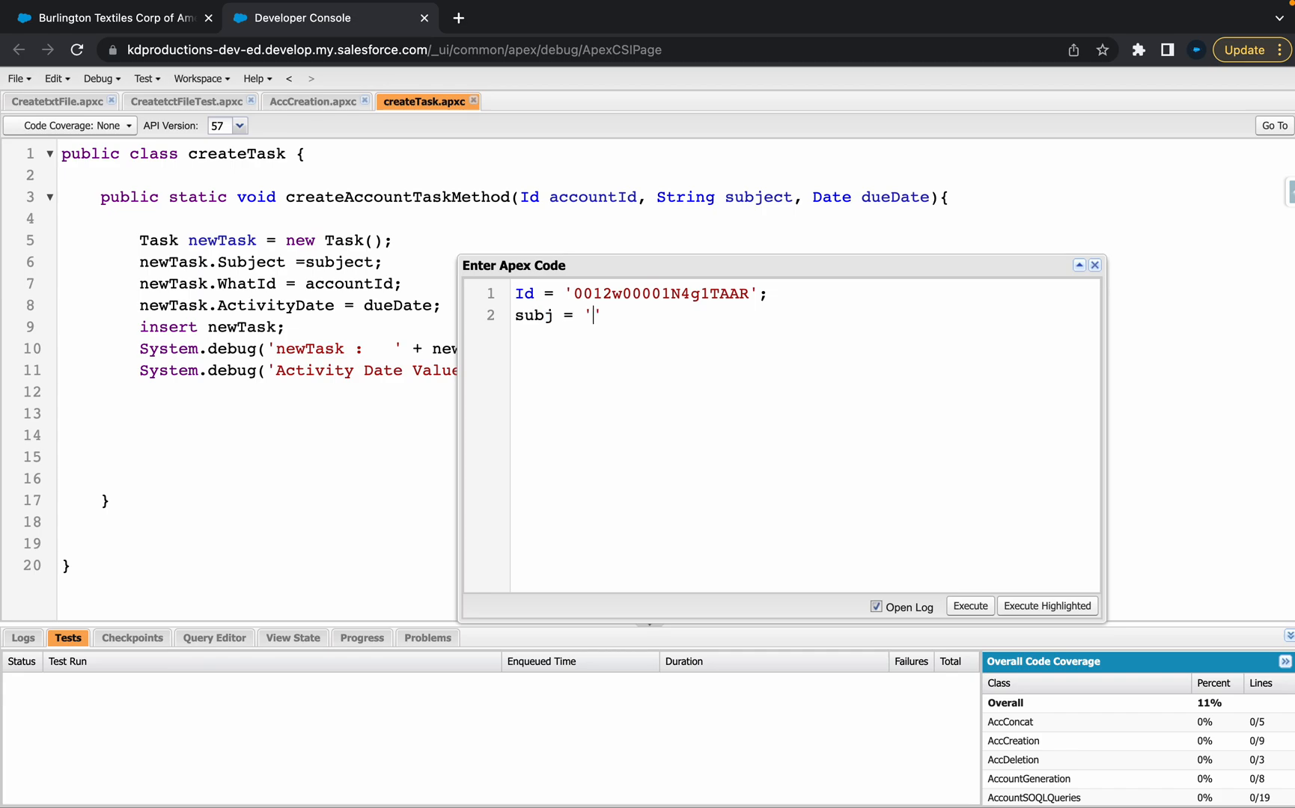
type("Future Task")
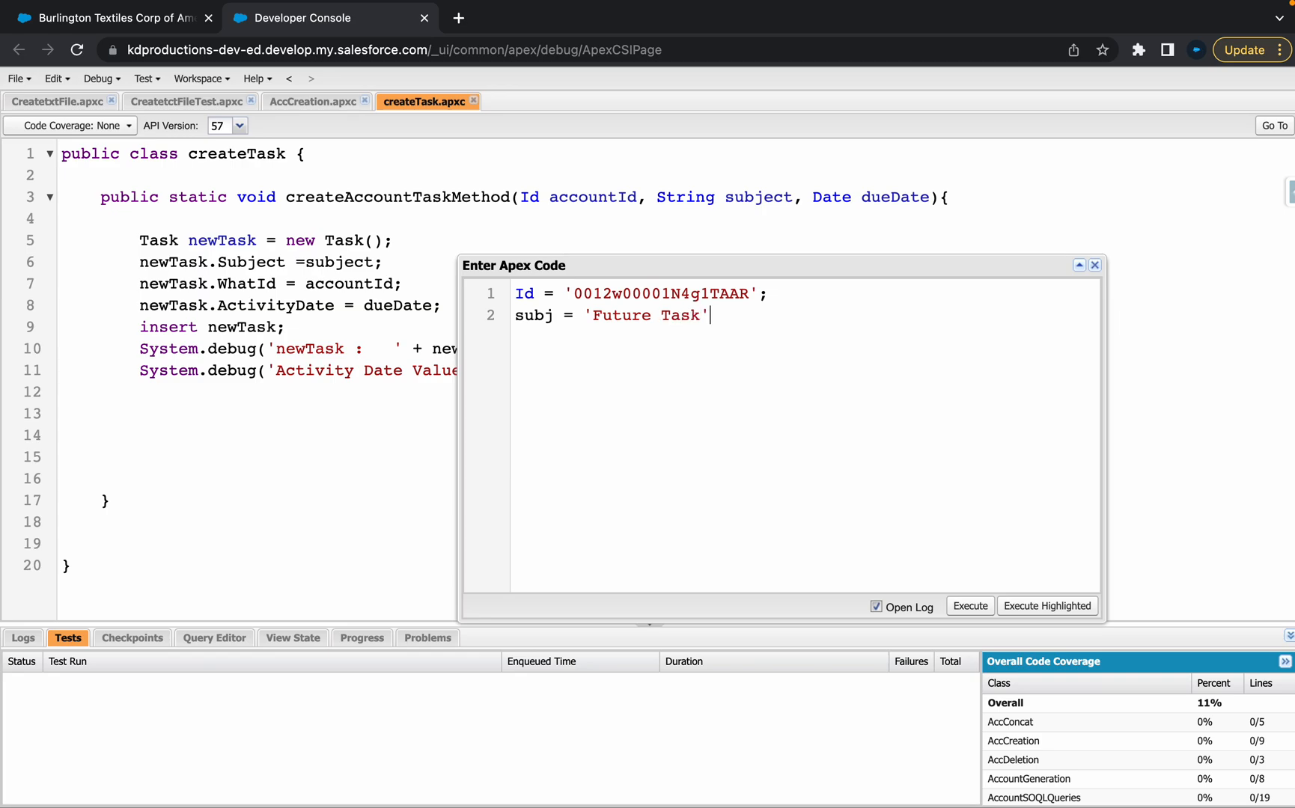
type(";")
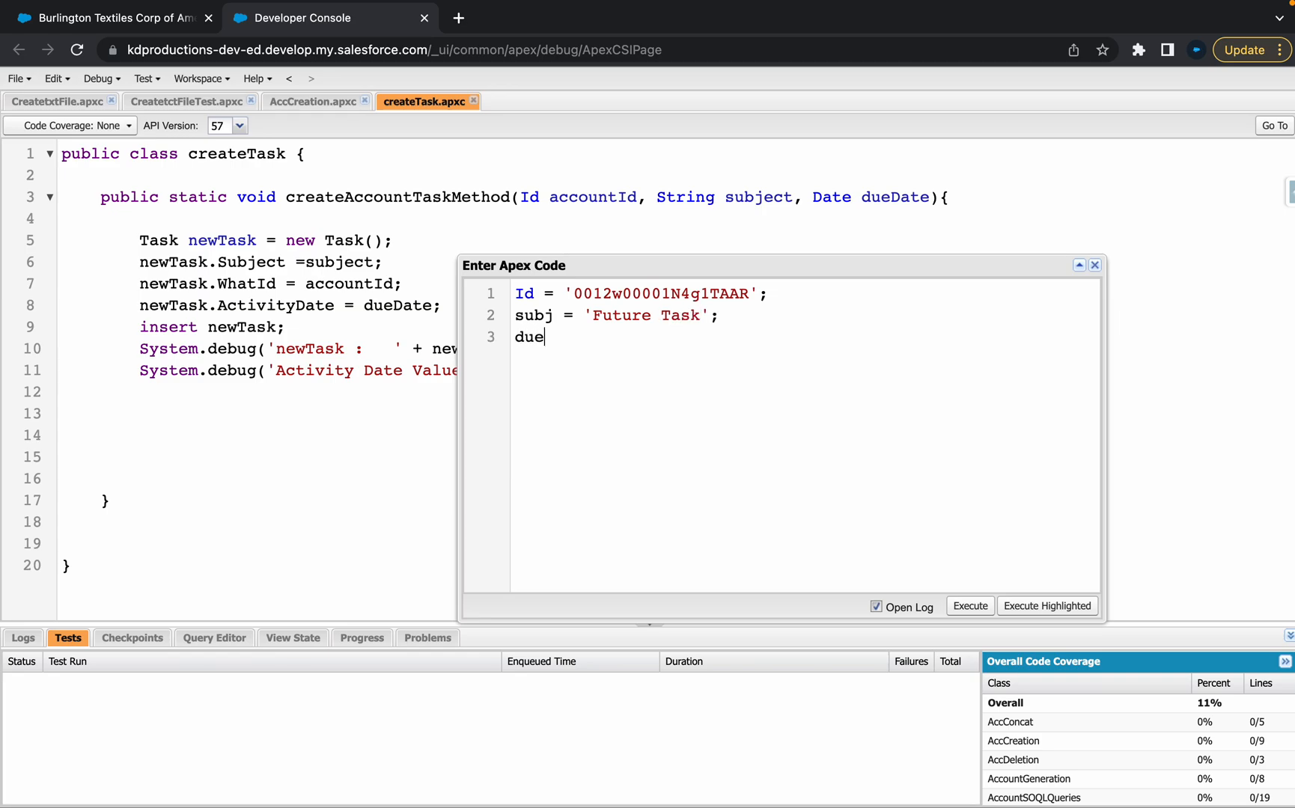
Type Date dueDate = date.today(), fixing typos and browsing the Date methods list
type("Date")
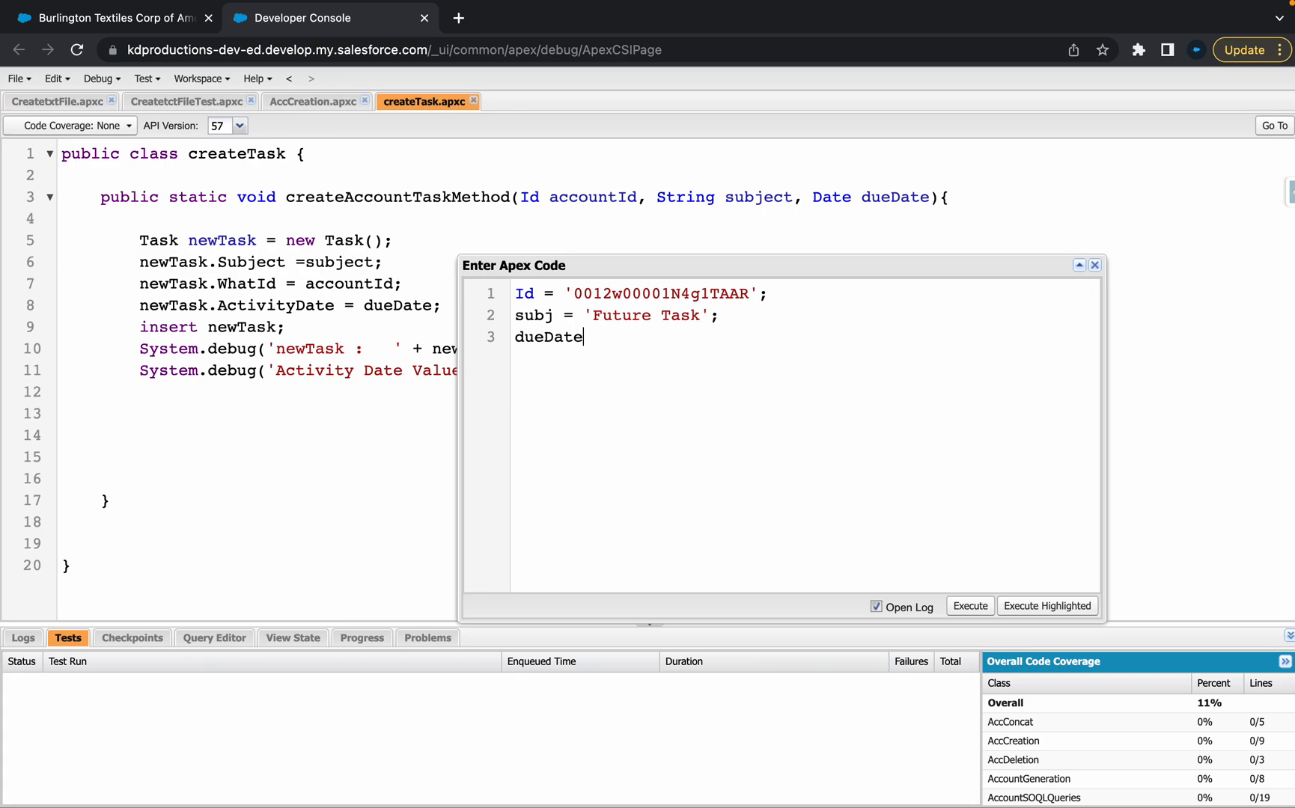
type("=")
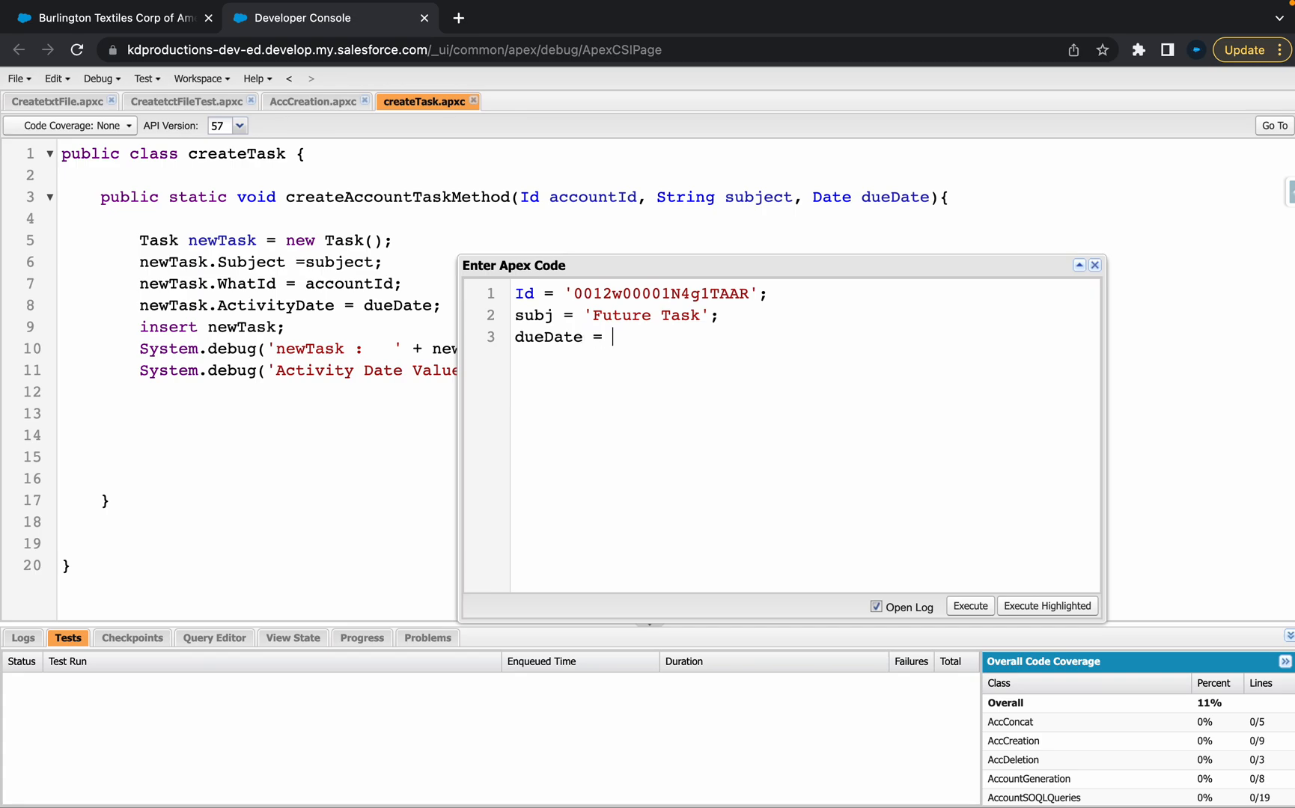
type("today")
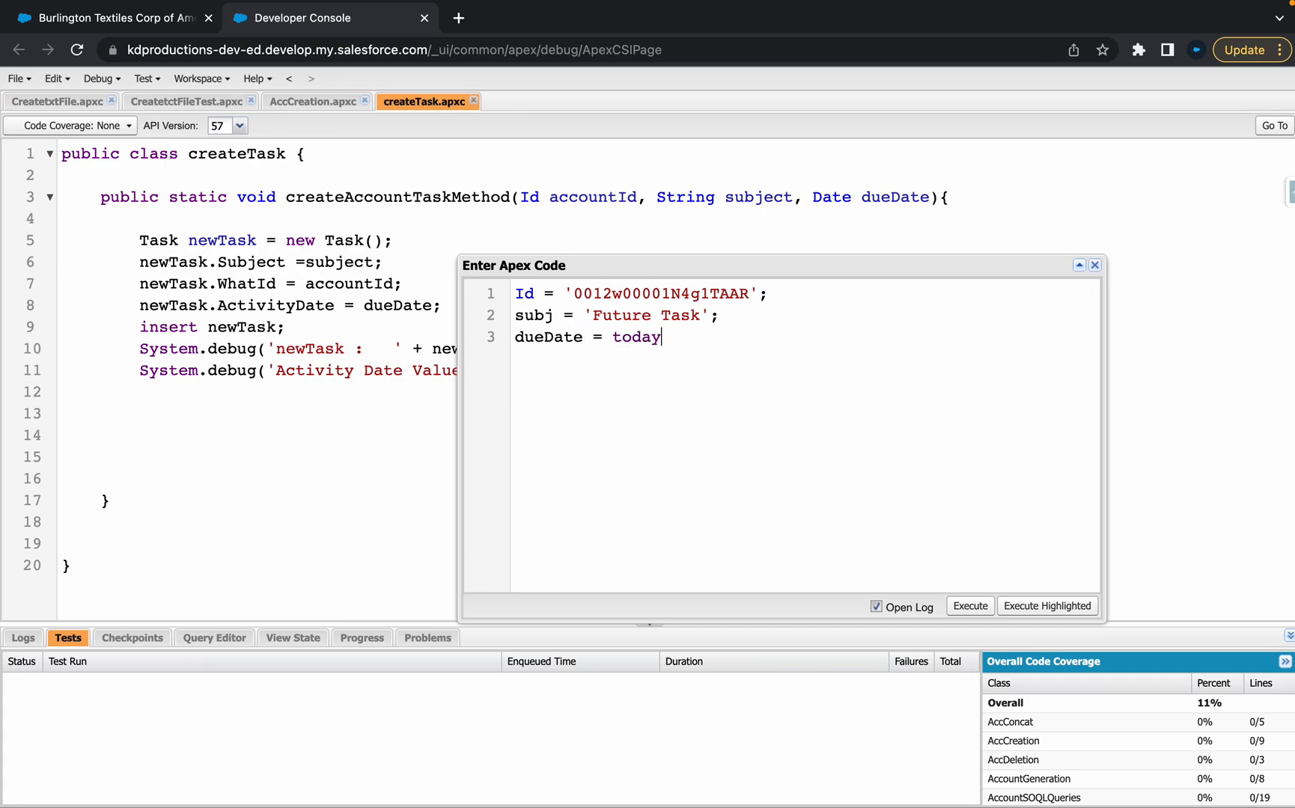
key("Backspace")
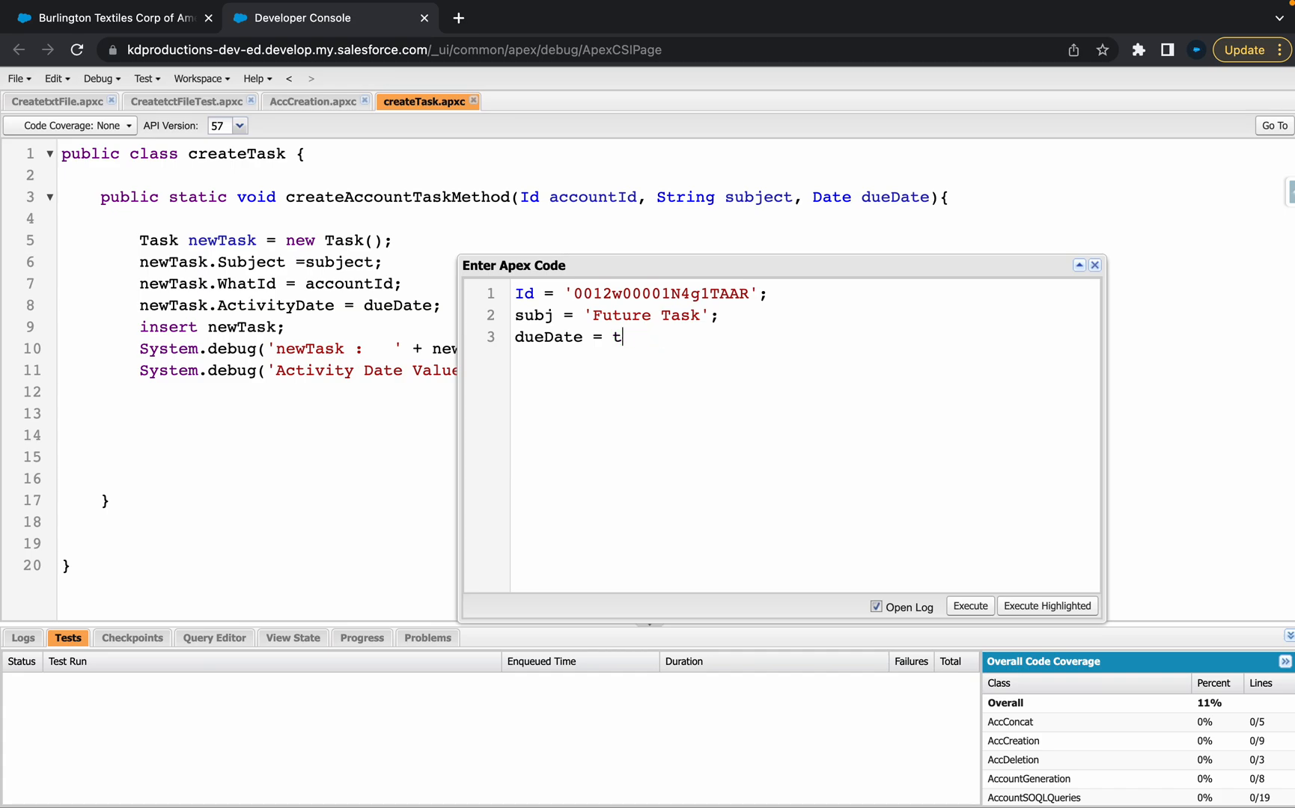
type("ate.T")
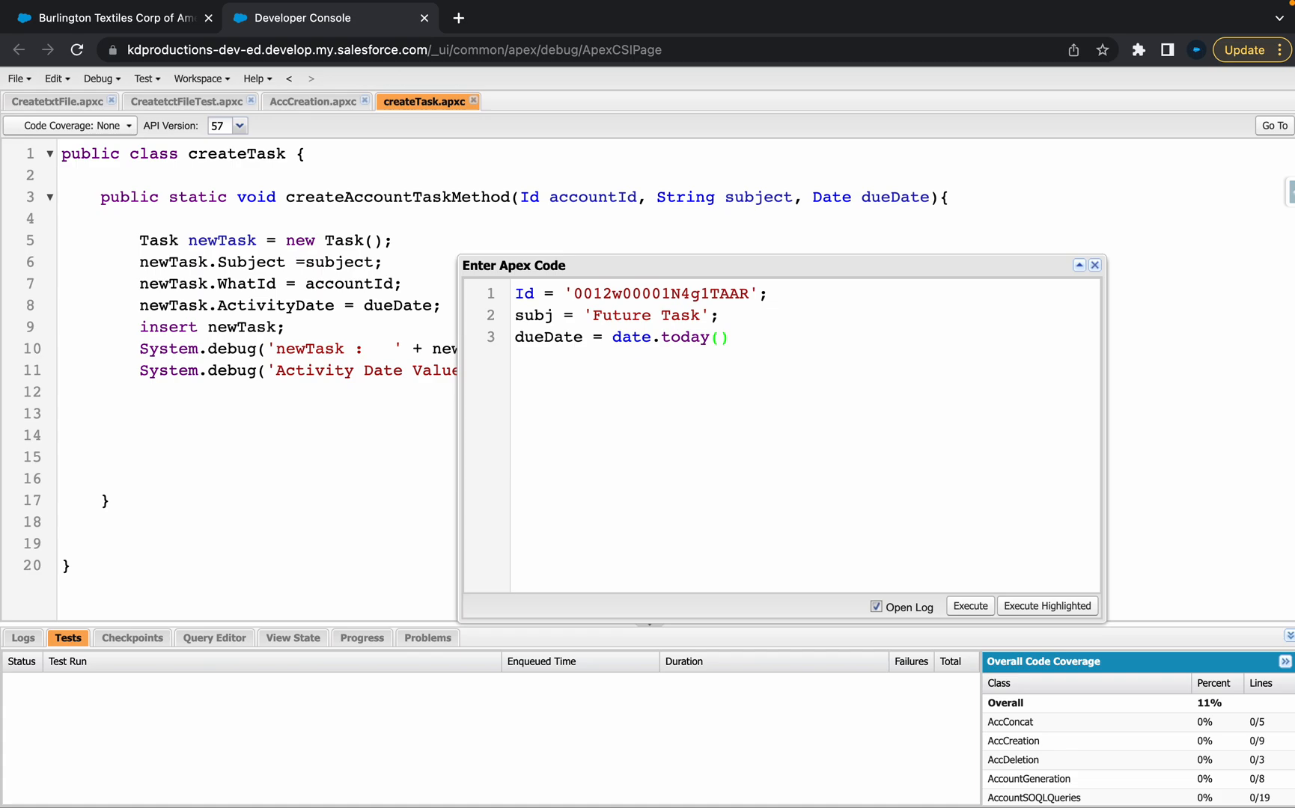
key("Backspace")
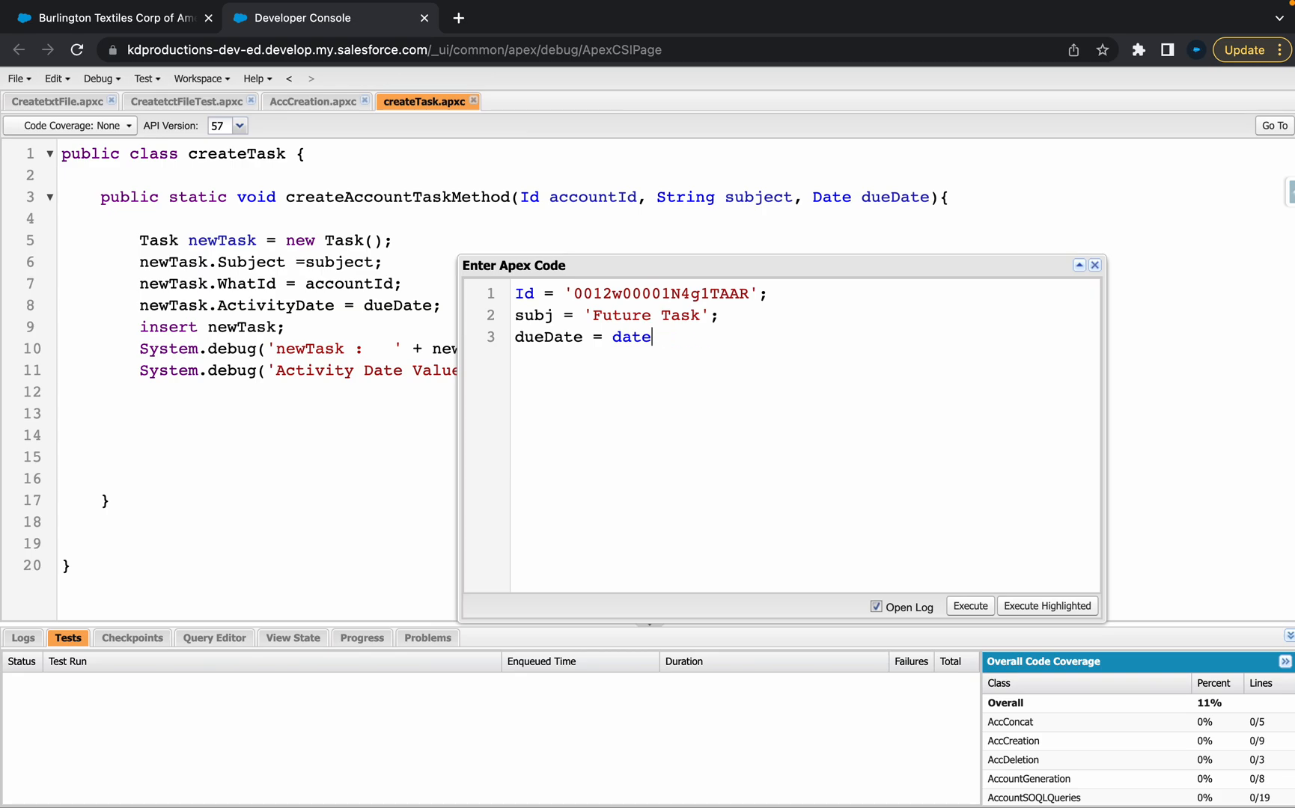
type(".")
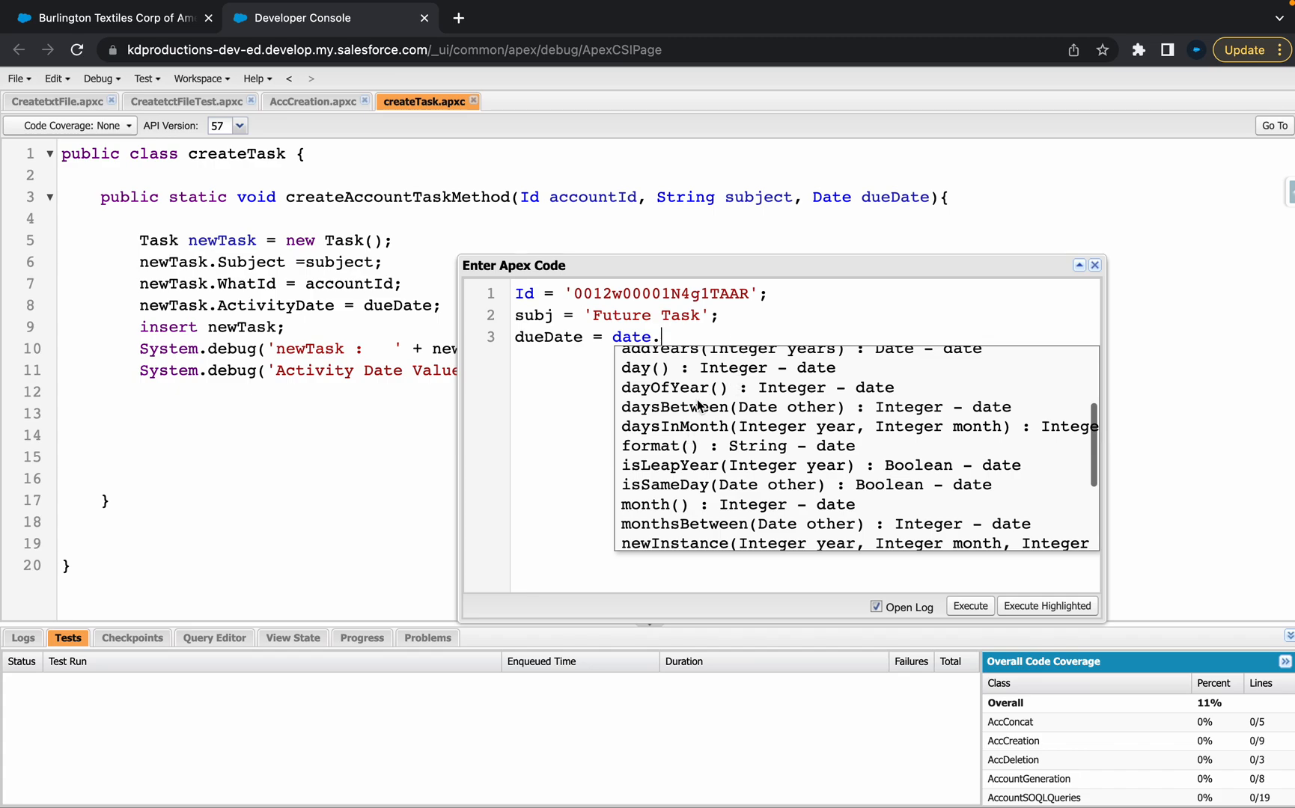
scroll("down", 3)
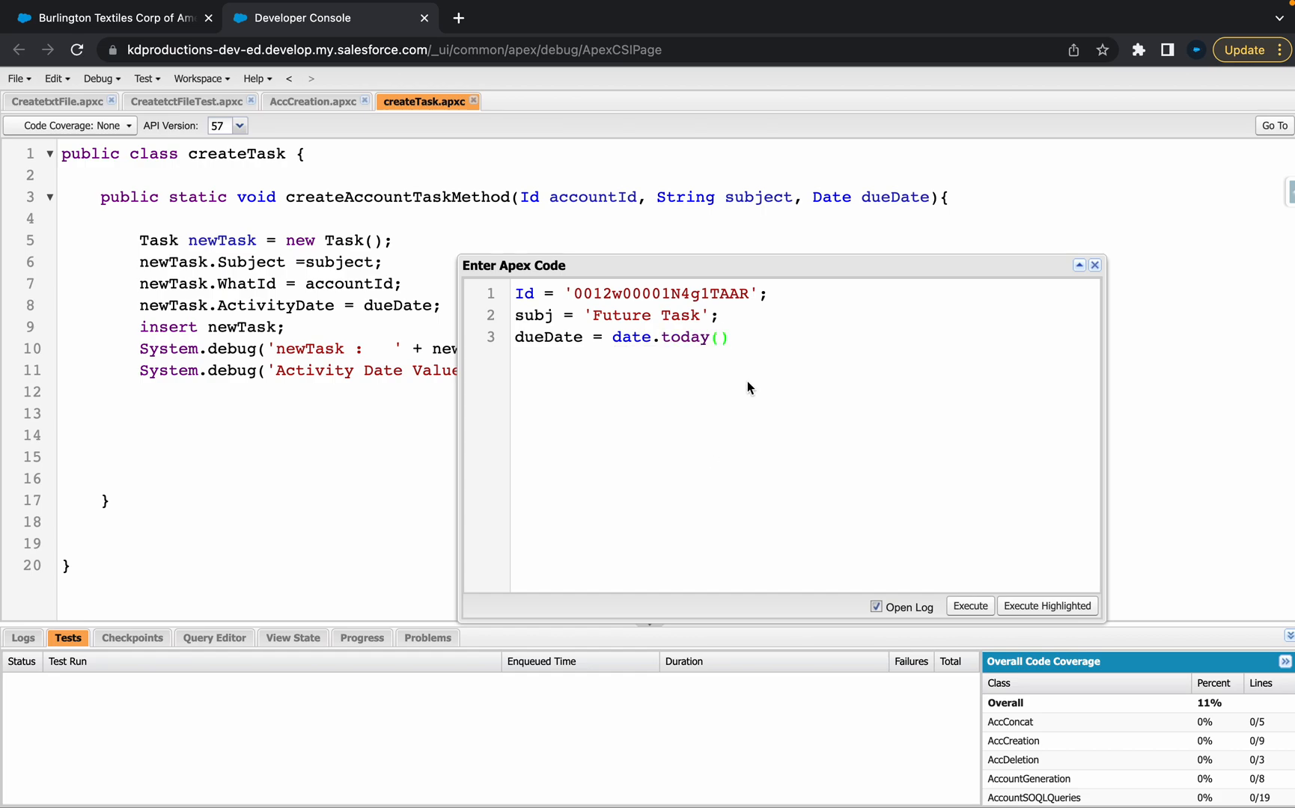
Append addDays(7) after date.today() on the due-date line
type(".")
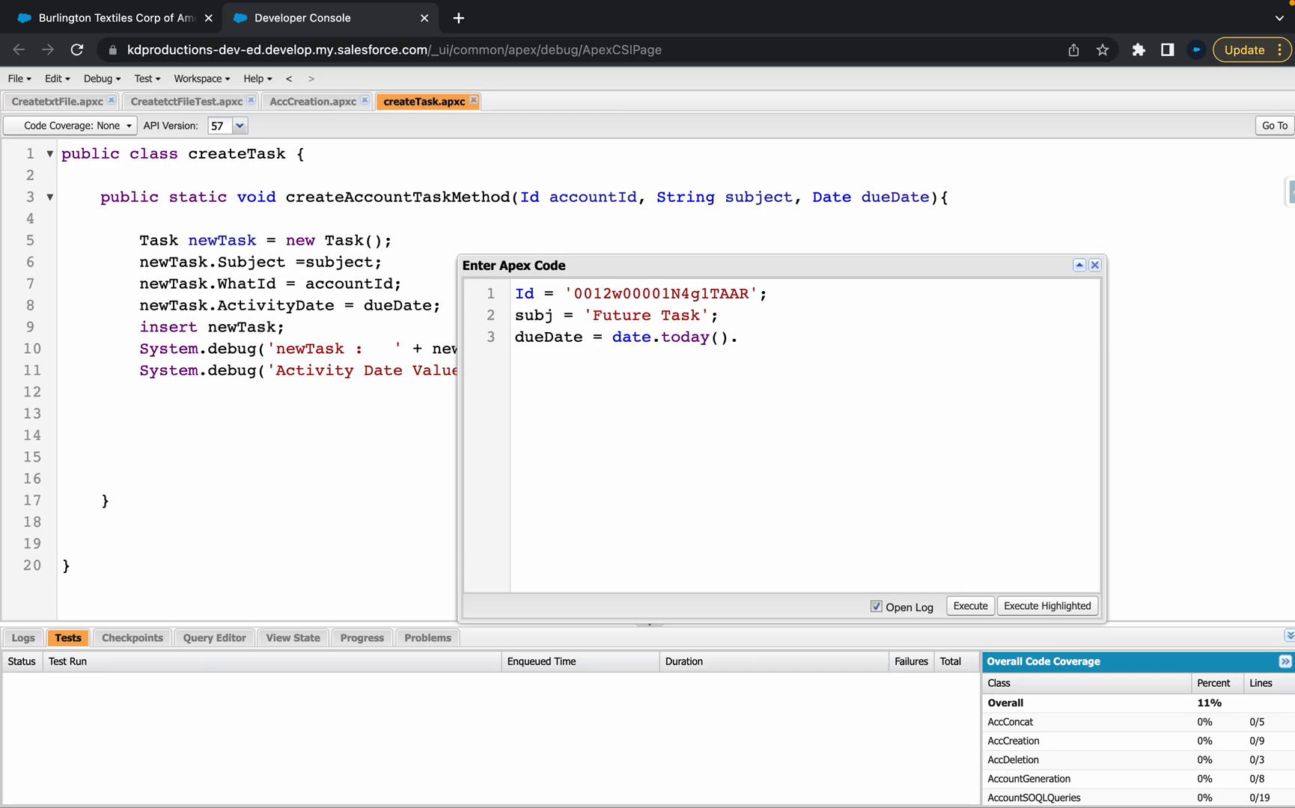
type(".date")
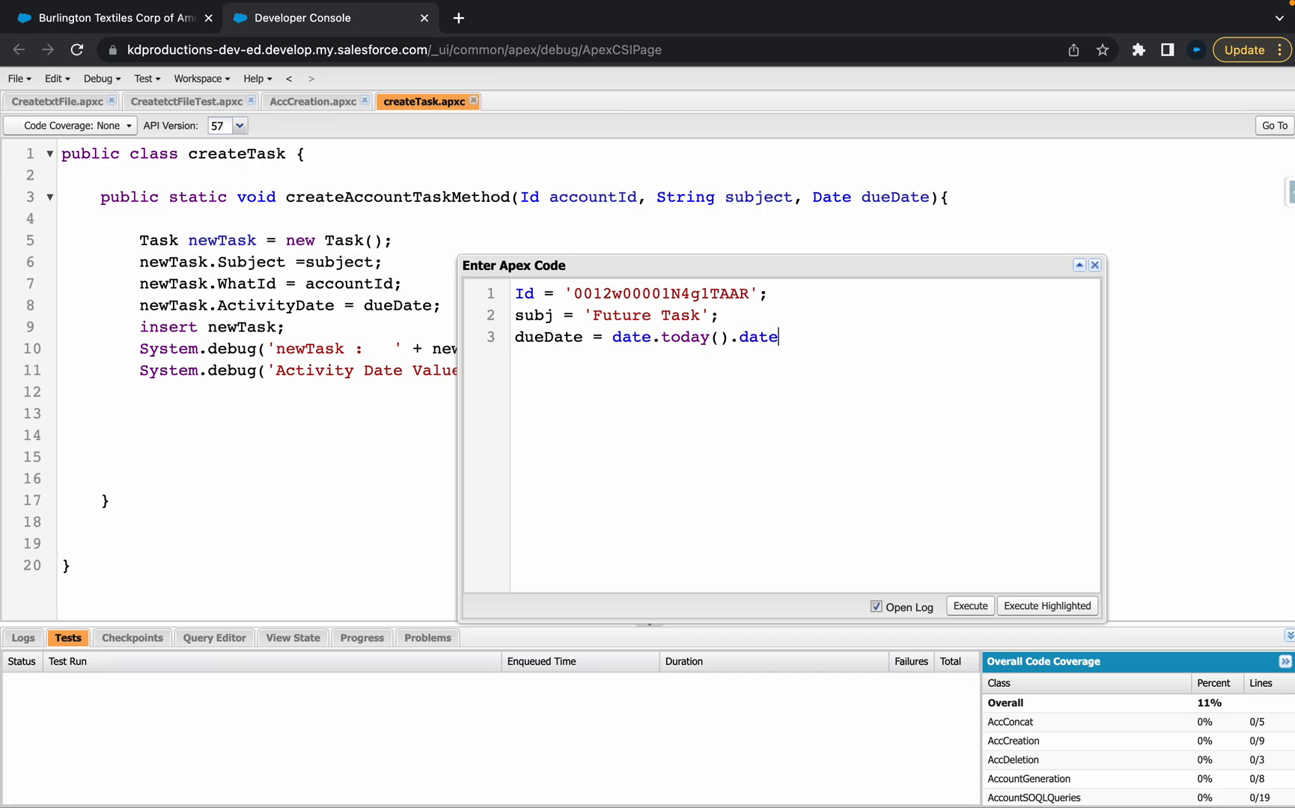
type(".")
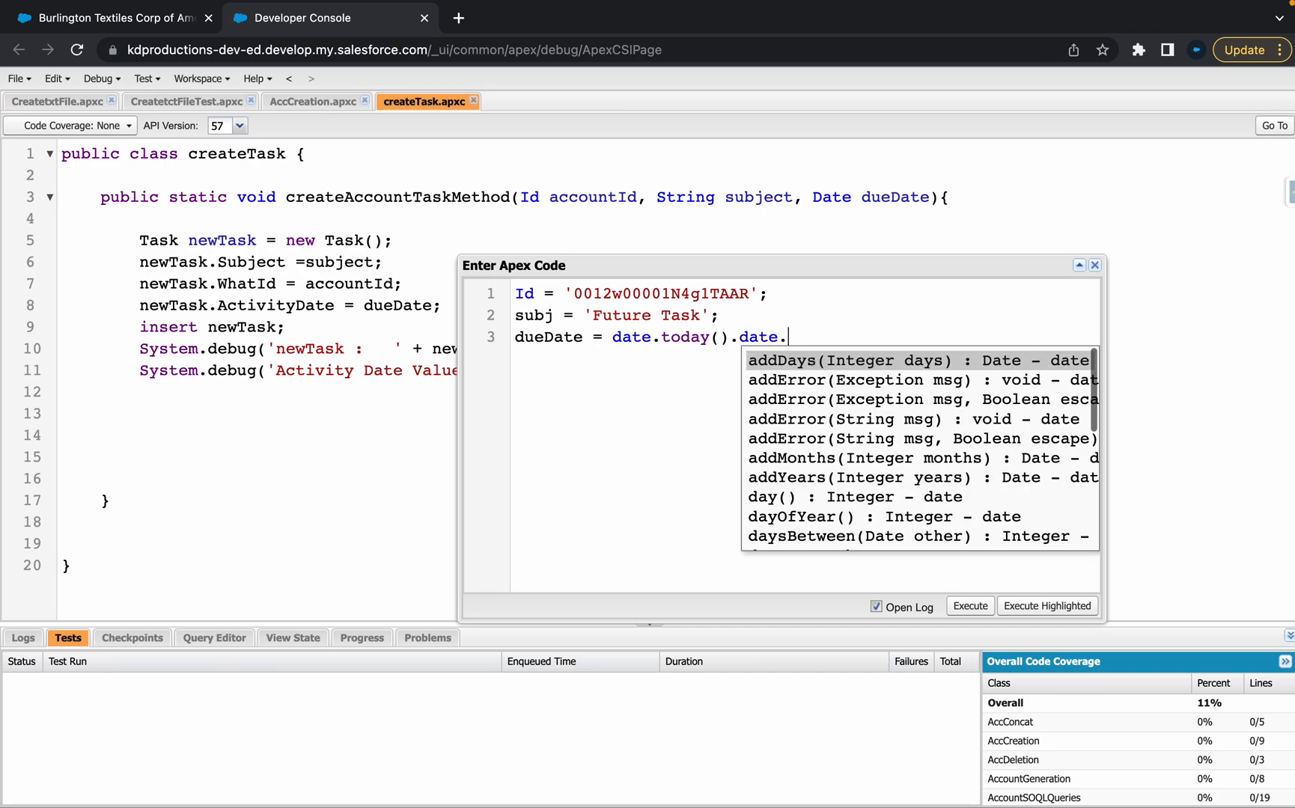
left_click(918, 361)
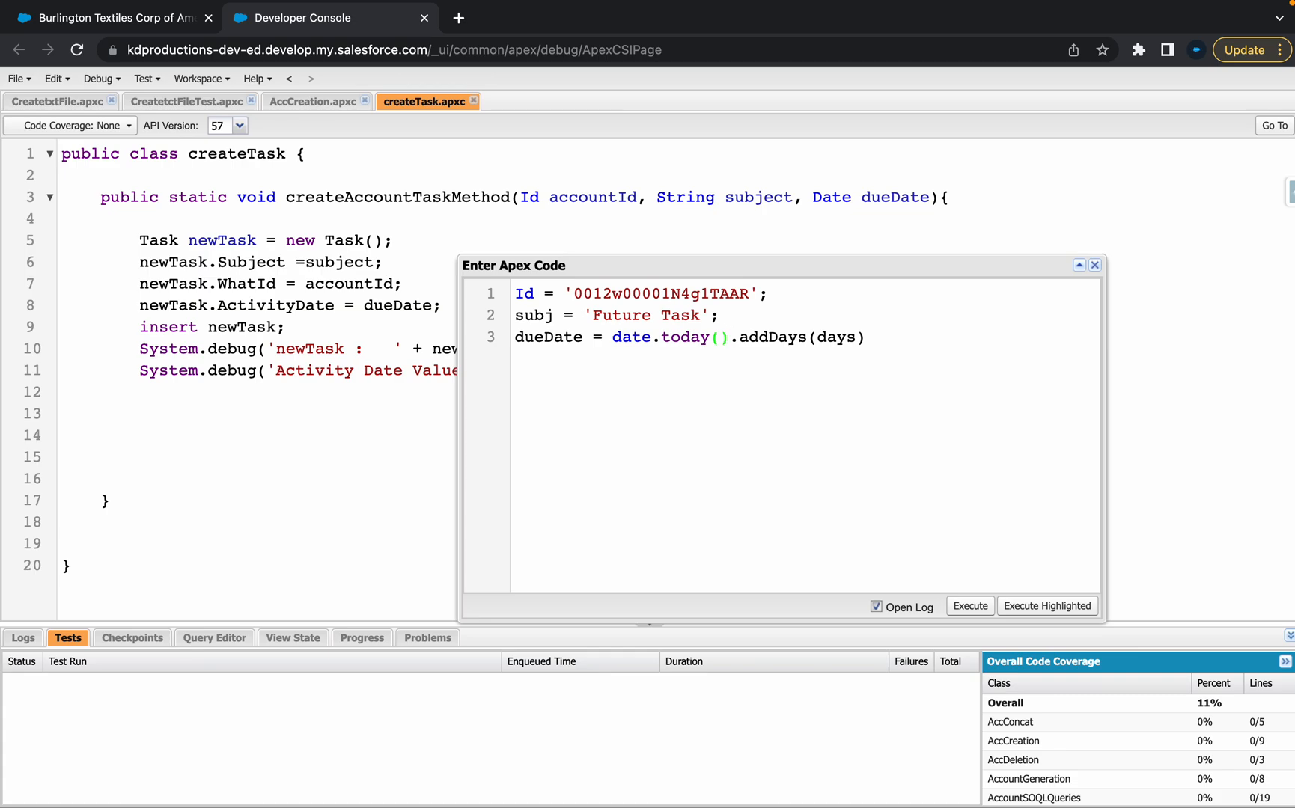
Add a trailing '// Add 7 days' comment to the due-date line
left_click(725, 337)
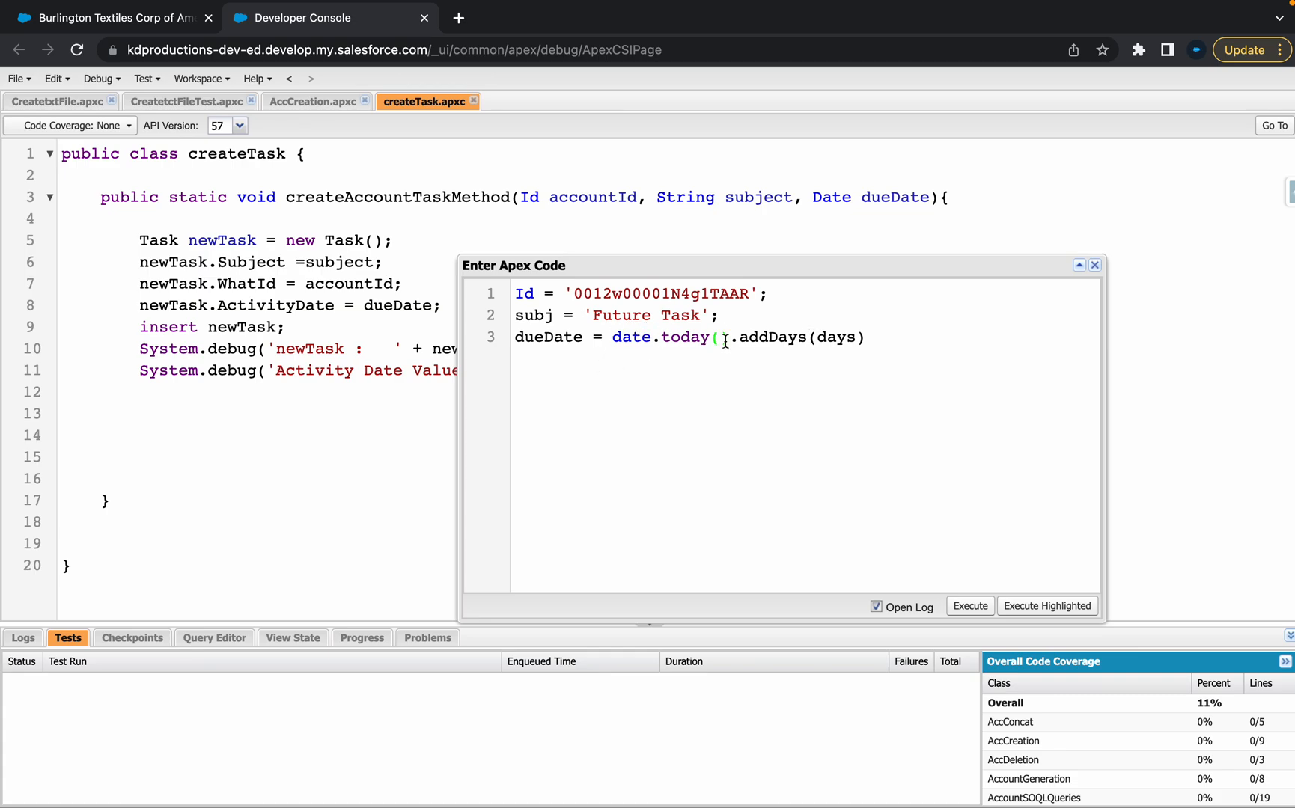
double_click(835, 337)
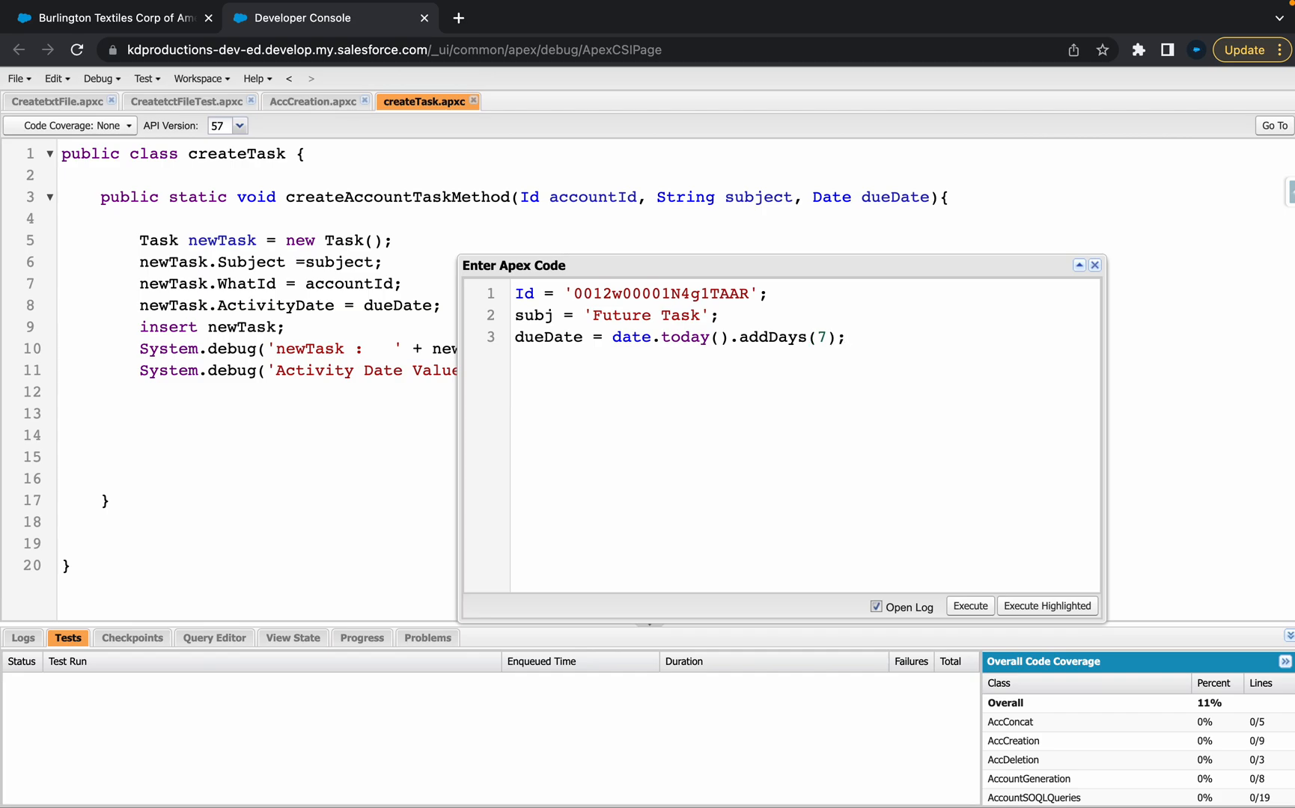
type("// Add 7 d")
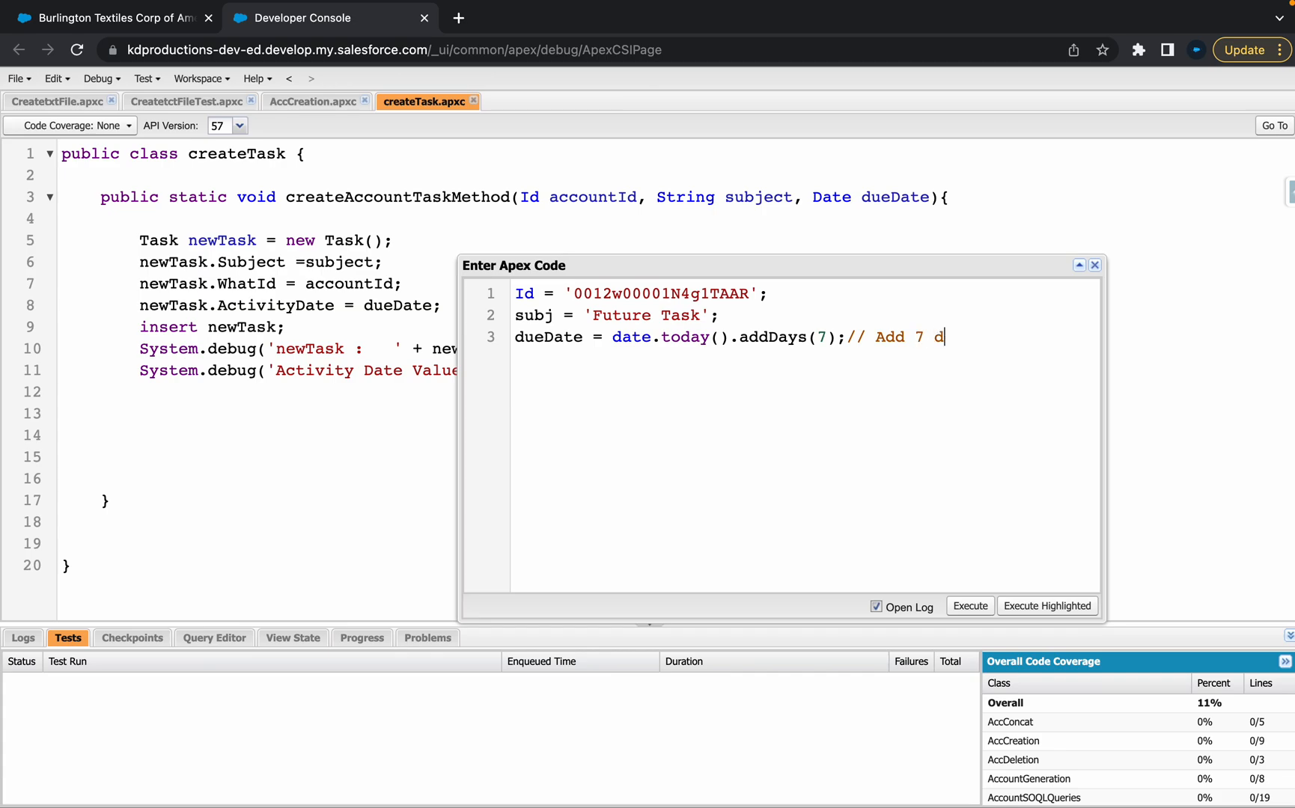
type("ays")
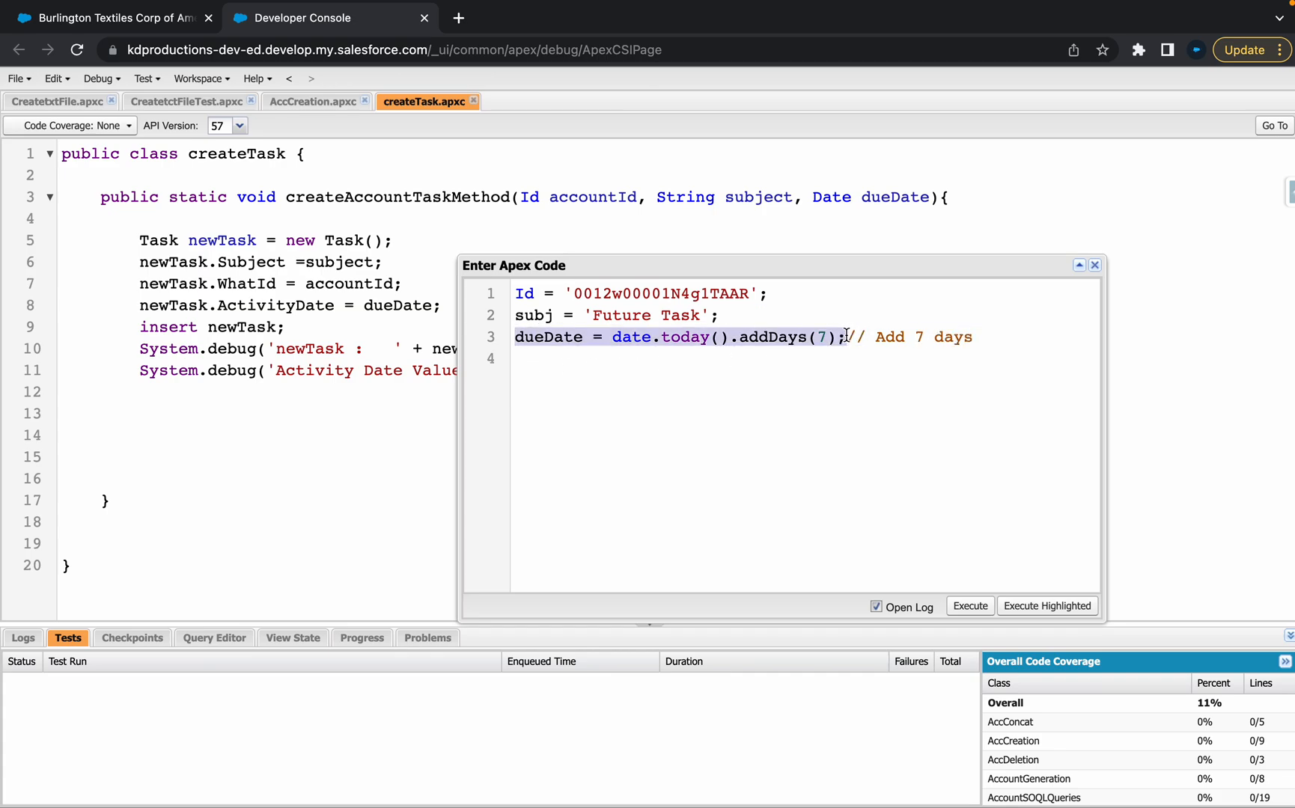
Add a dueDate = date.today().addDays(-7) line commented '7 days in passed'
type("dueDate = date.today().addDays(7);")
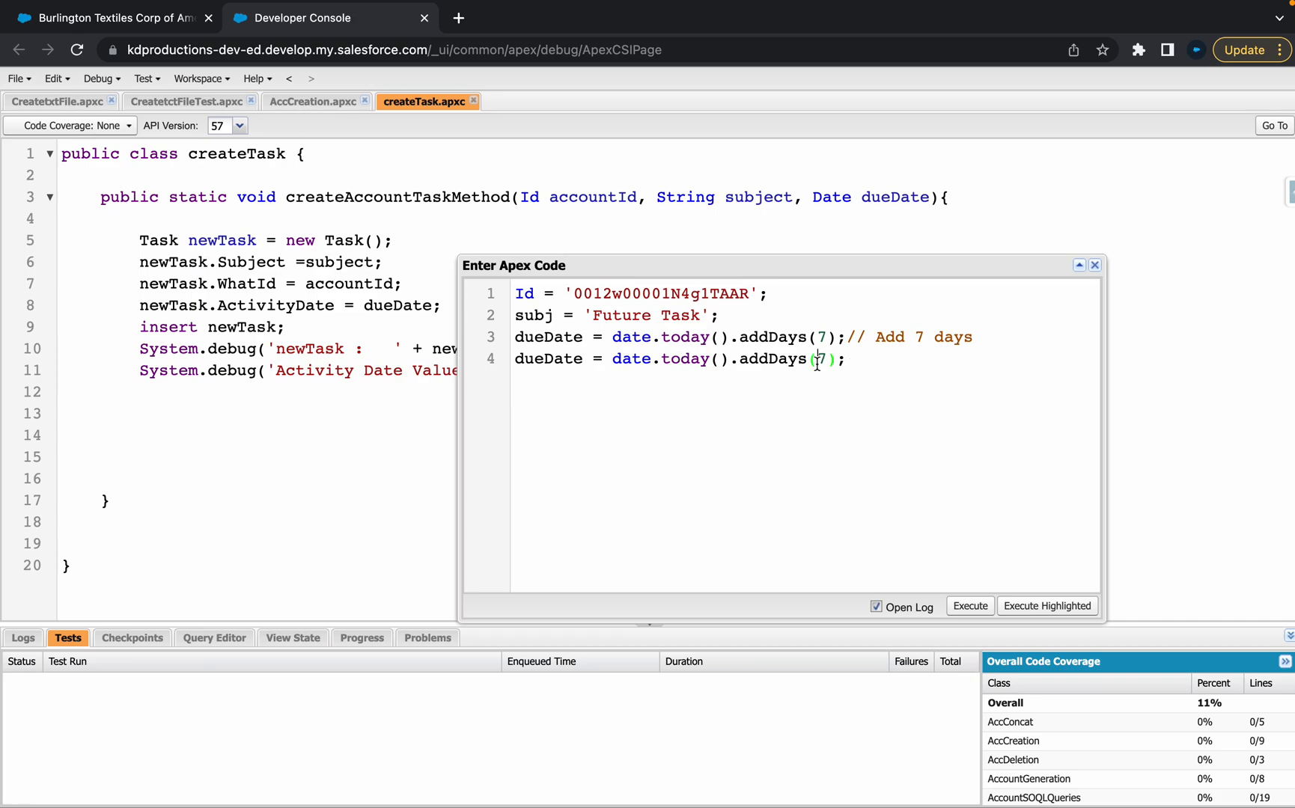
type("-7")
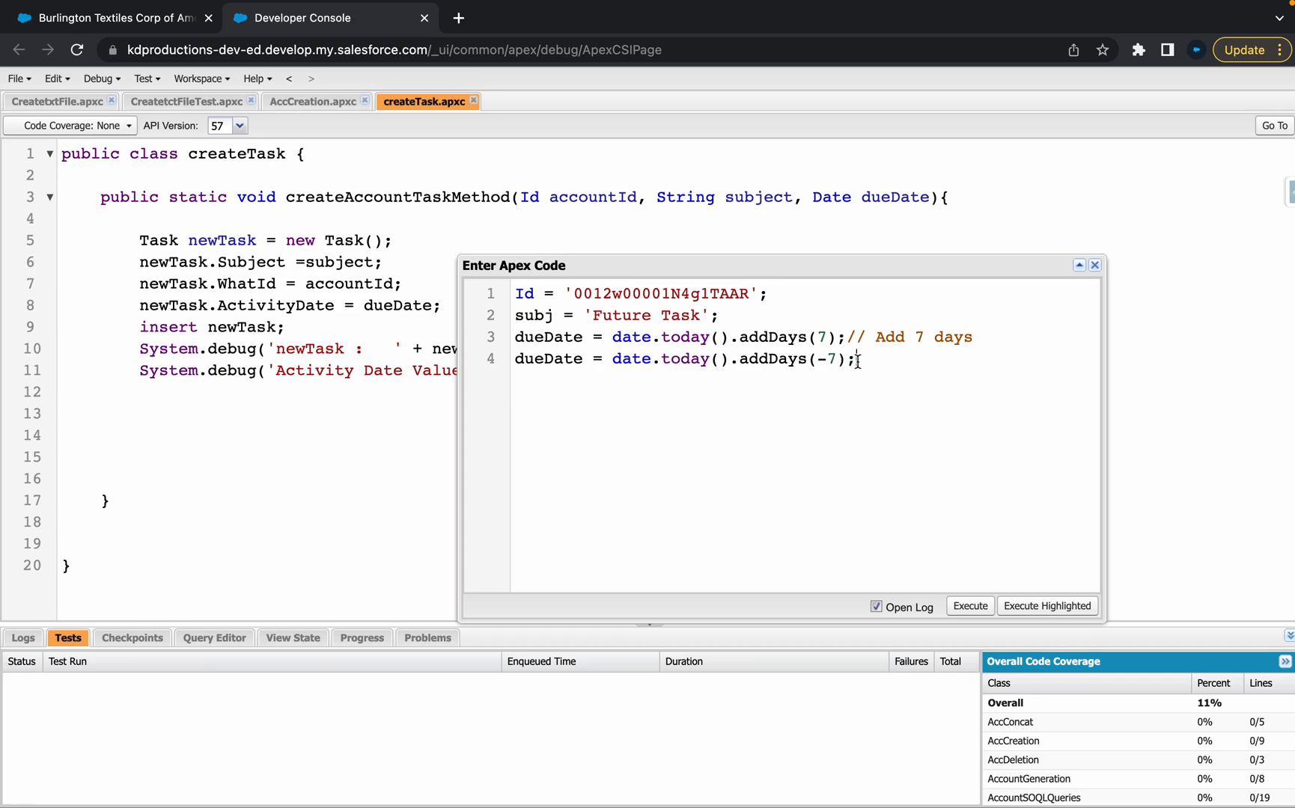
type("//")
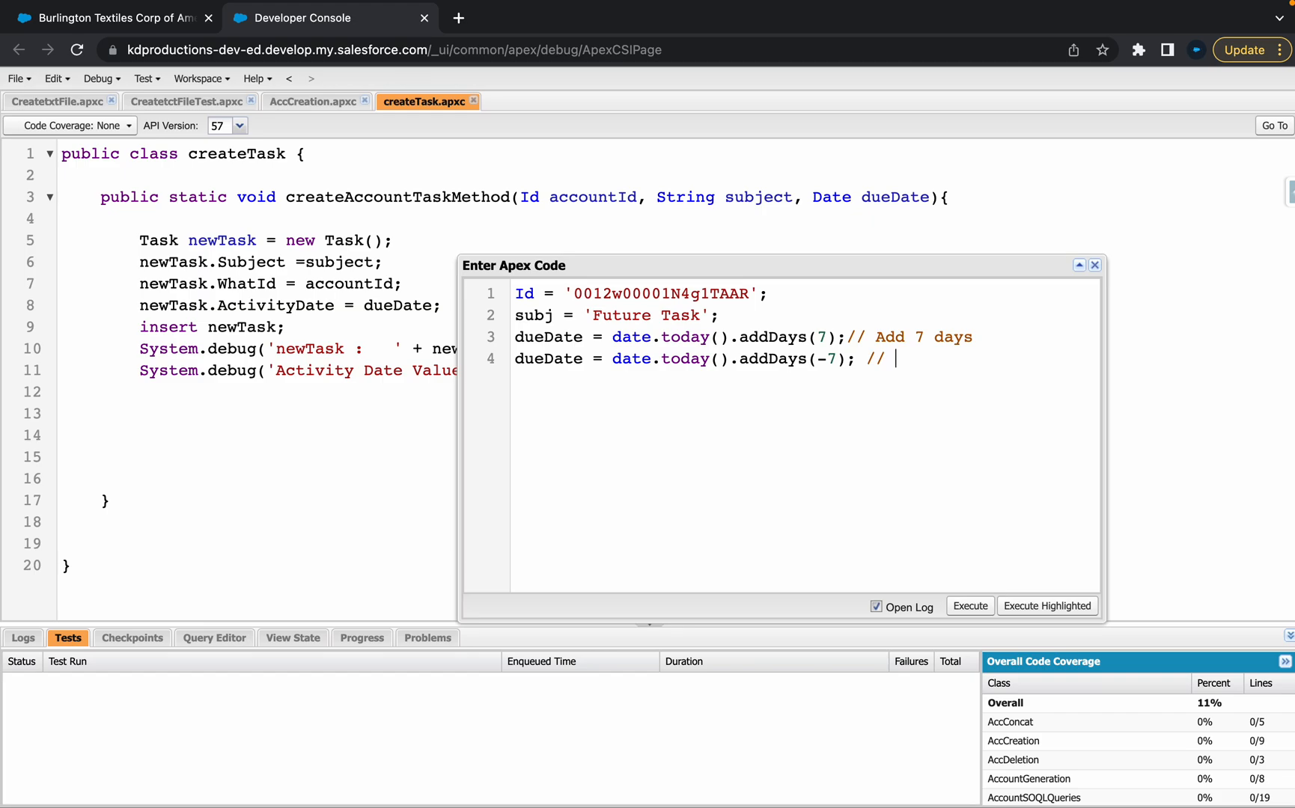
type("7 days in p")
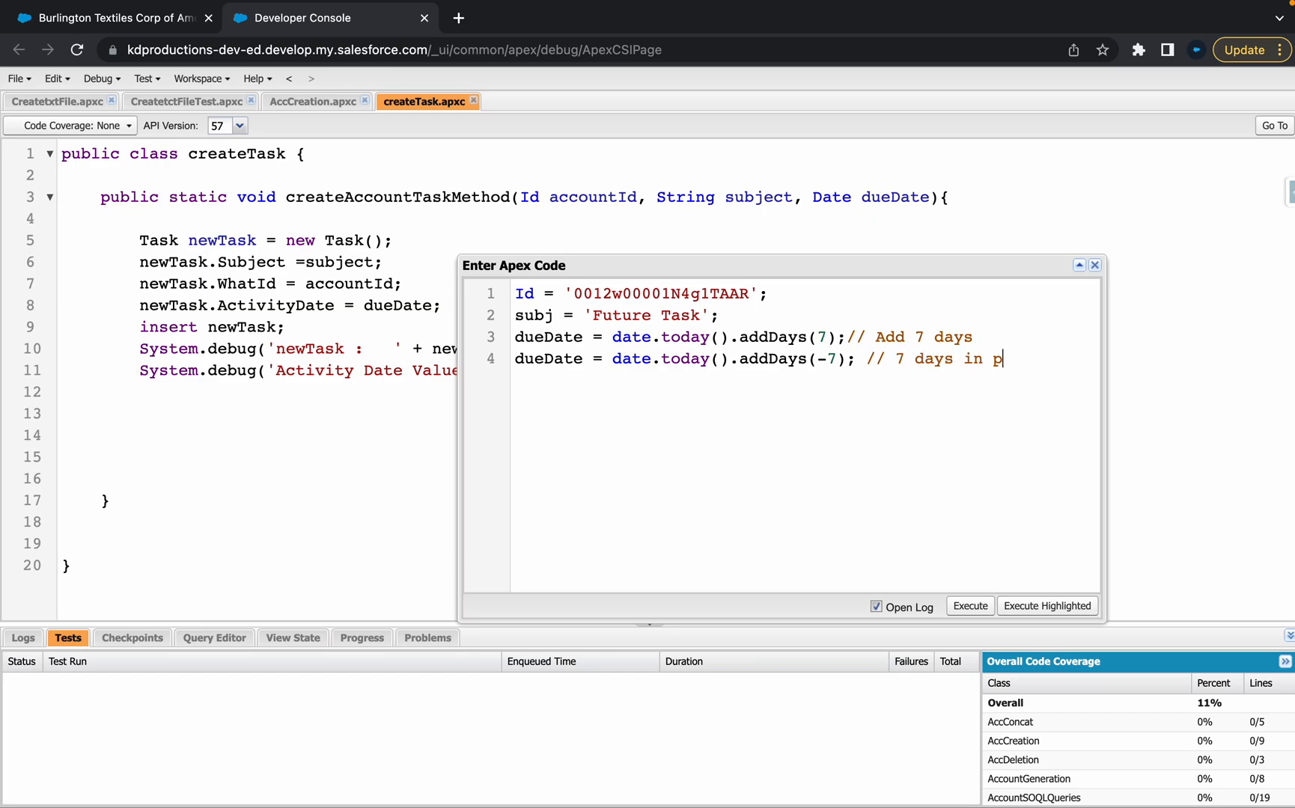
type("assed")
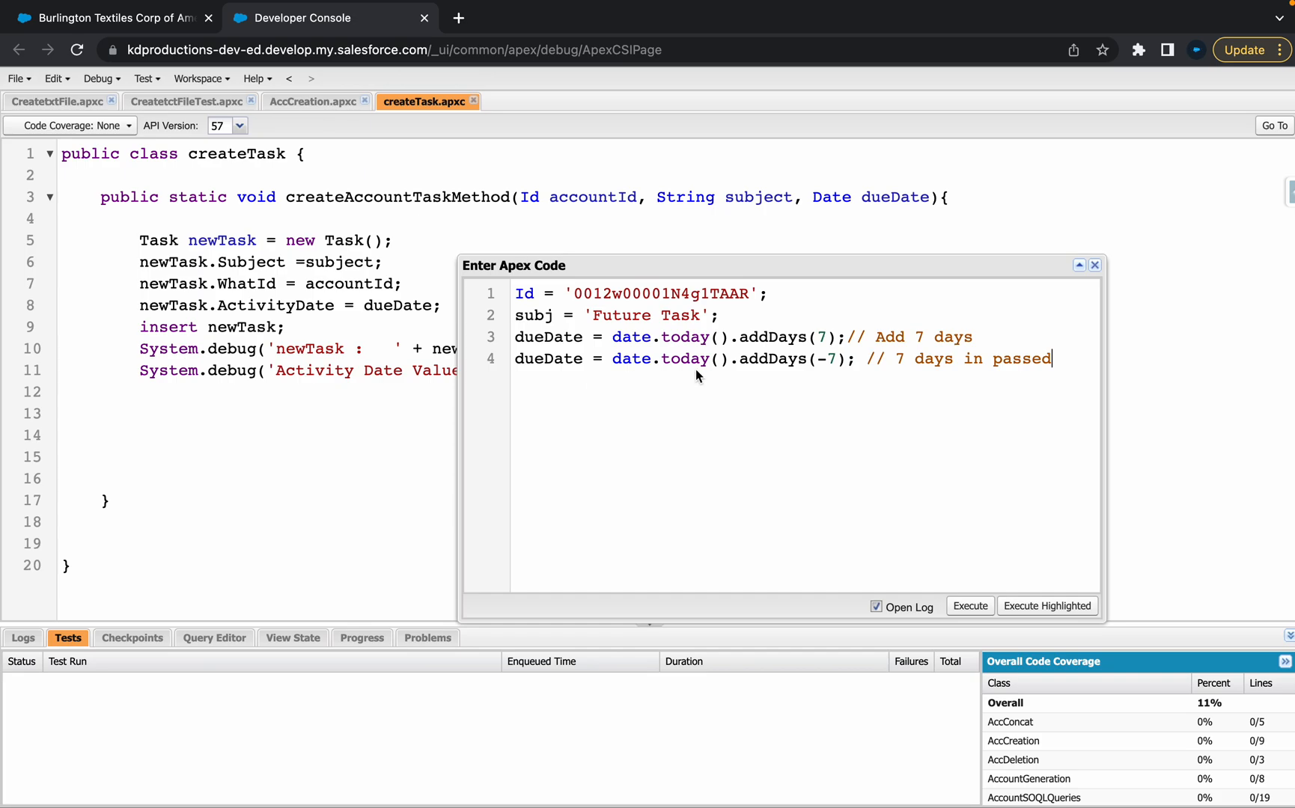
Add a dueDate line using addMonths(3) with an 'ADD 3 MONTHS' comment
type("dueDate = date.today().addDays(-7);")
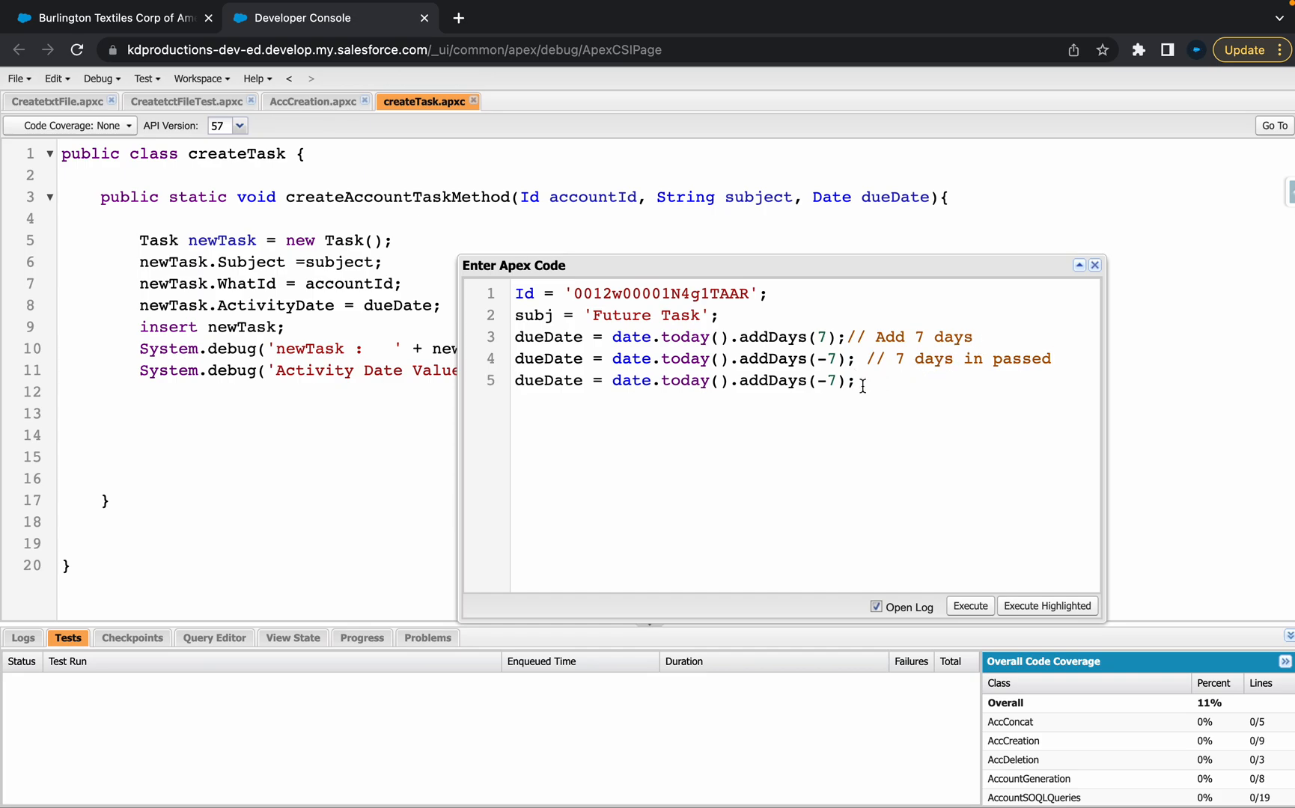
mouse_move(764, 381)
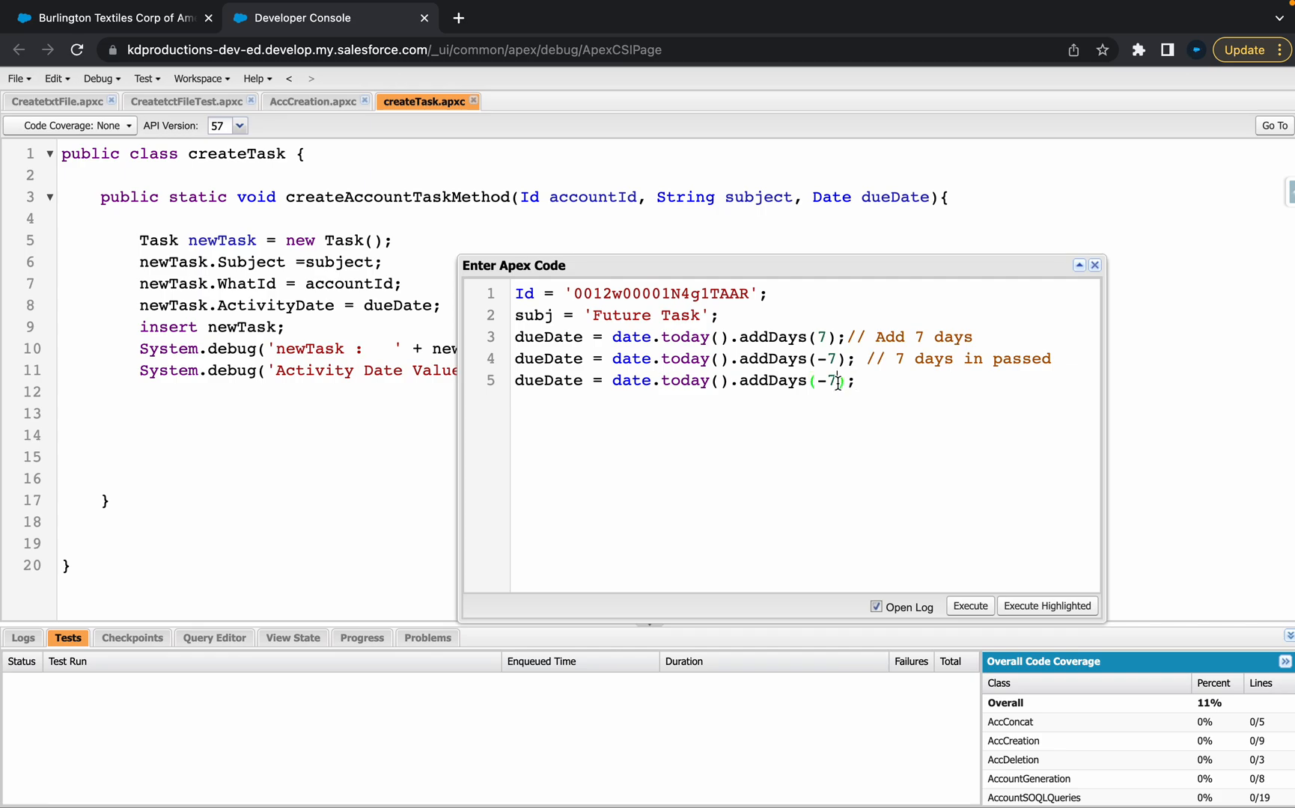
key("Backspace")
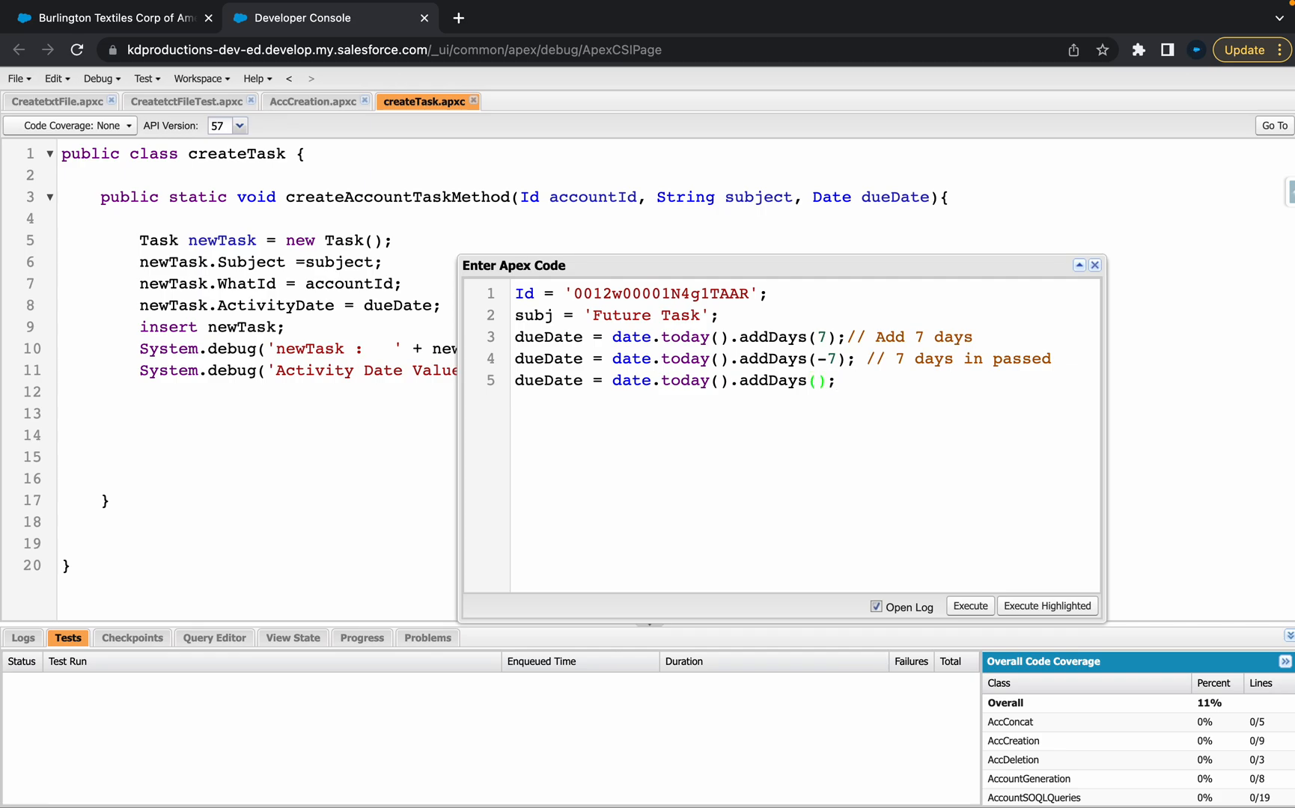
key("Backspace")
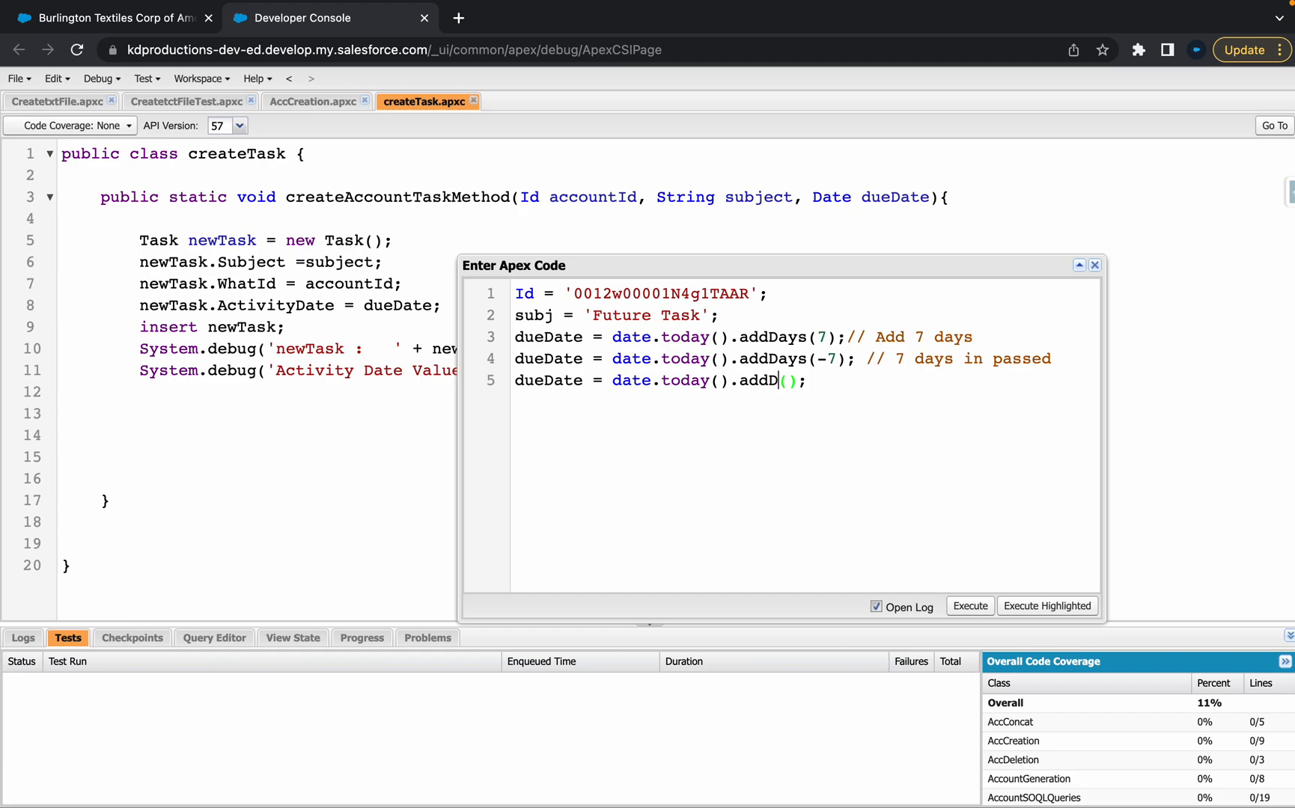
key("Backspace")
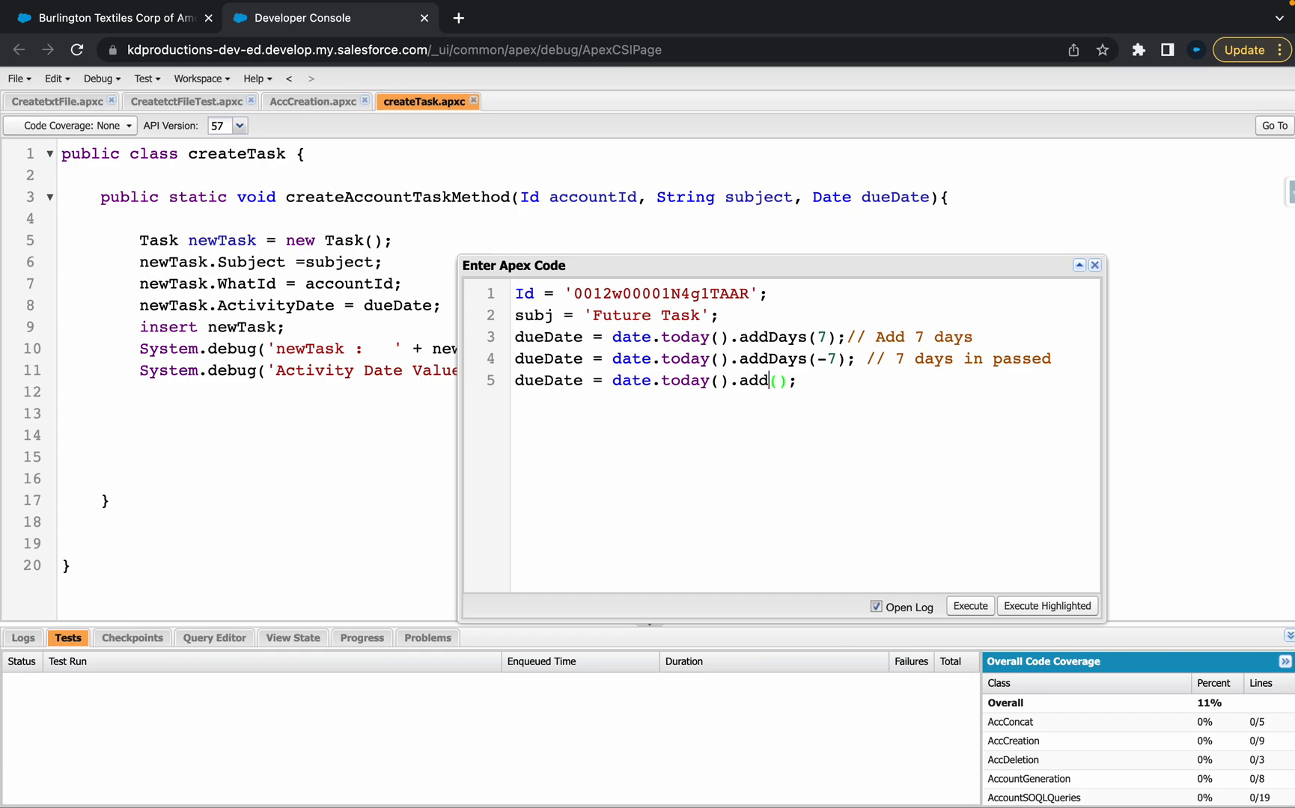
type("Months")
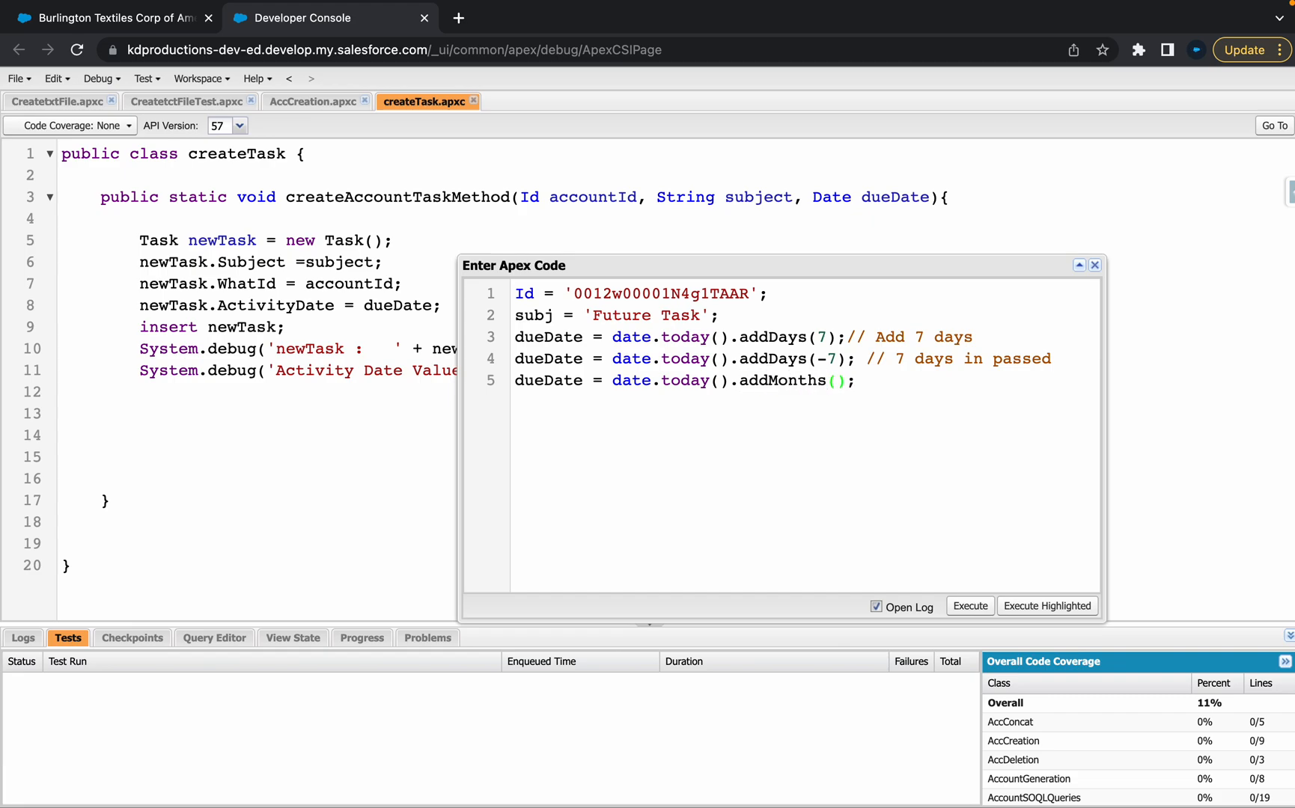
type("3")
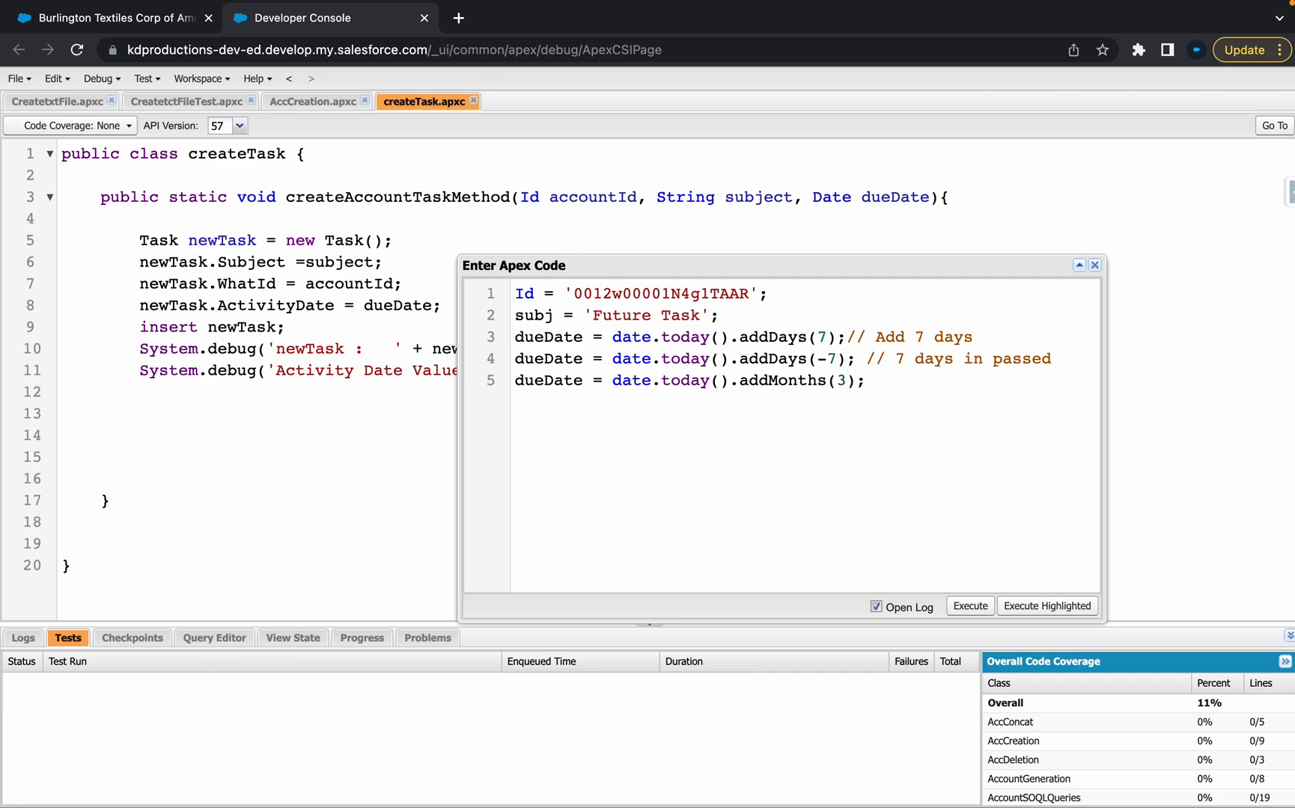
type("//")
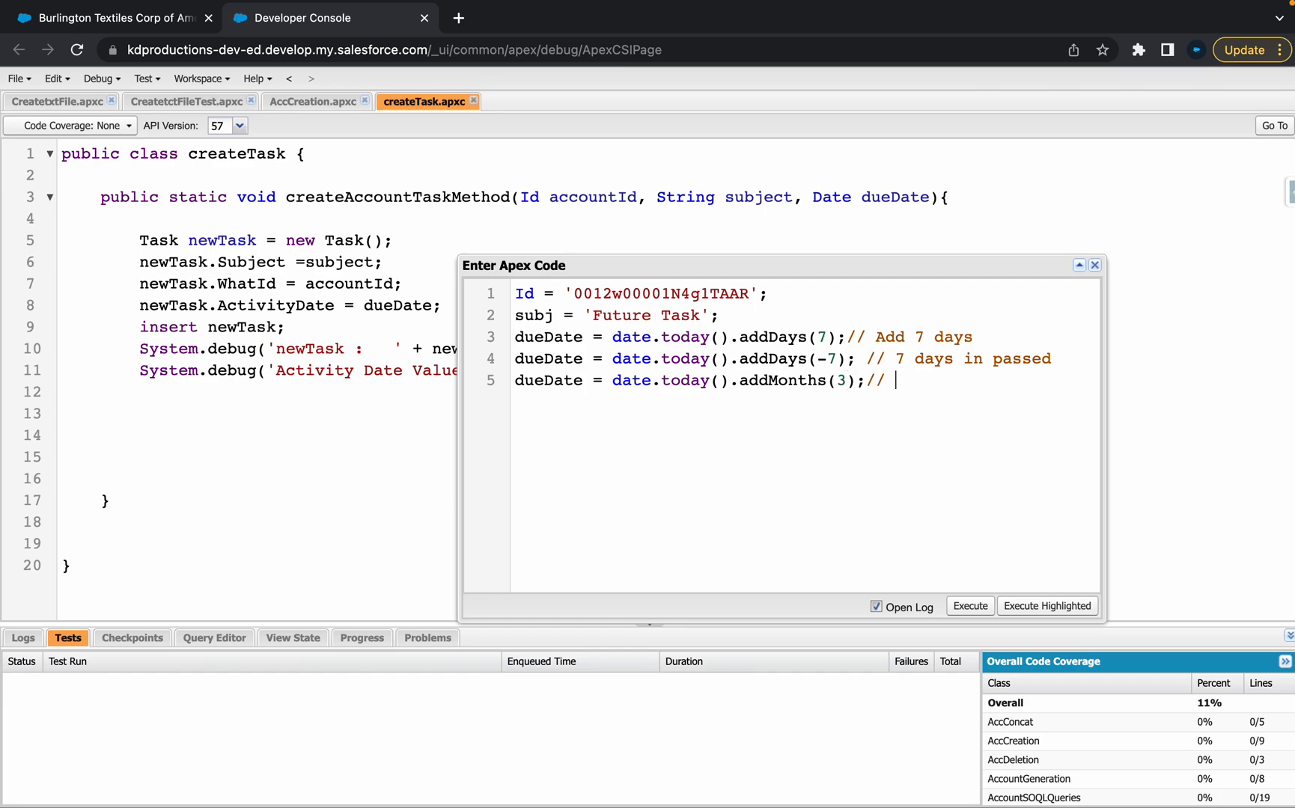
type("ADD 3 M")
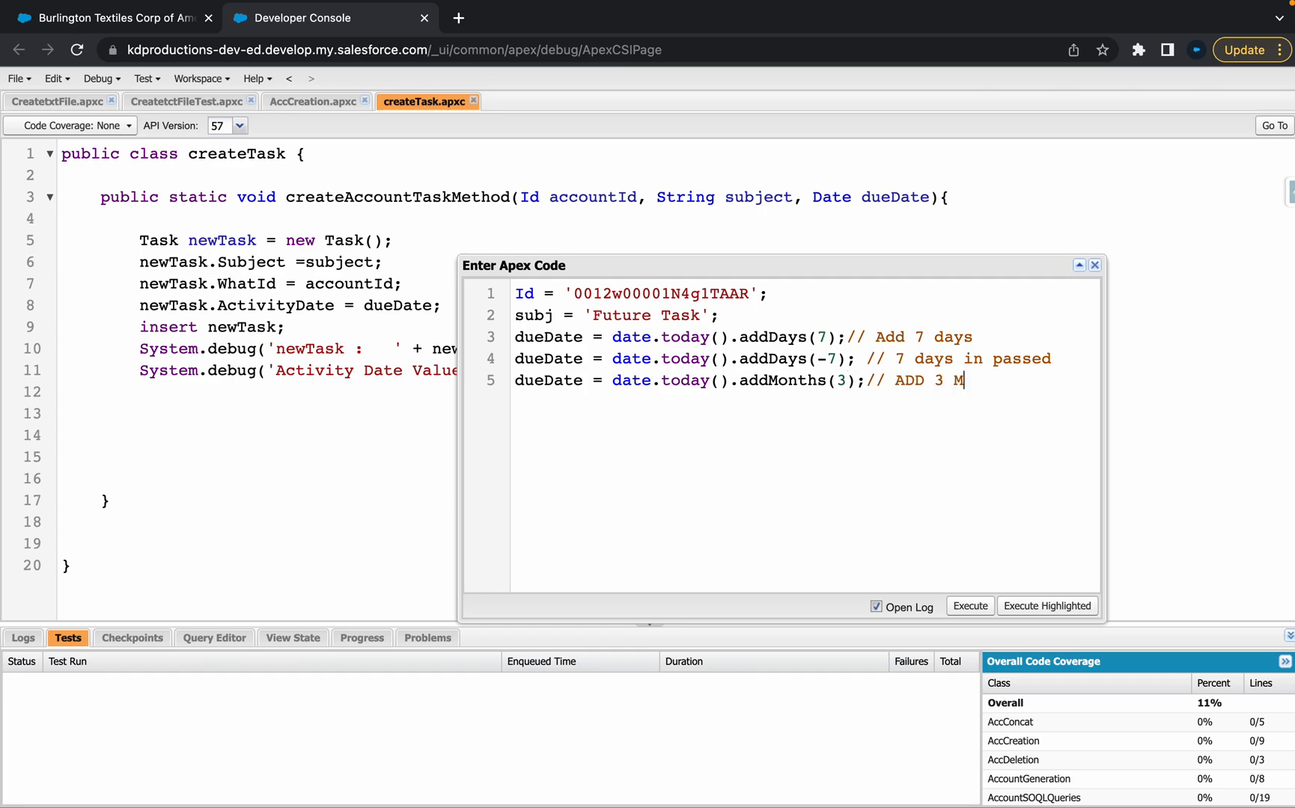
type("ONTHS")
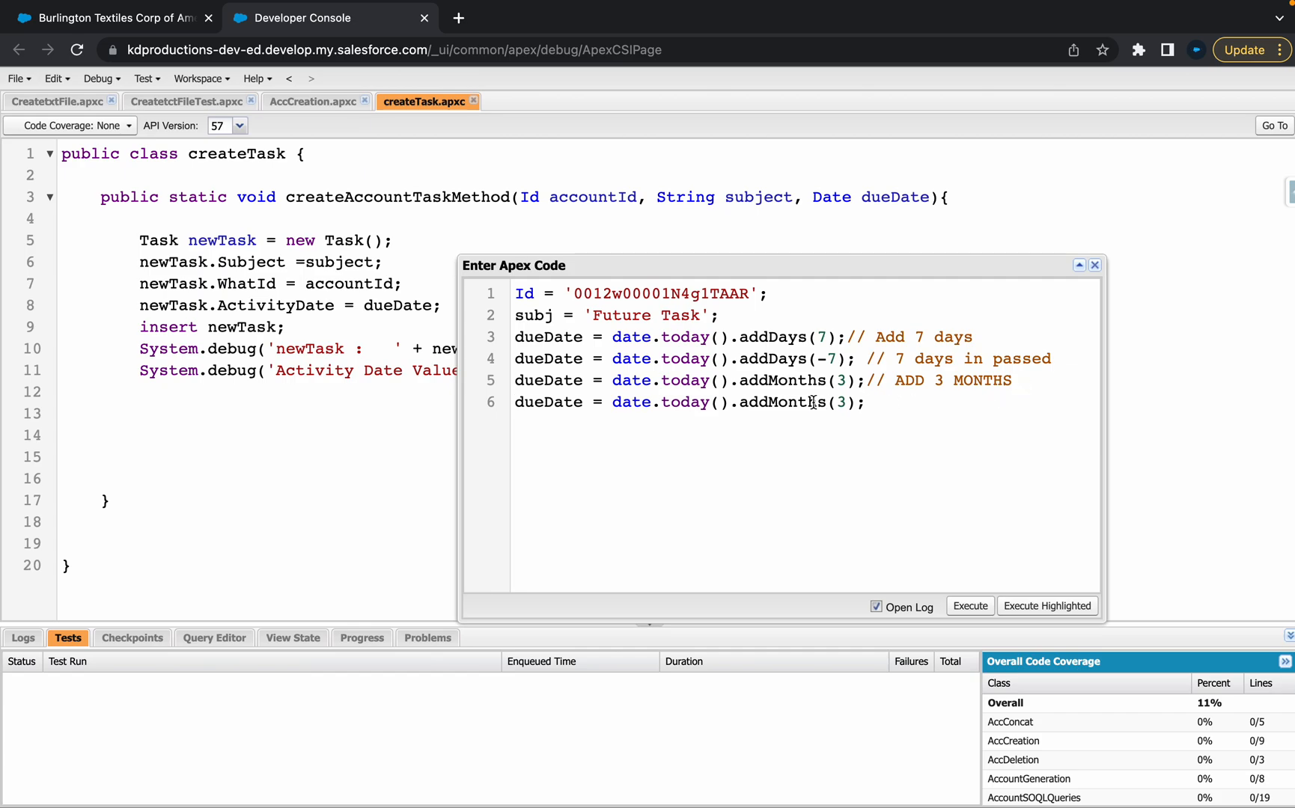
Add a start-of-month variant using addMonths(3).toStartOfMonth()
type(".")
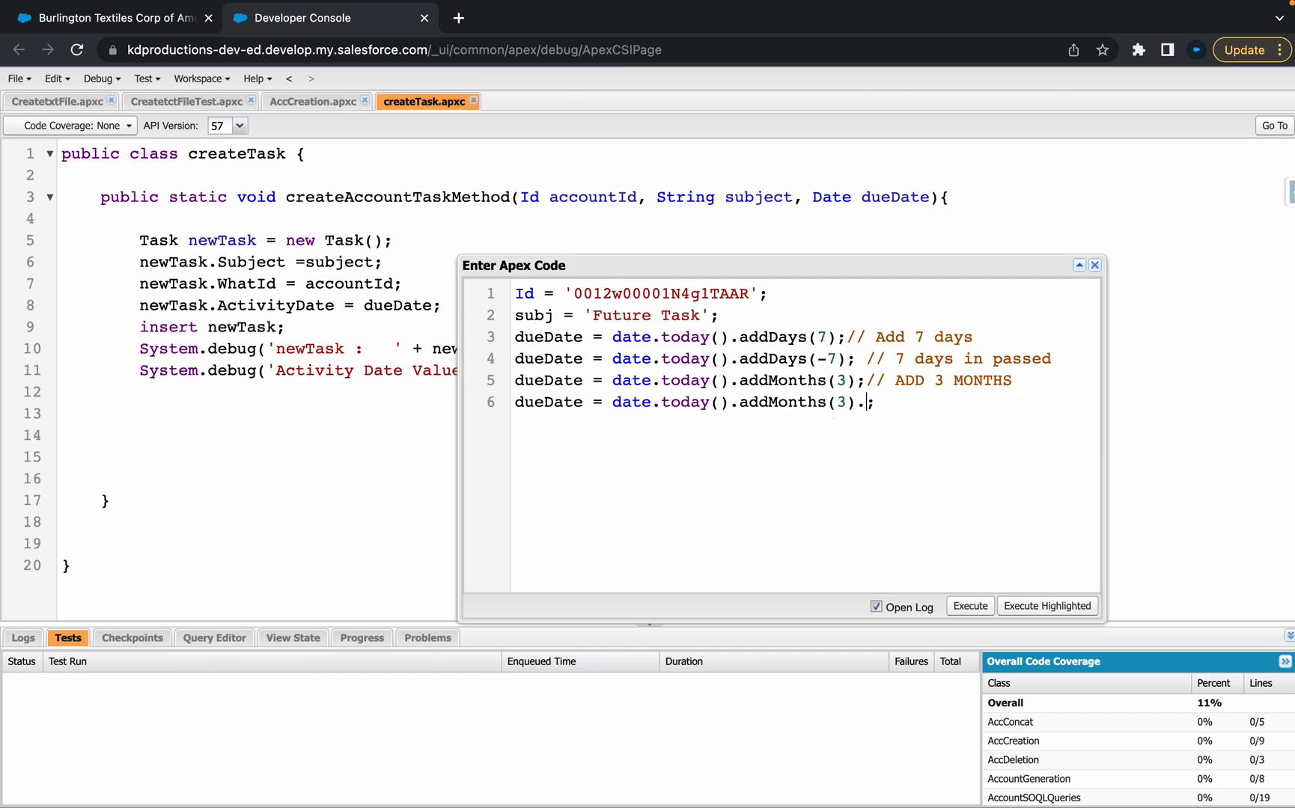
type("toStartO")
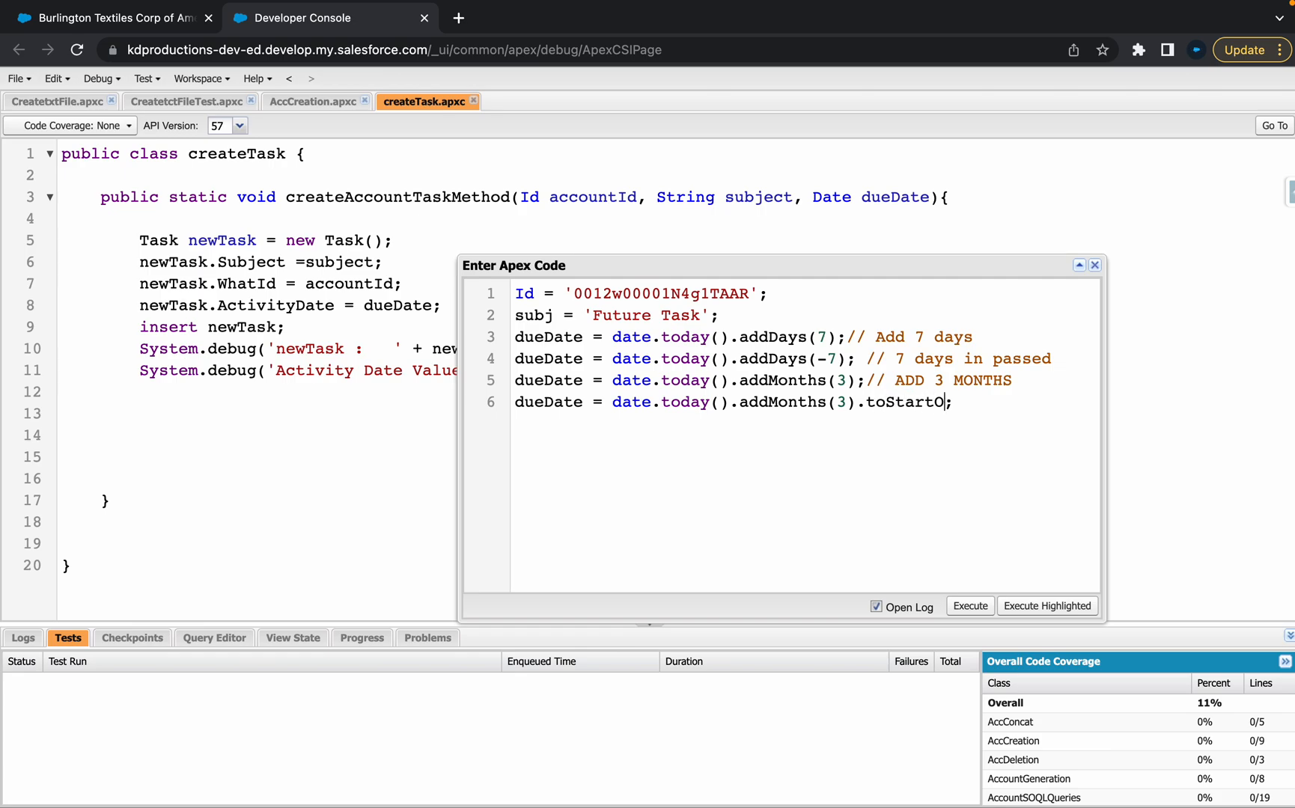
type("fMonth(")
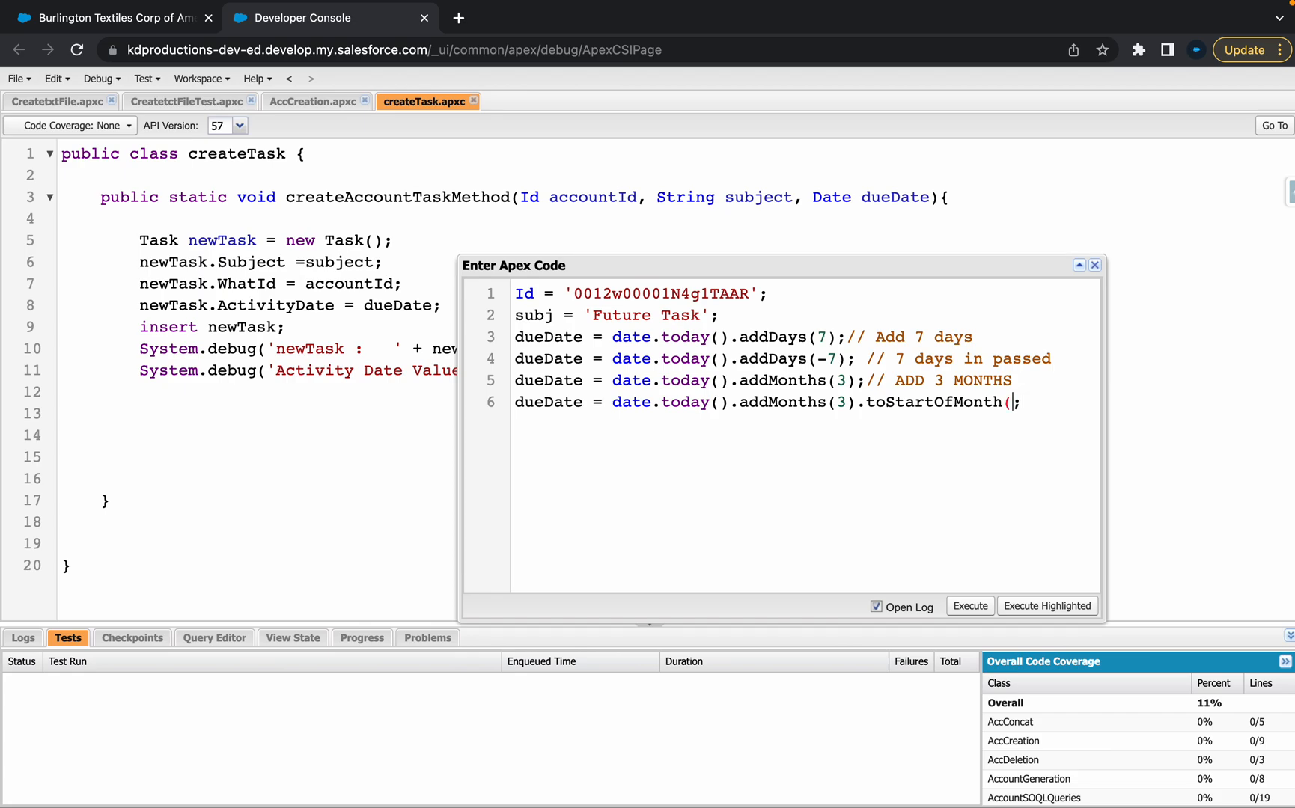
type(");")
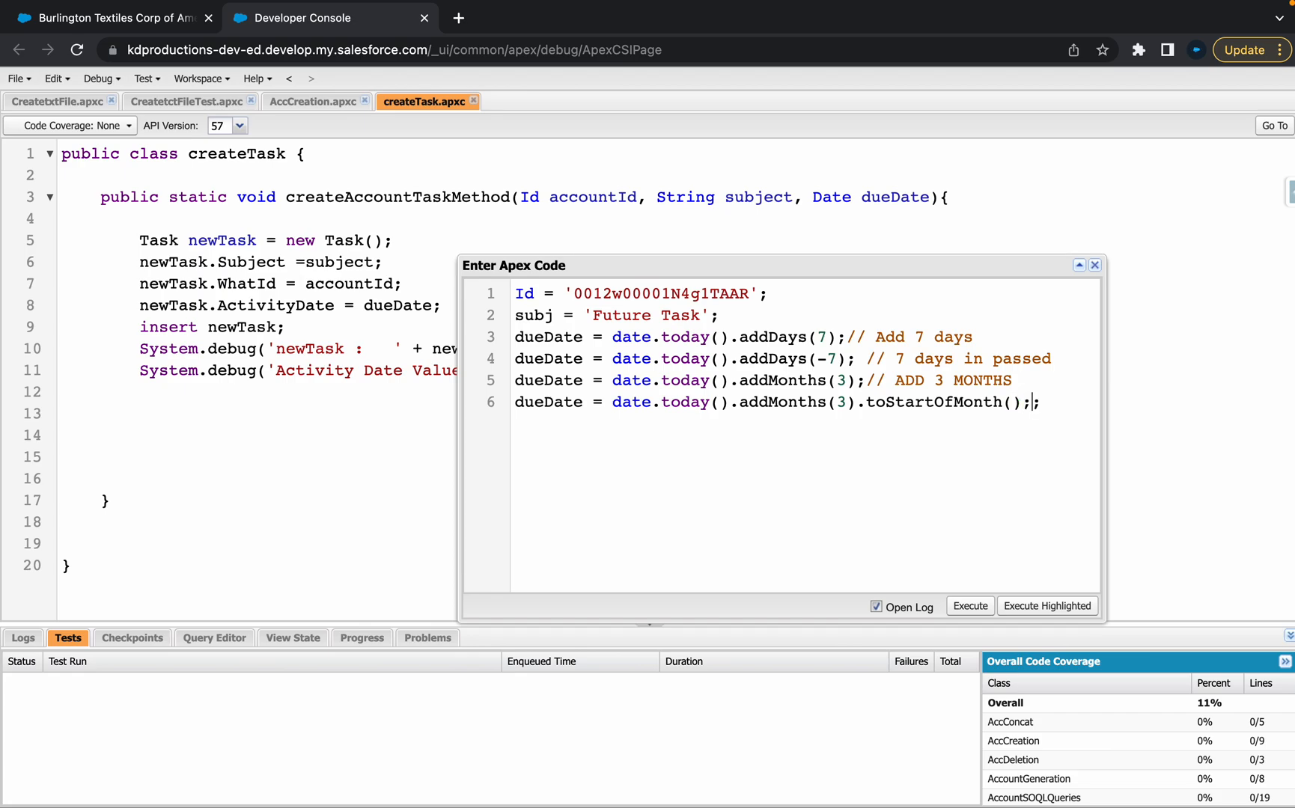
double_click(932, 402)
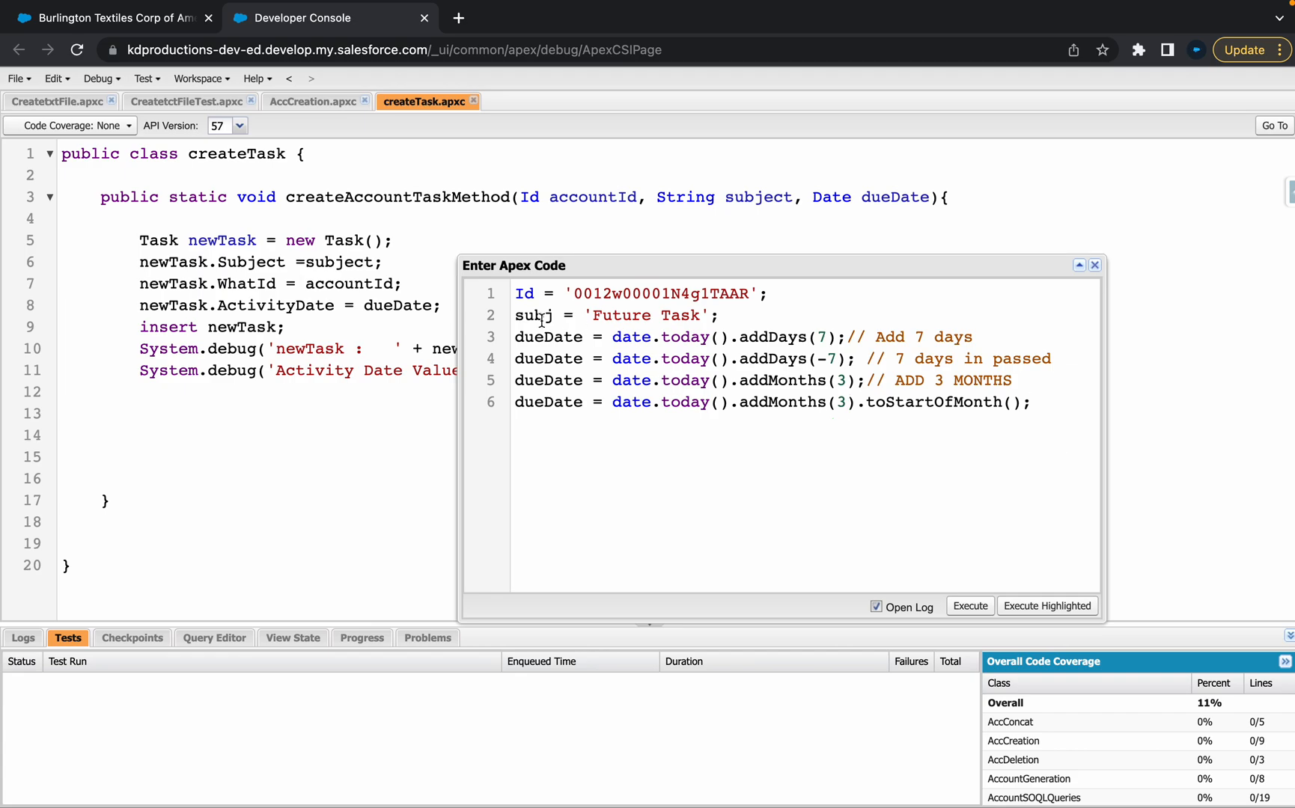
Instantiate the class with createTask ct = new createTask;
type("//")
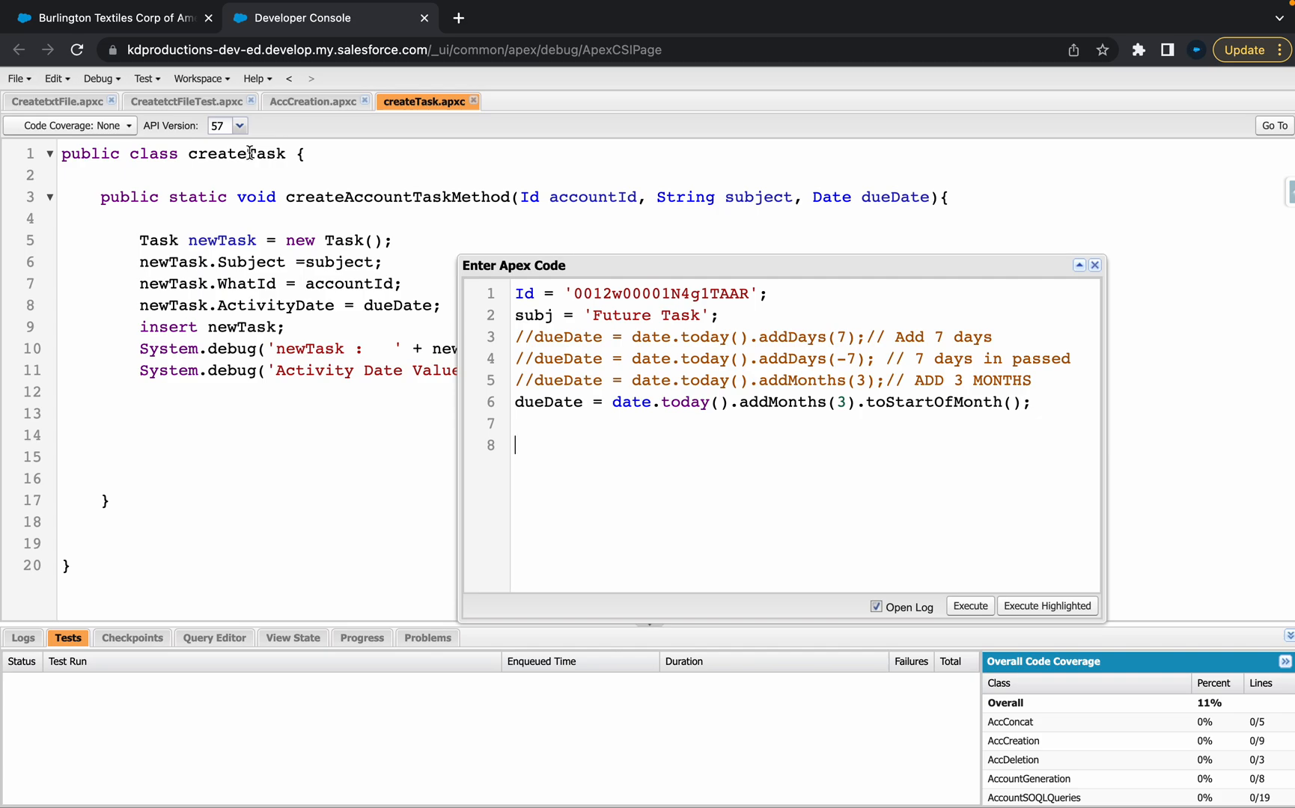
type("createTask")
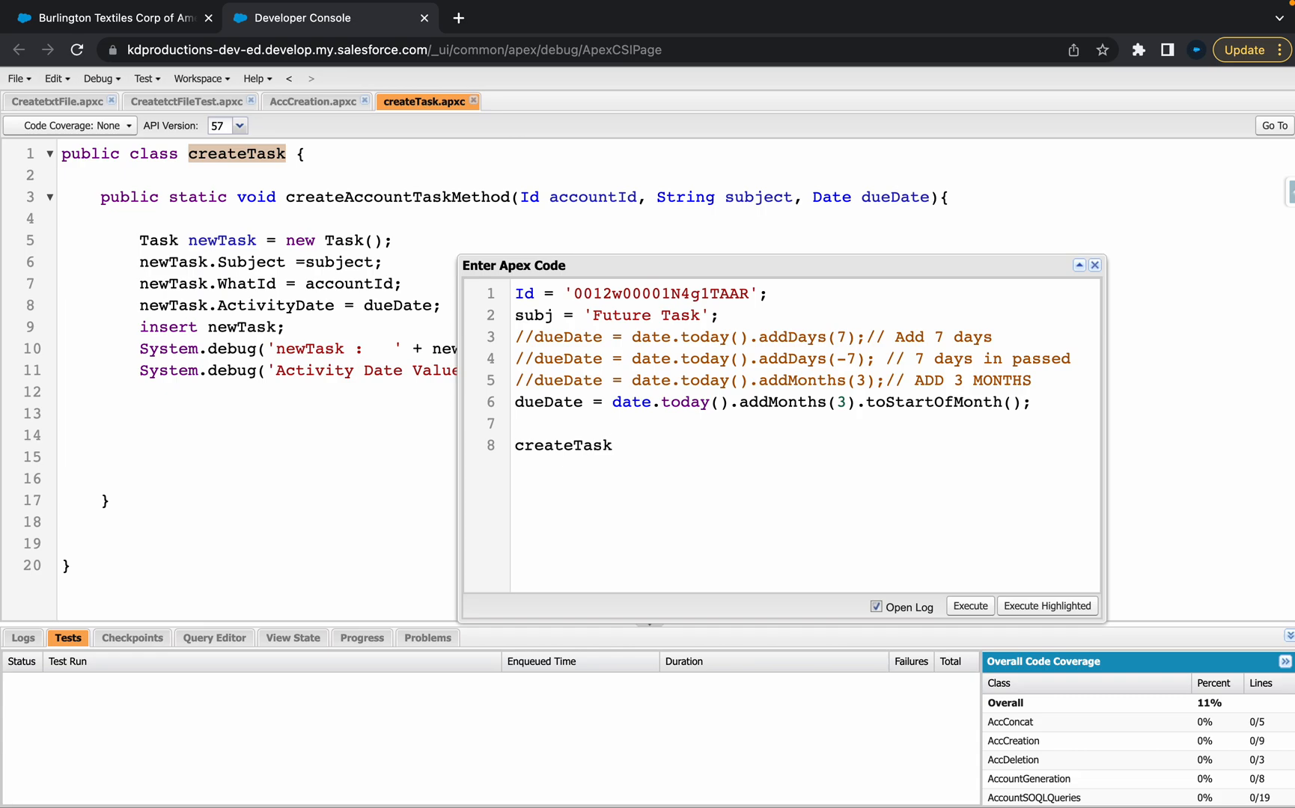
left_click(621, 446)
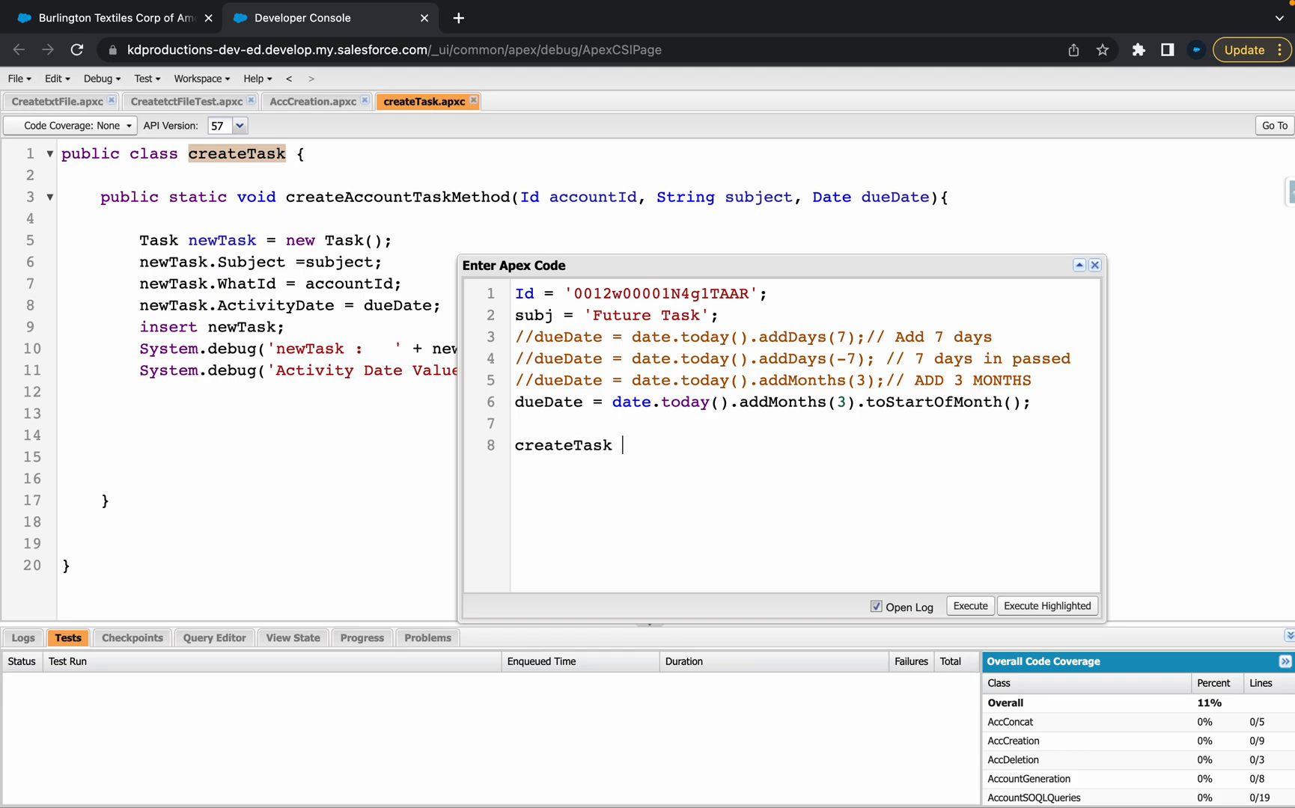
type("ct =")
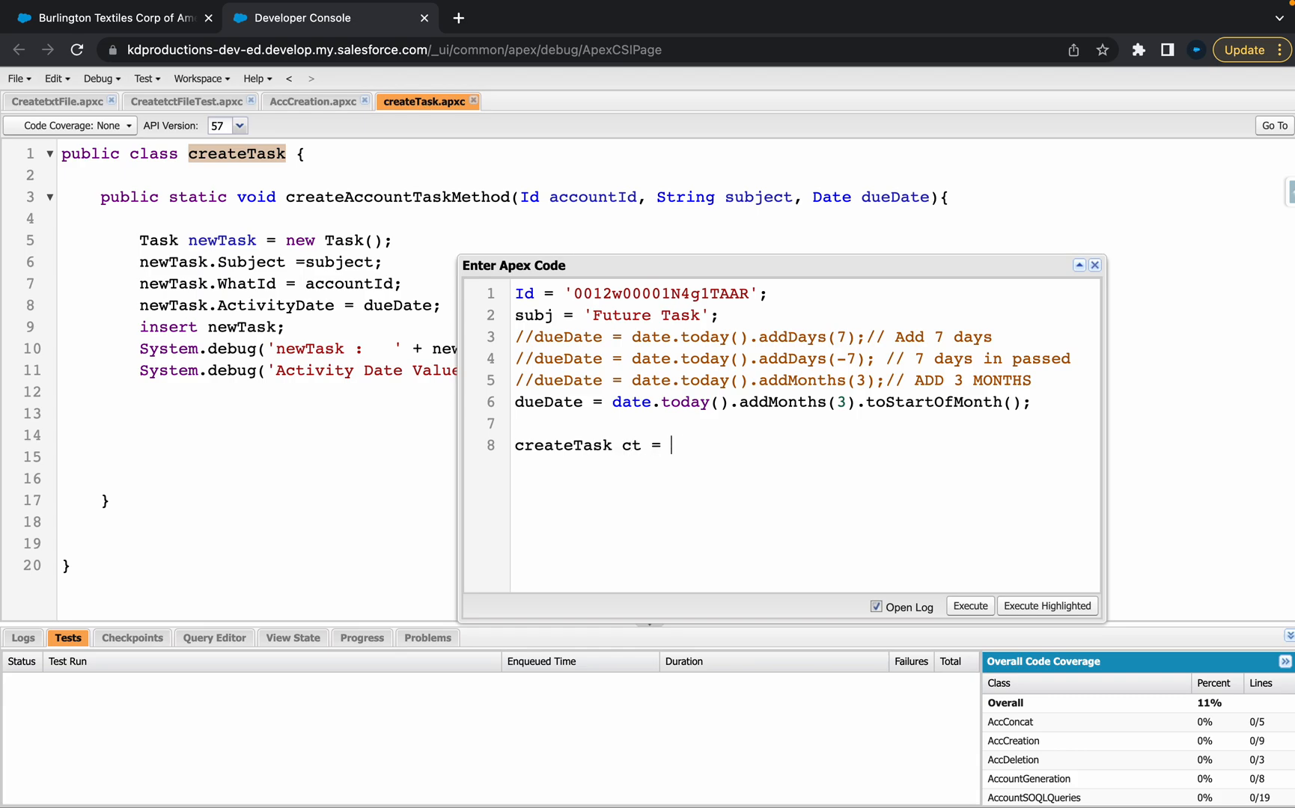
type("new createTask;")
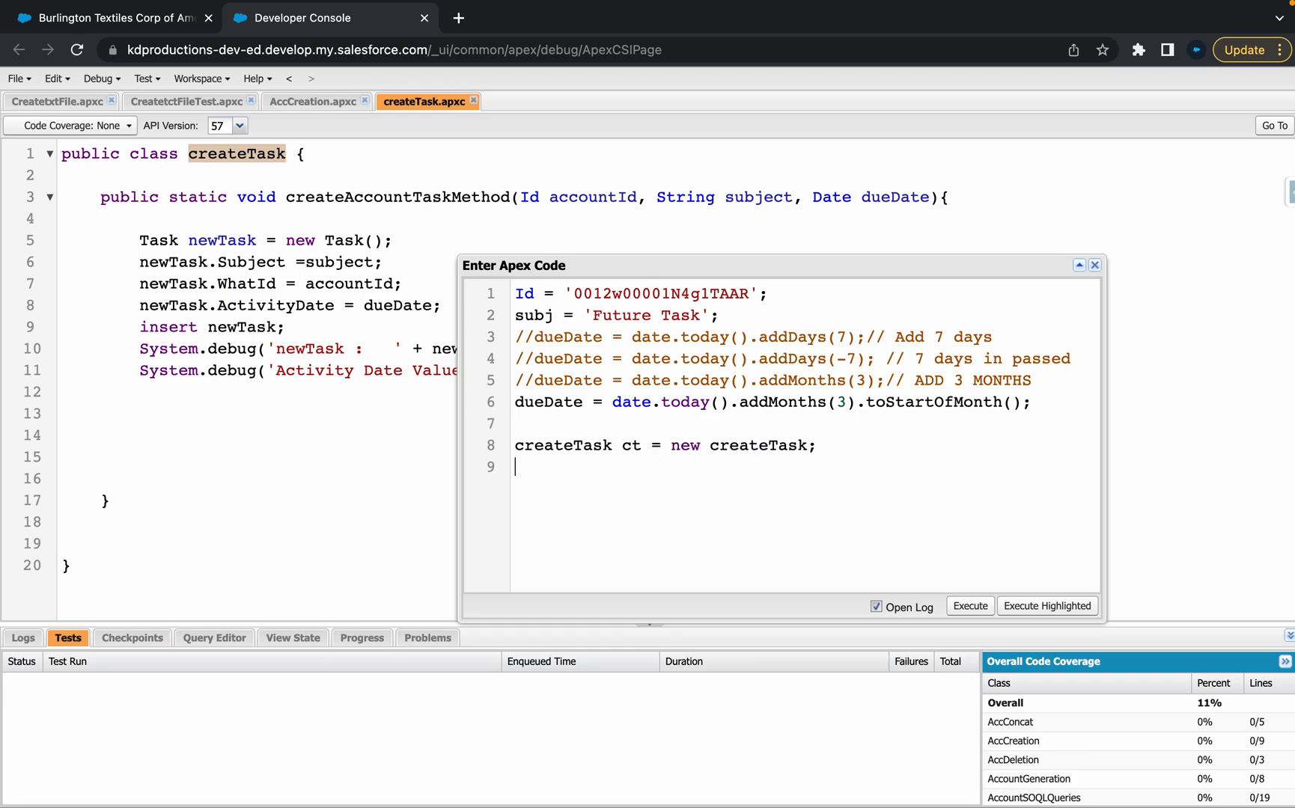
Call createTask.createAccountTaskMethod(Id, subj, dueDate)
type("createTask")
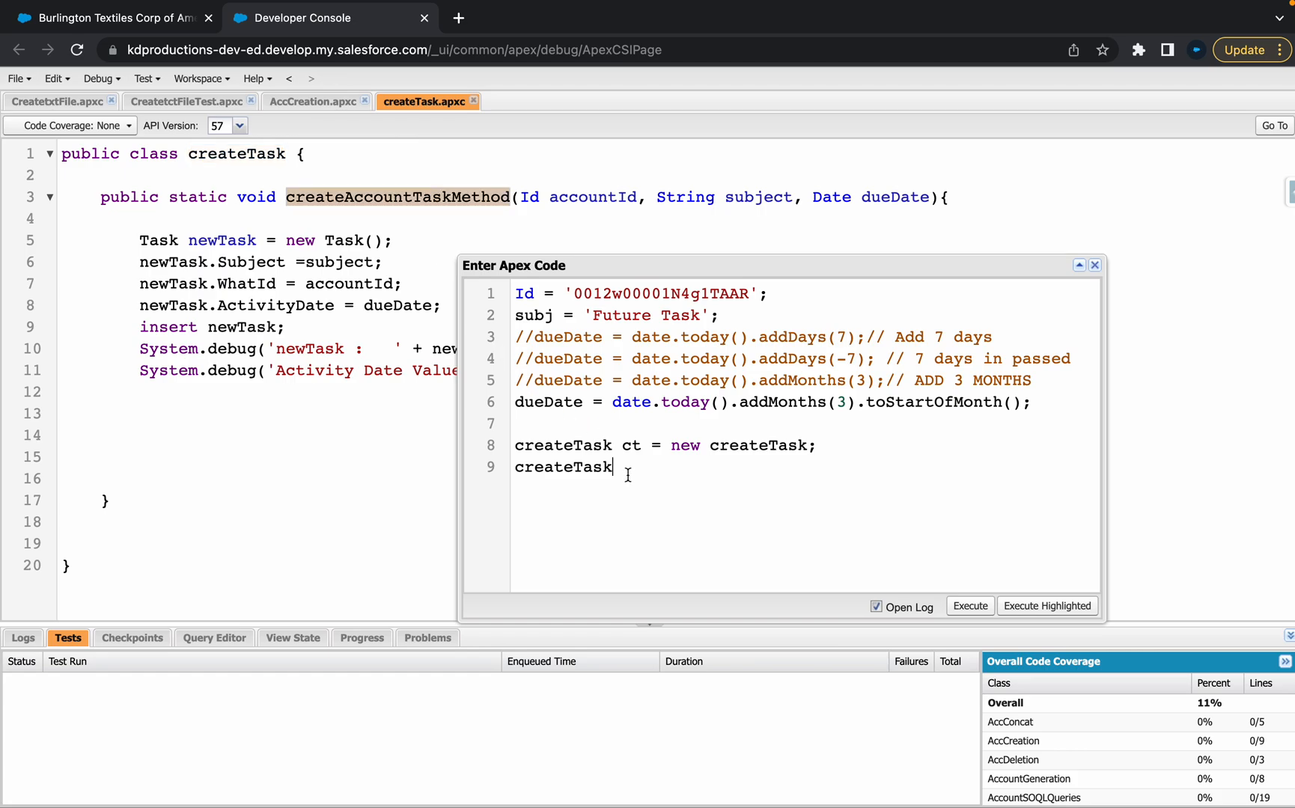
type("/")
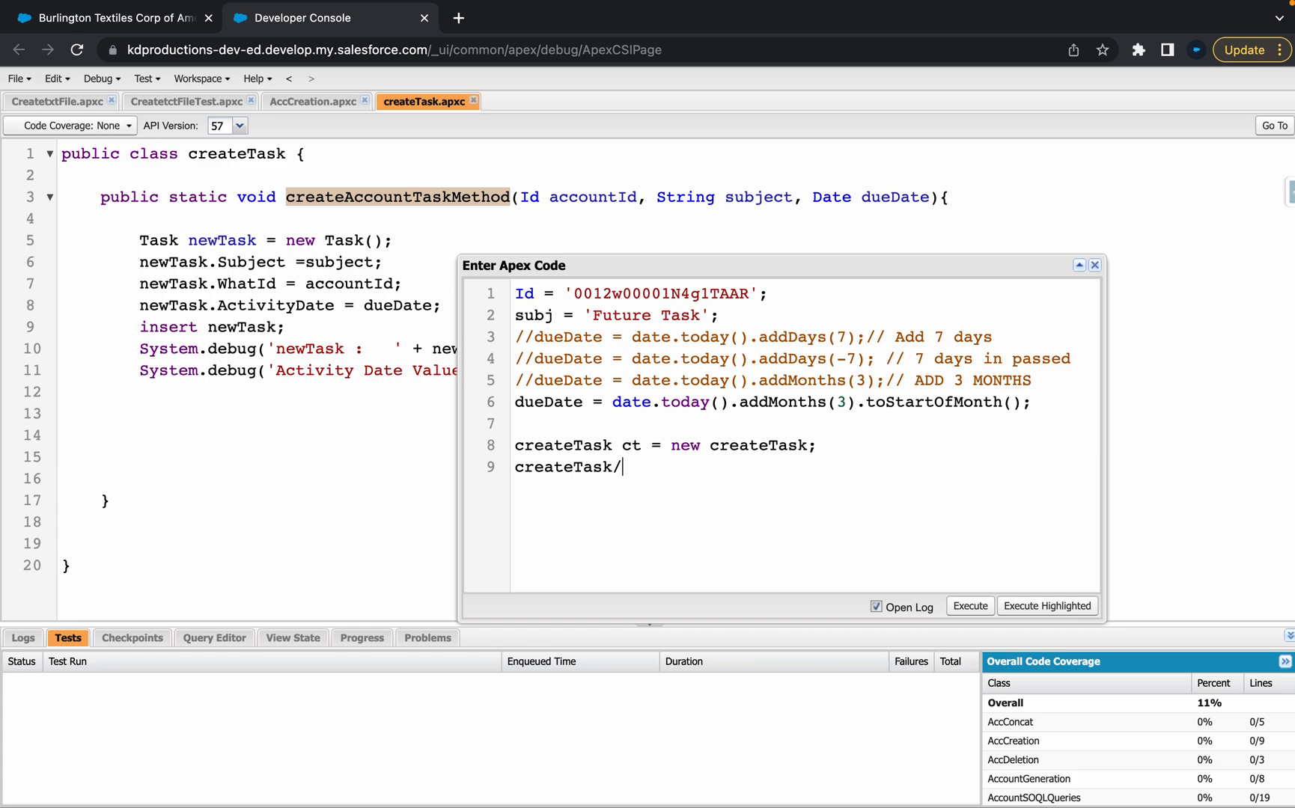
type("createAccountTaskMethod()")
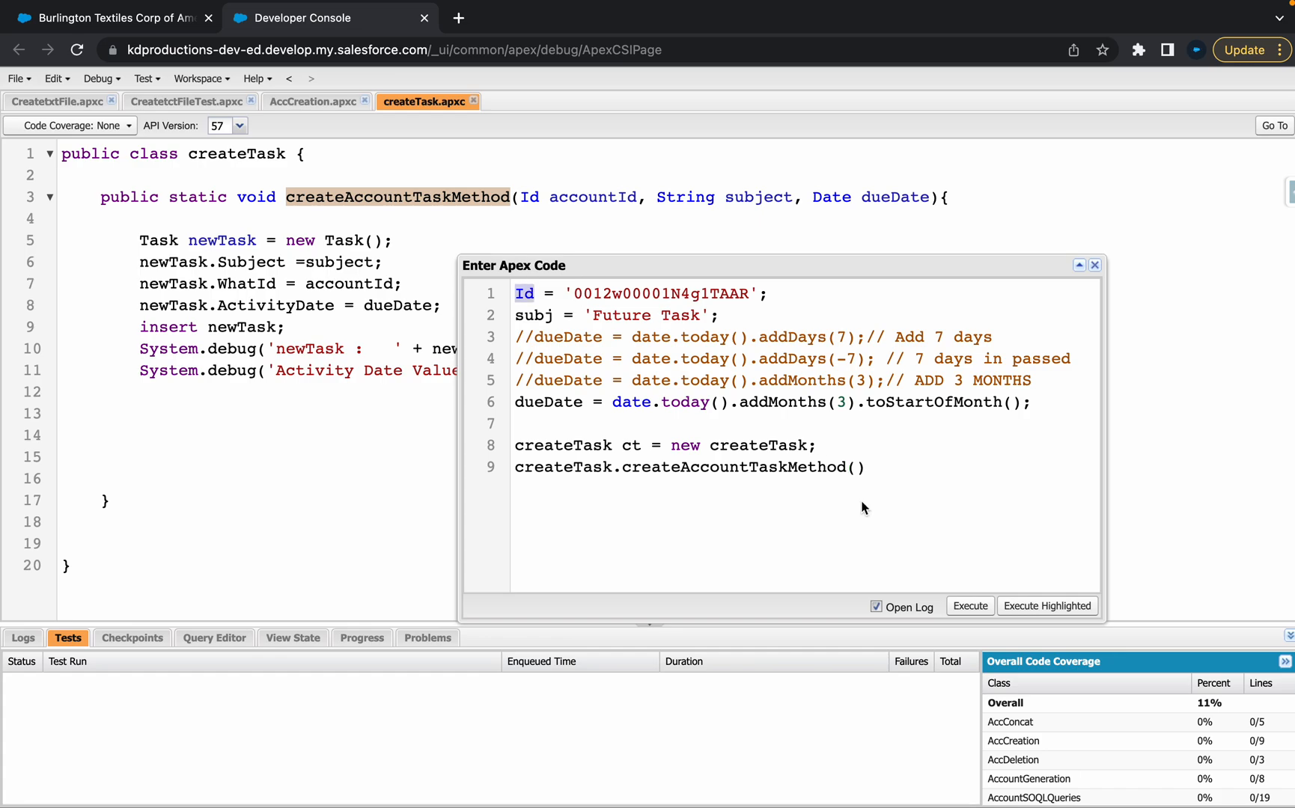
type("Id,")
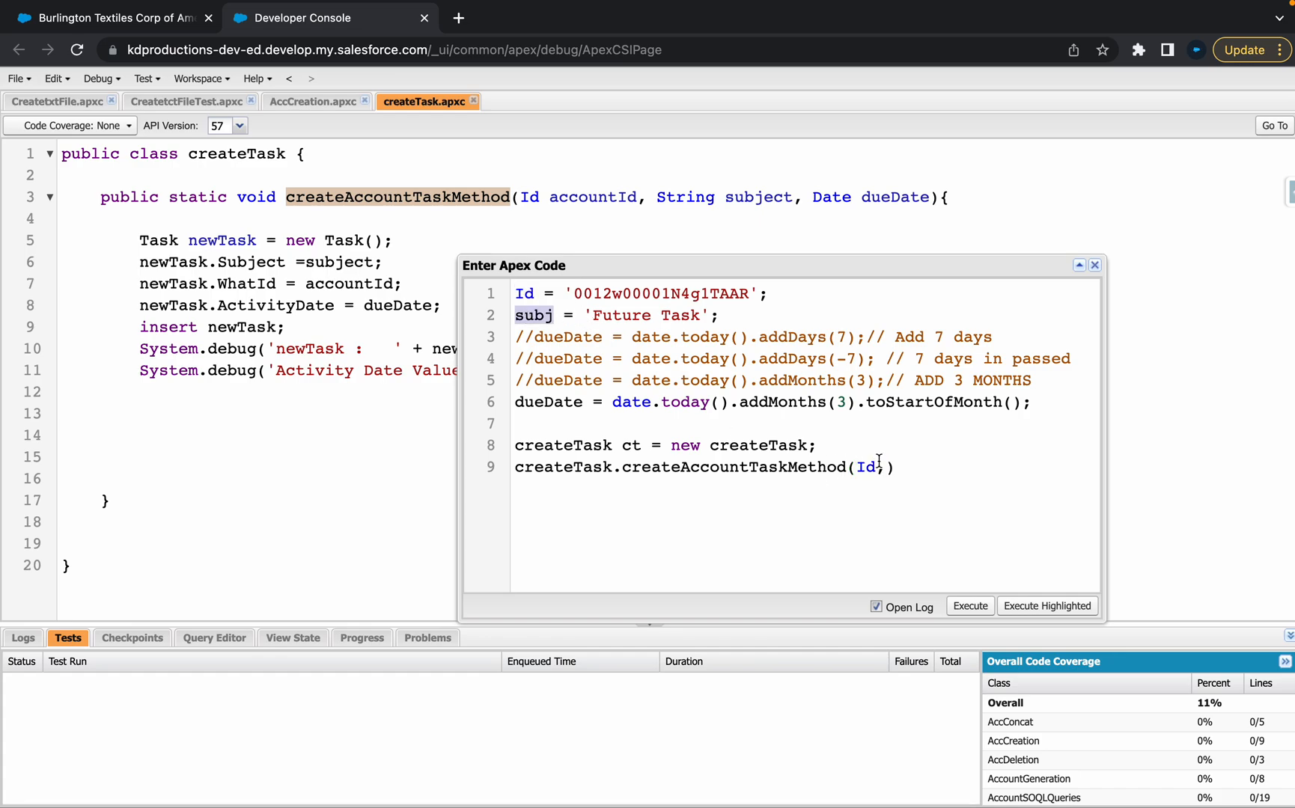
type("subj,")
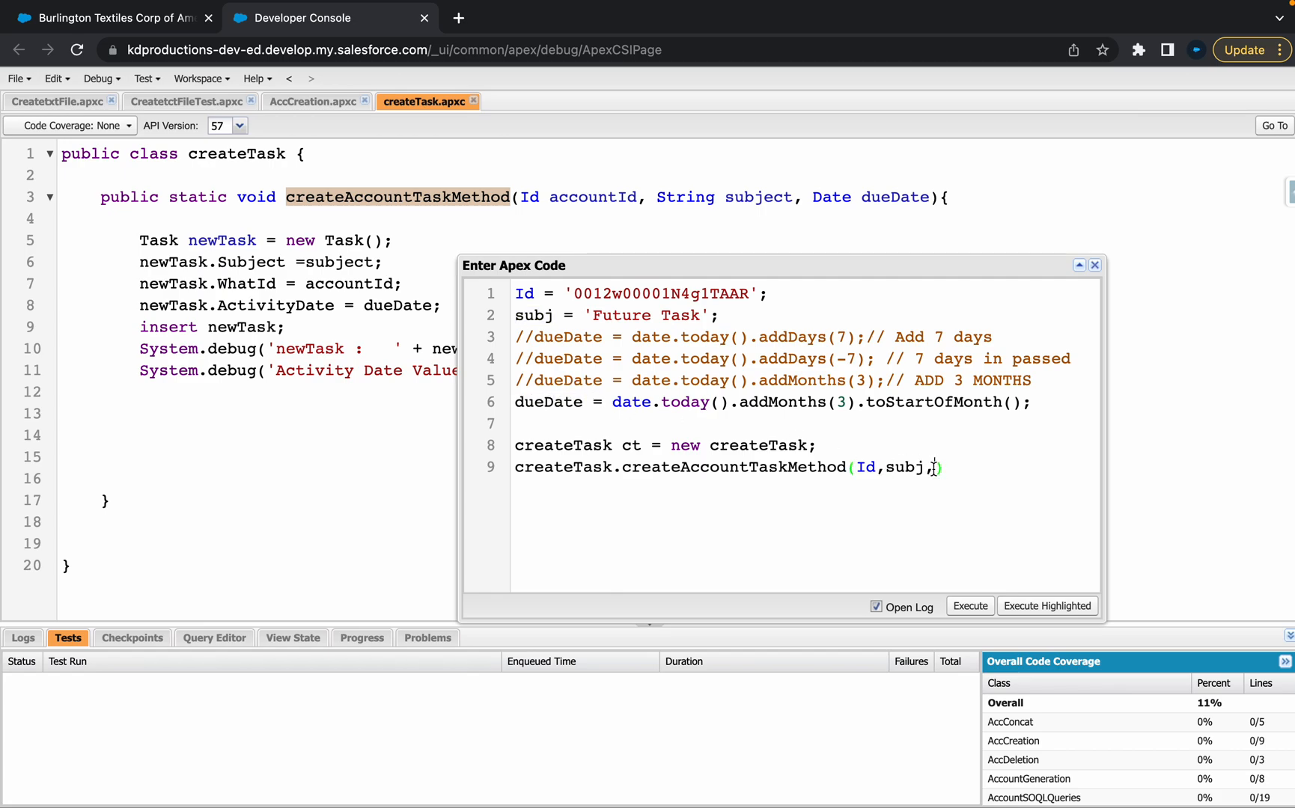
type("dueDate)")
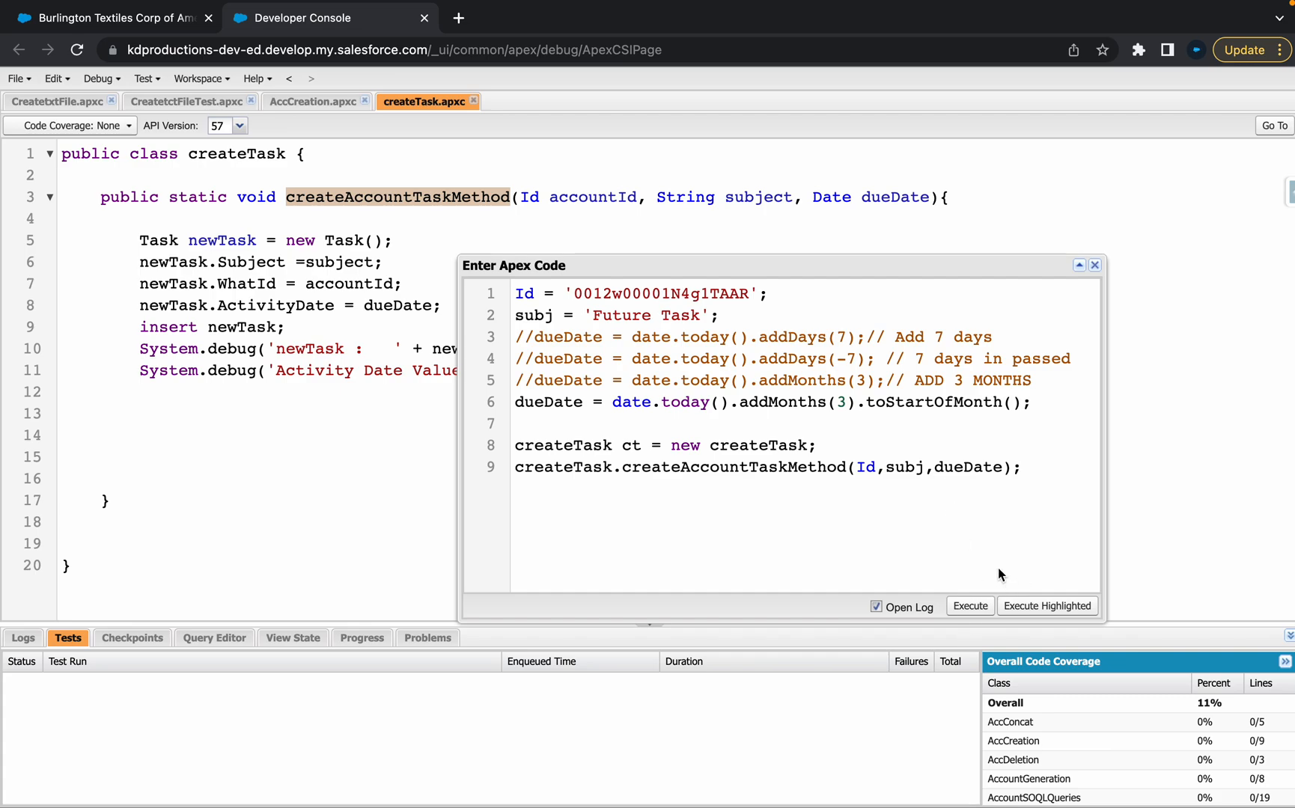
Execute the script, dismissing the unexpected token and undefined Id errors
left_click(969, 606)
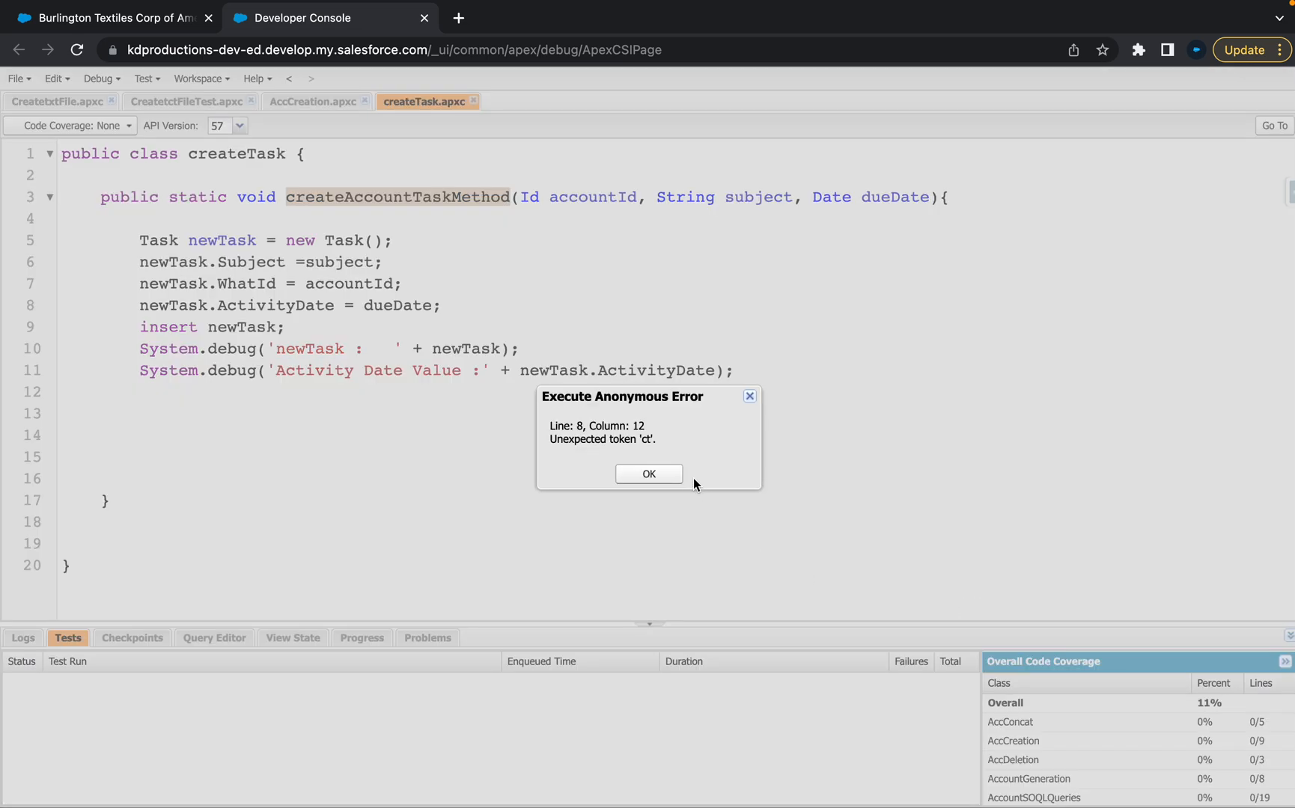
left_click(648, 473)
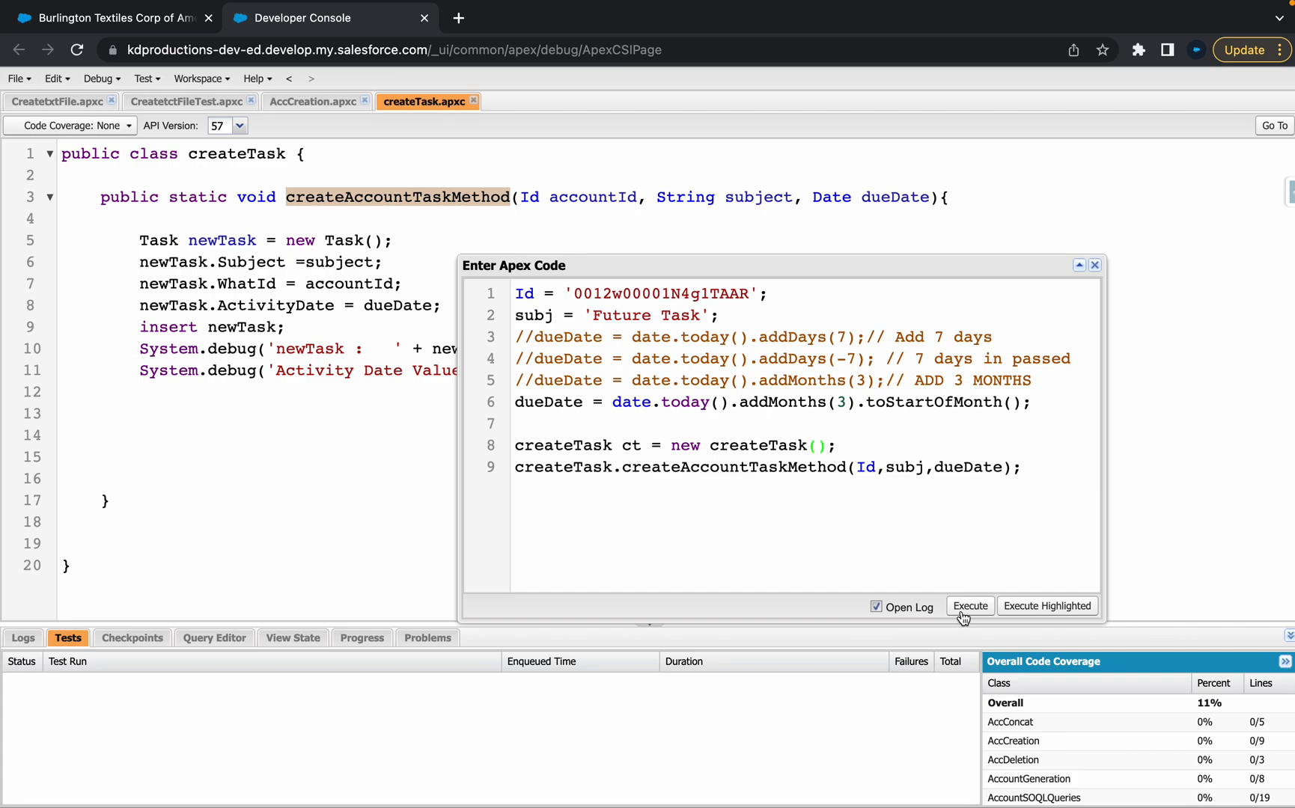
left_click(969, 606)
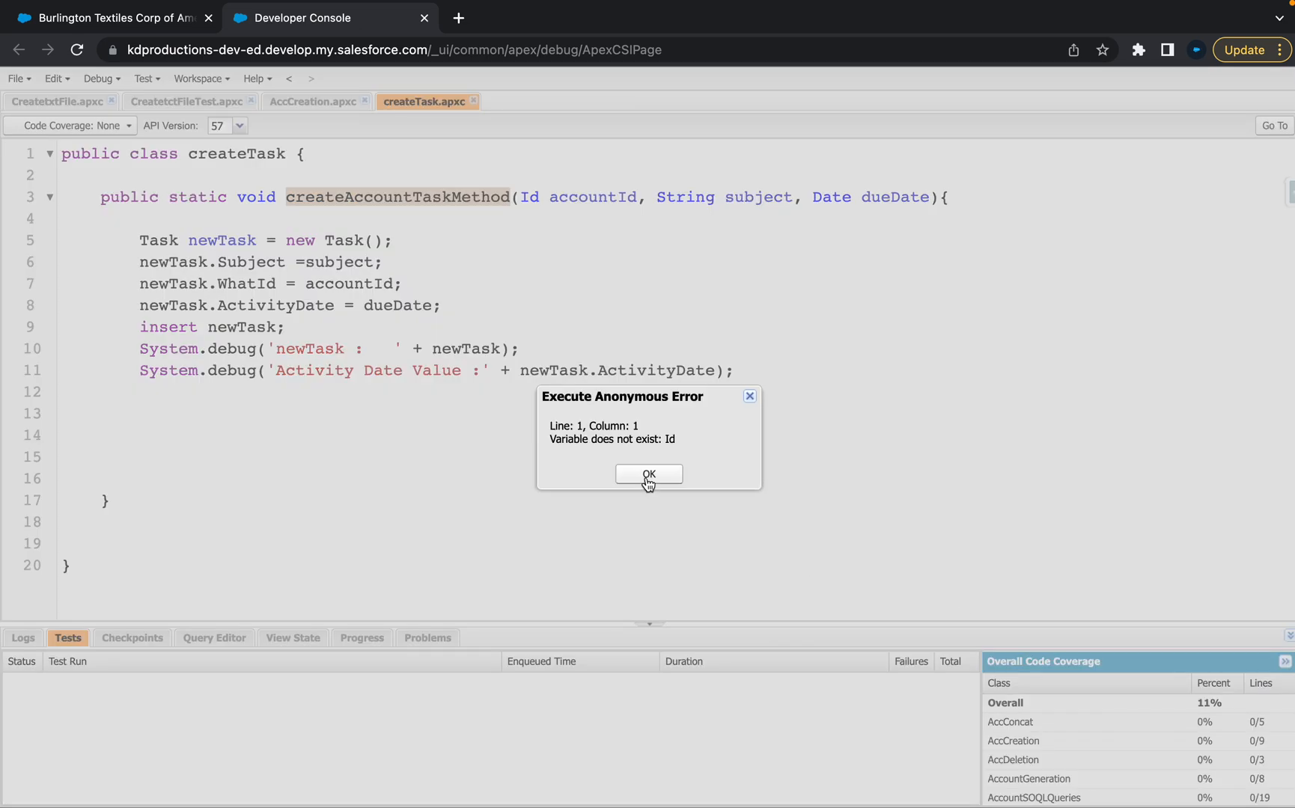
left_click(648, 474)
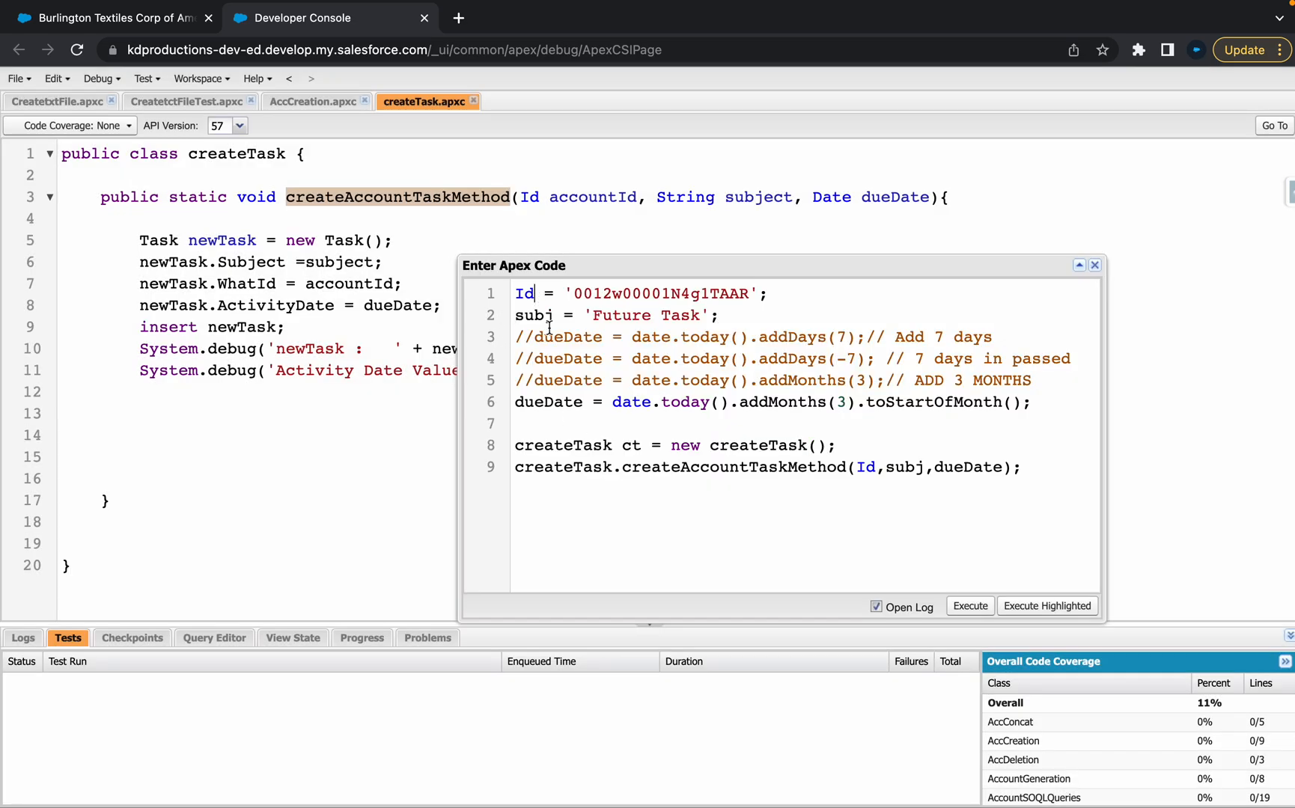
Rename the Id variable to myId and declare subj as a String
left_click(544, 294)
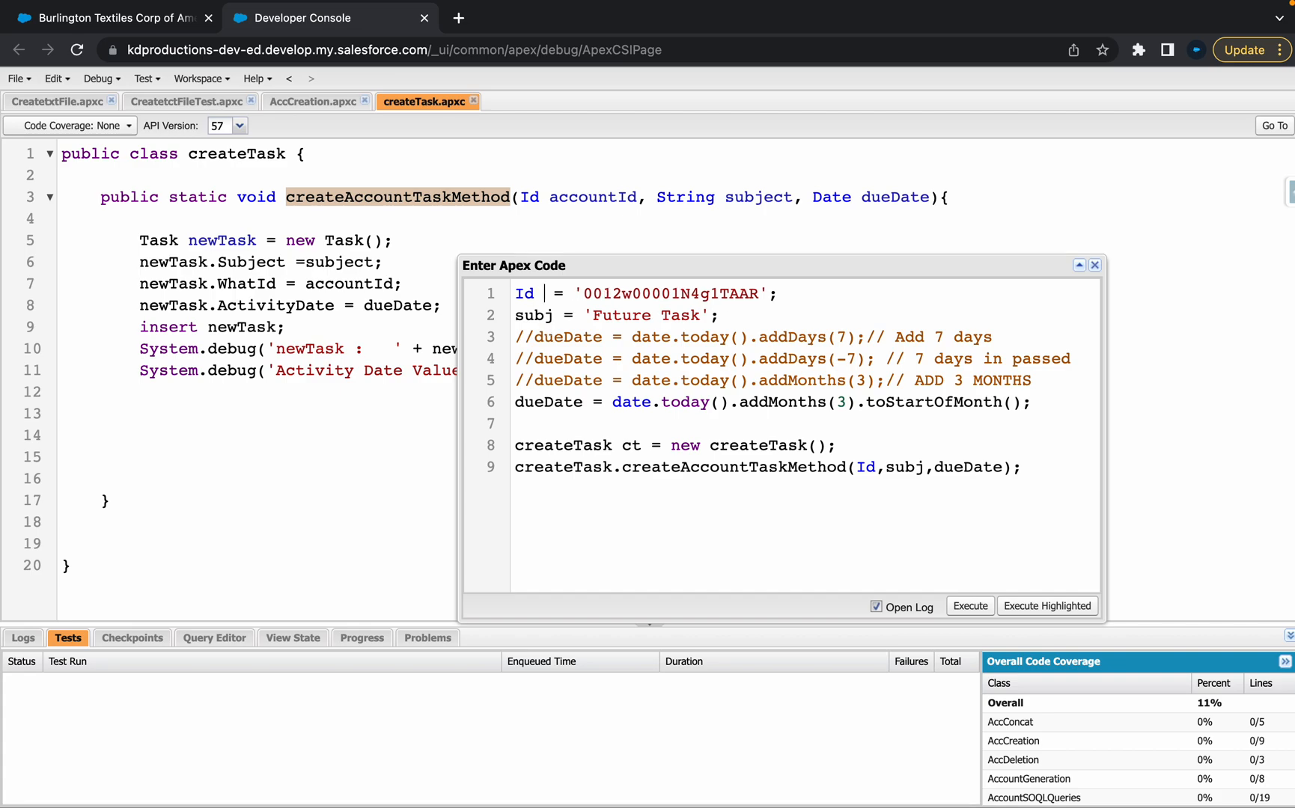
type("myId")
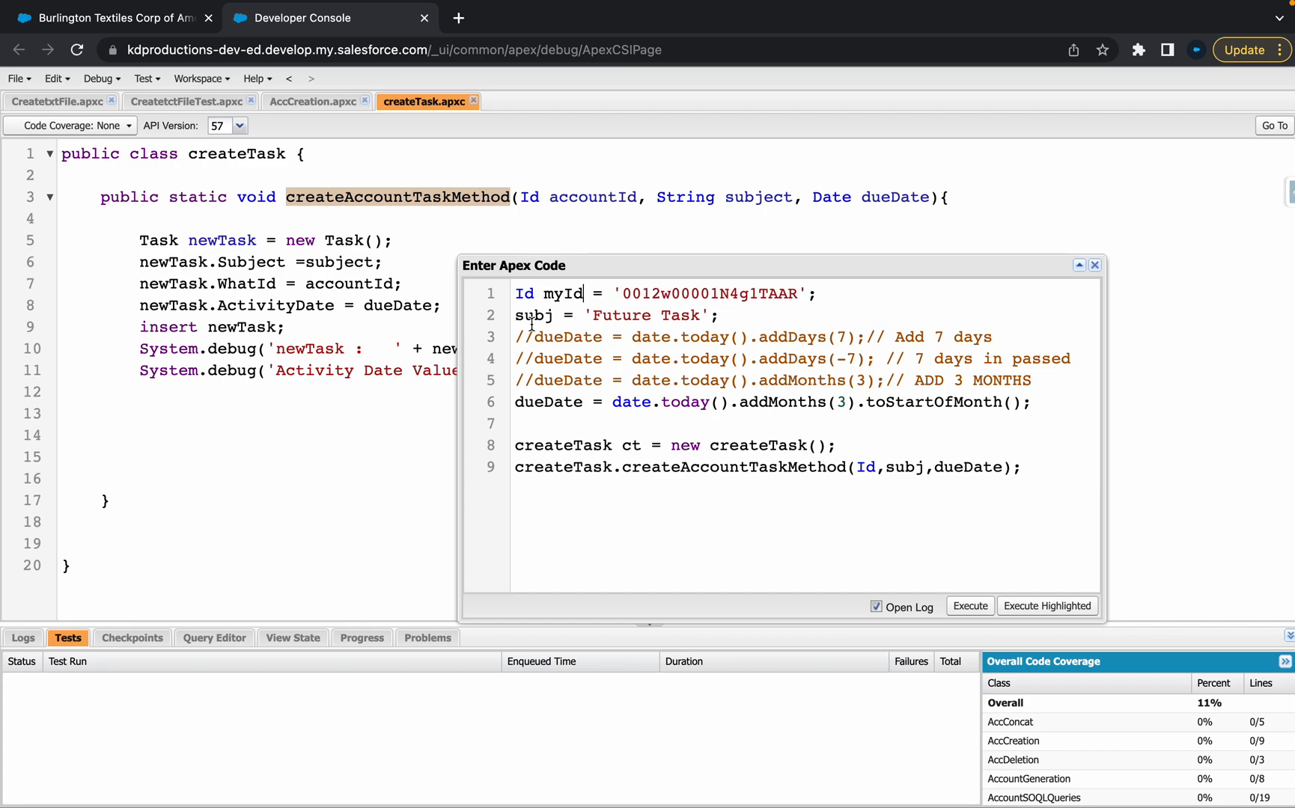
left_click(514, 315)
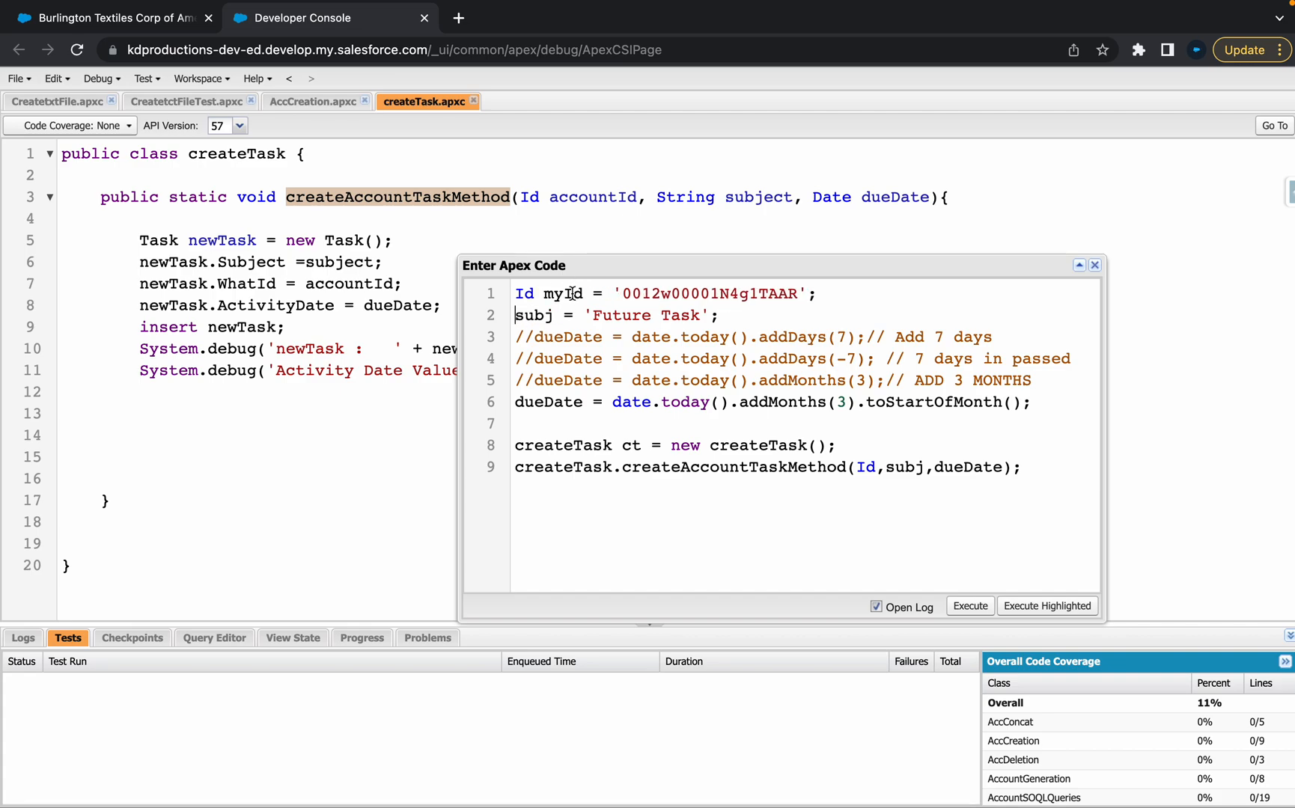
type("String")
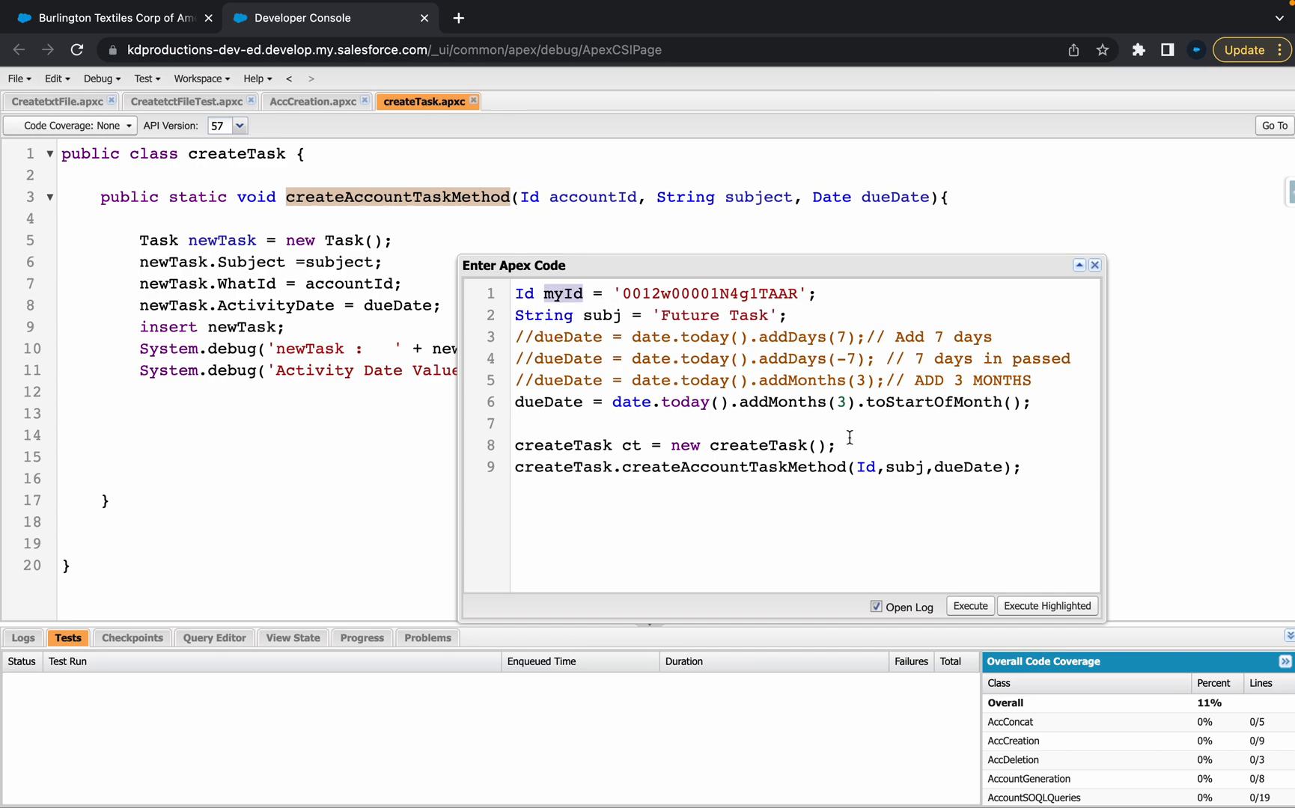
type("myId")
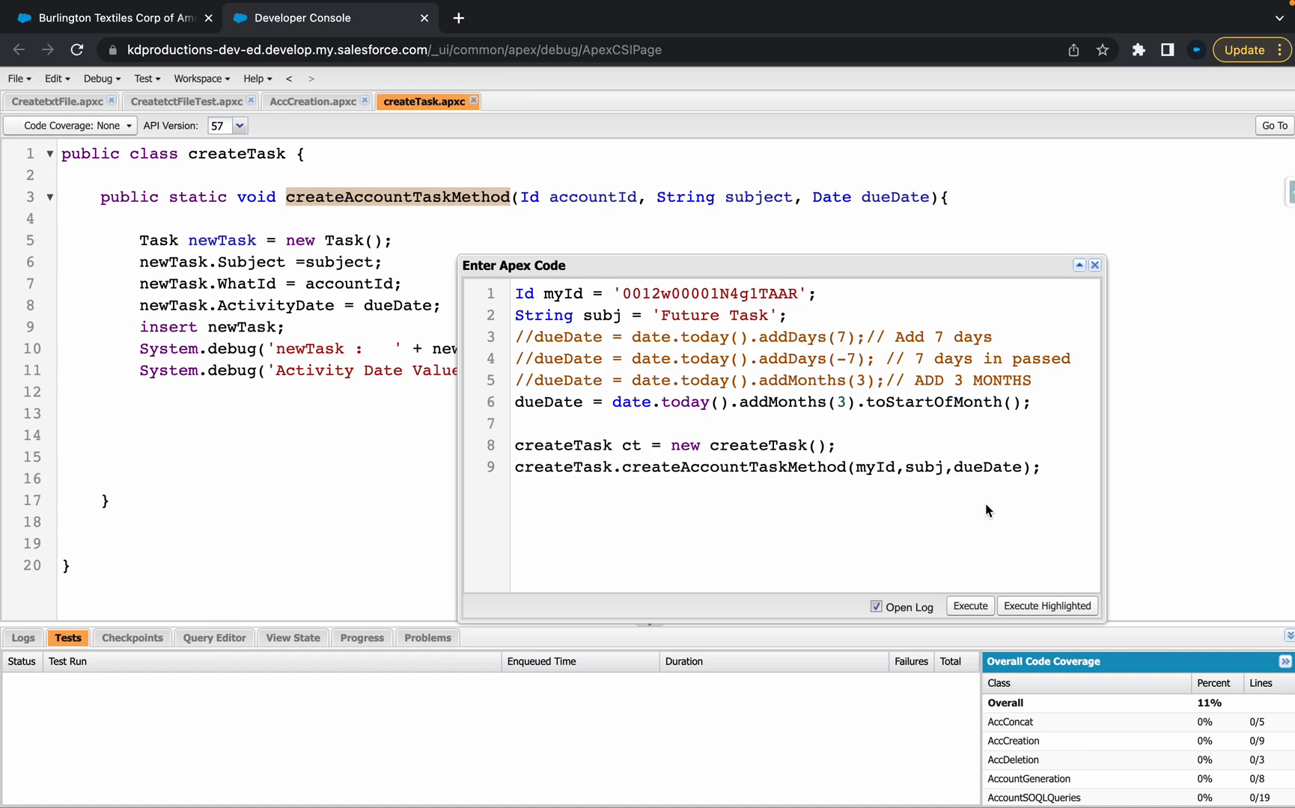
Re-execute, dismiss the undefined dueDate error, and type dueDate as Date
left_click(969, 607)
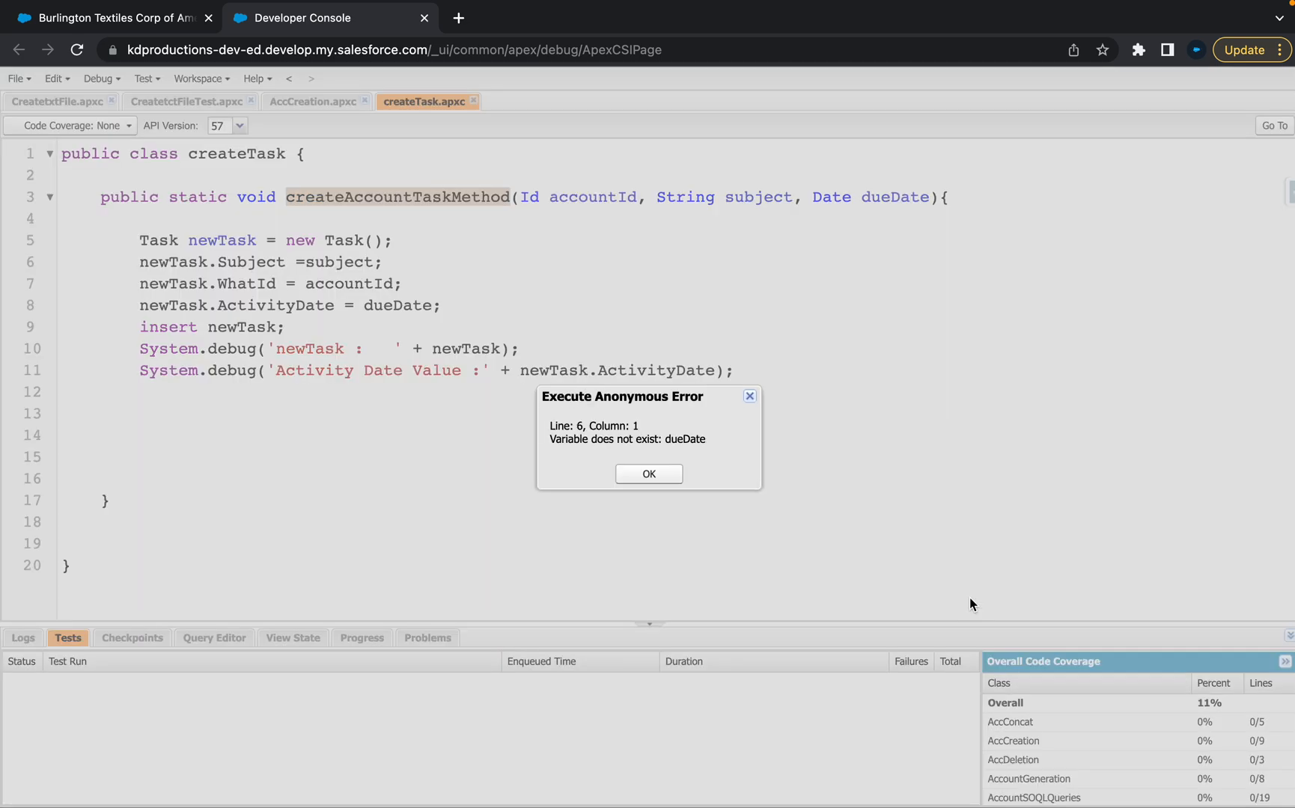
left_click(648, 474)
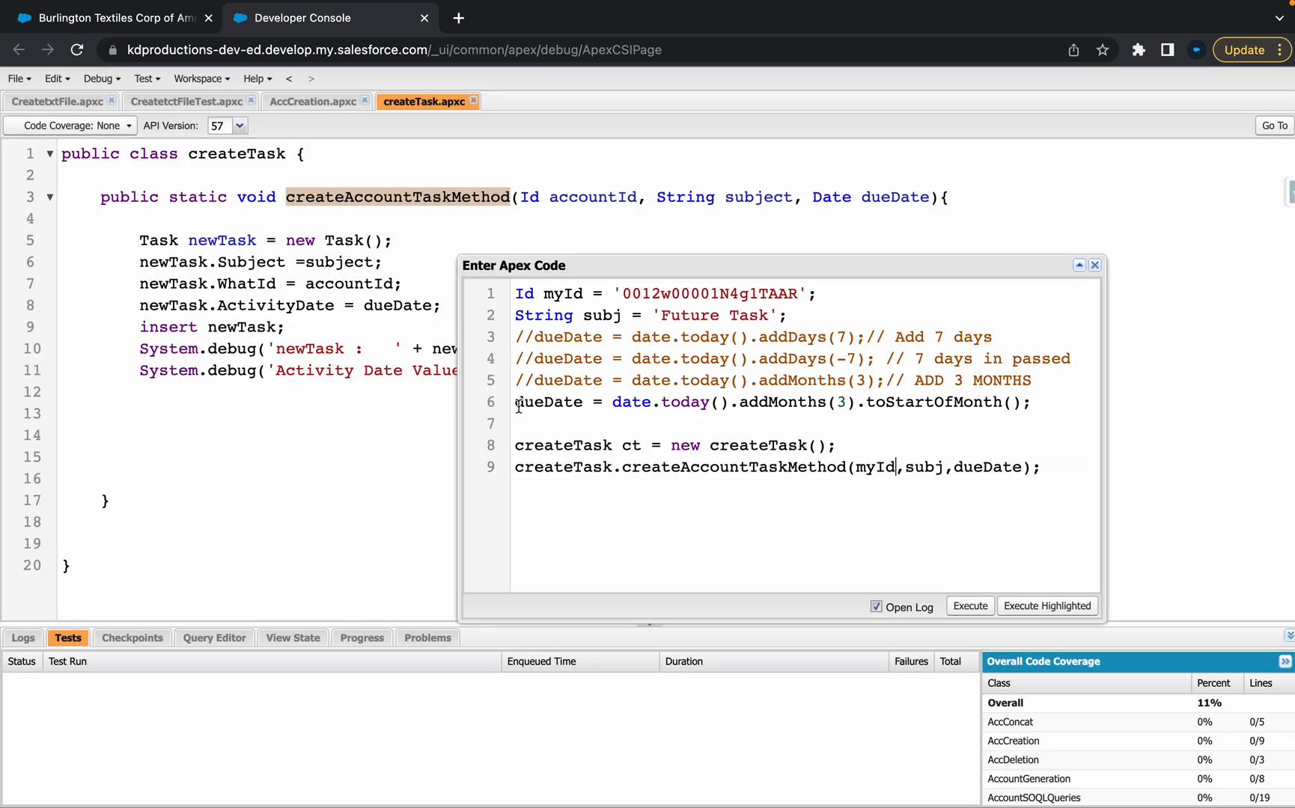
type("Date")
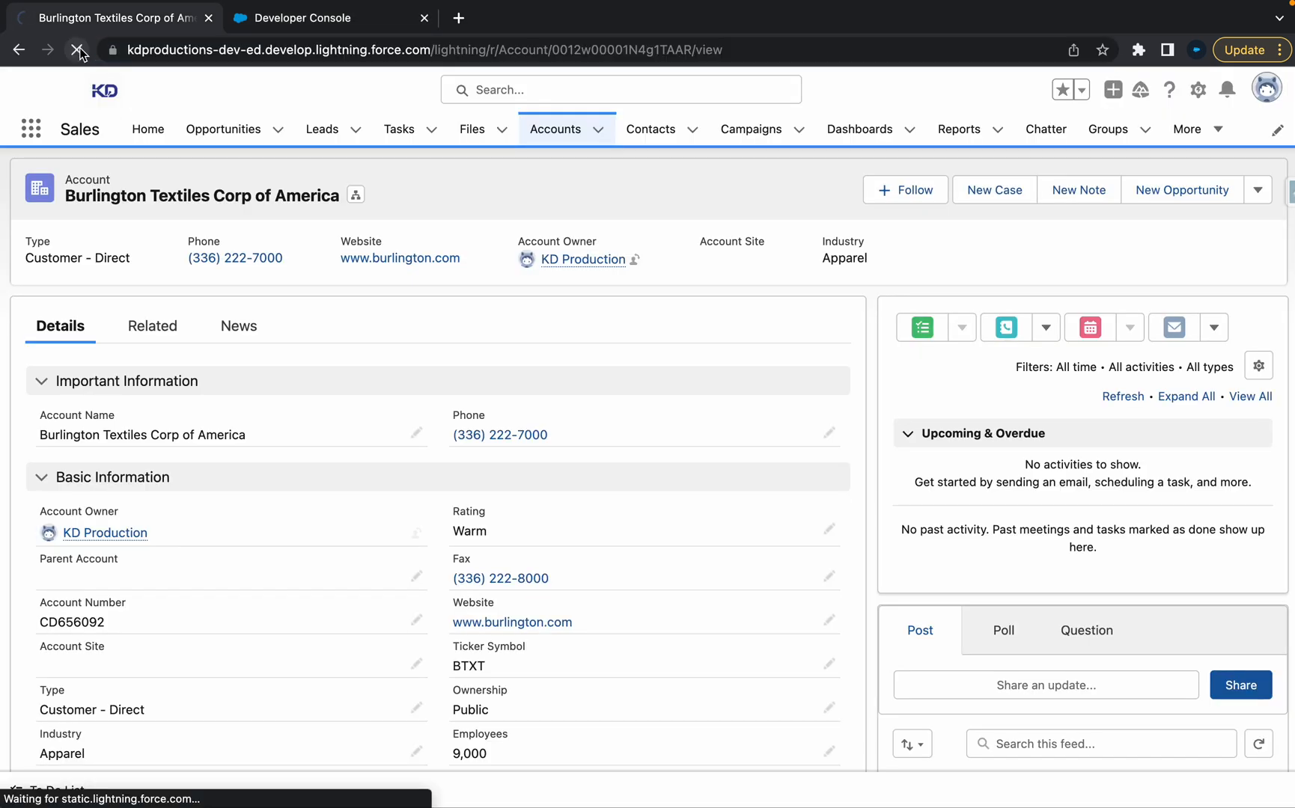
Check the execution log, then open the account's Future Task record due 1/6/2023
left_click(304, 18)
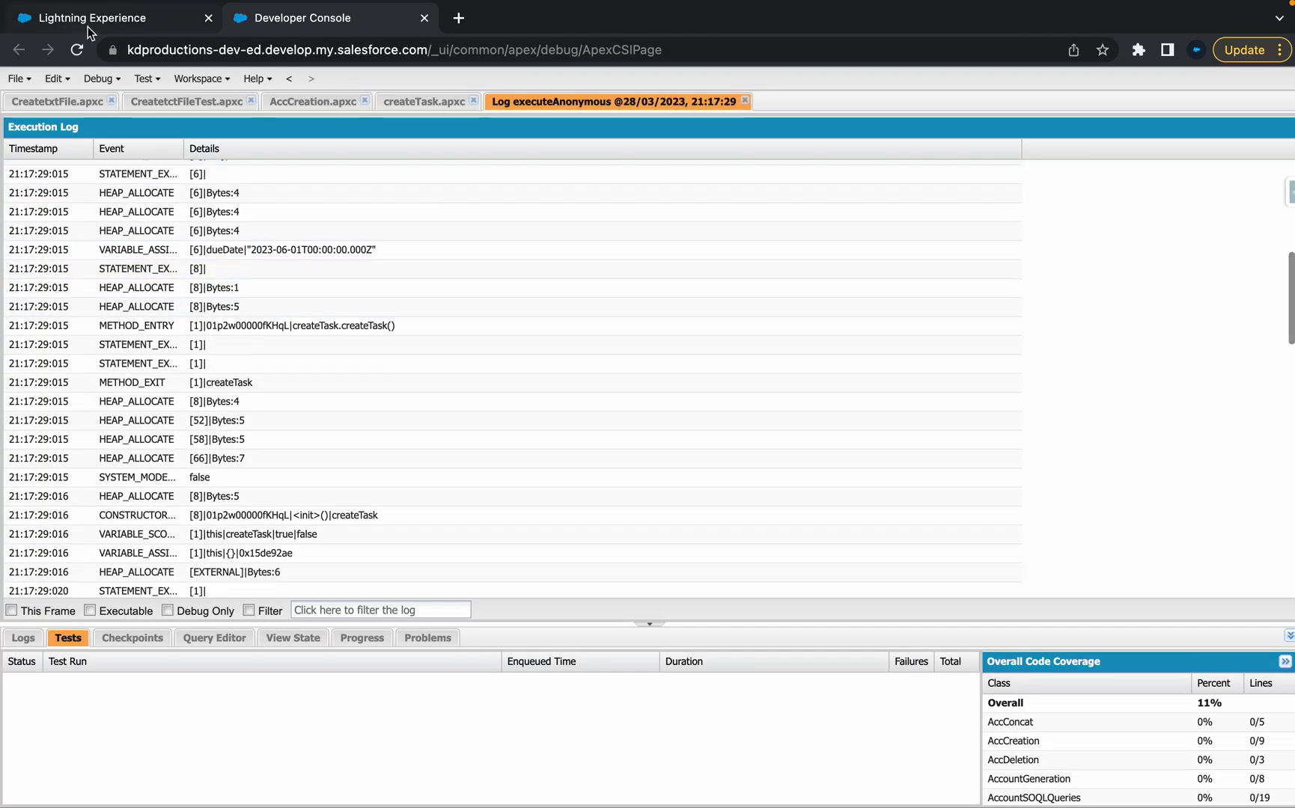
left_click(107, 18)
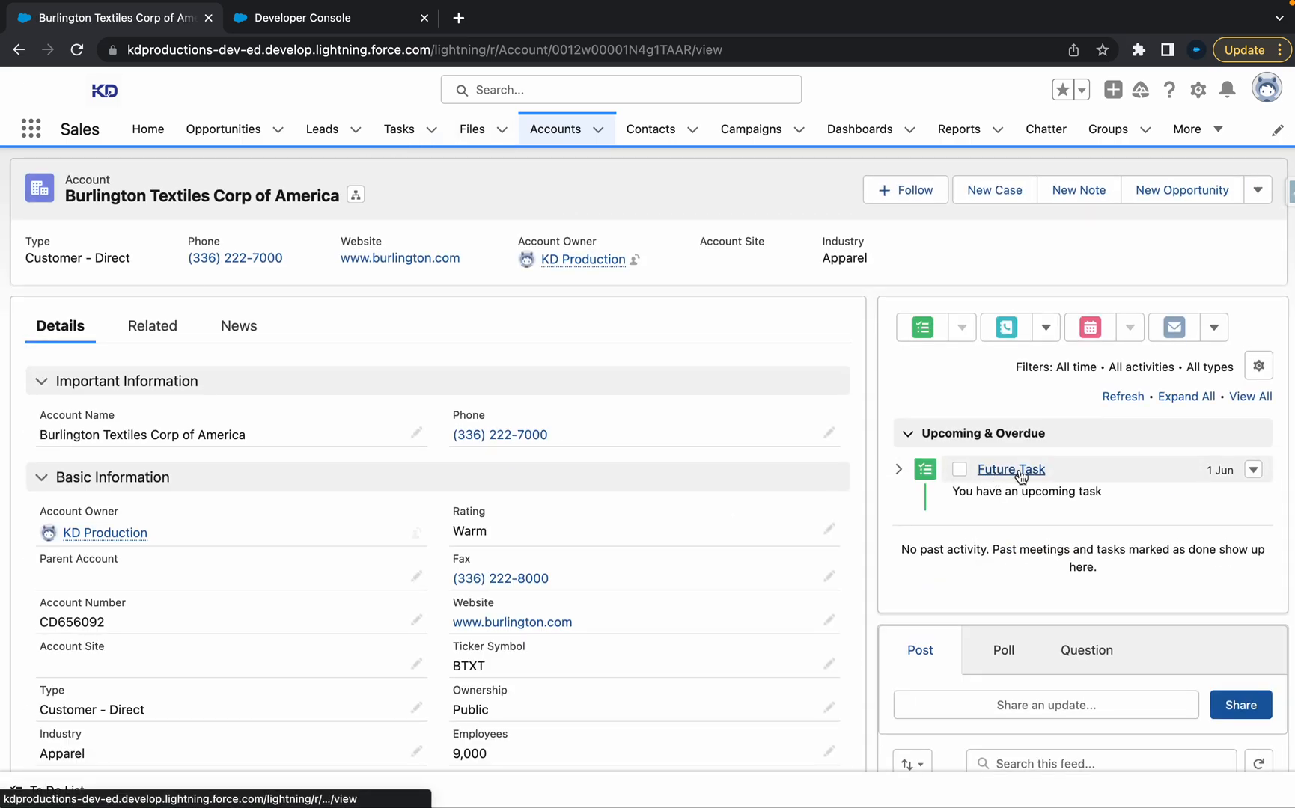
mouse_move(1009, 469)
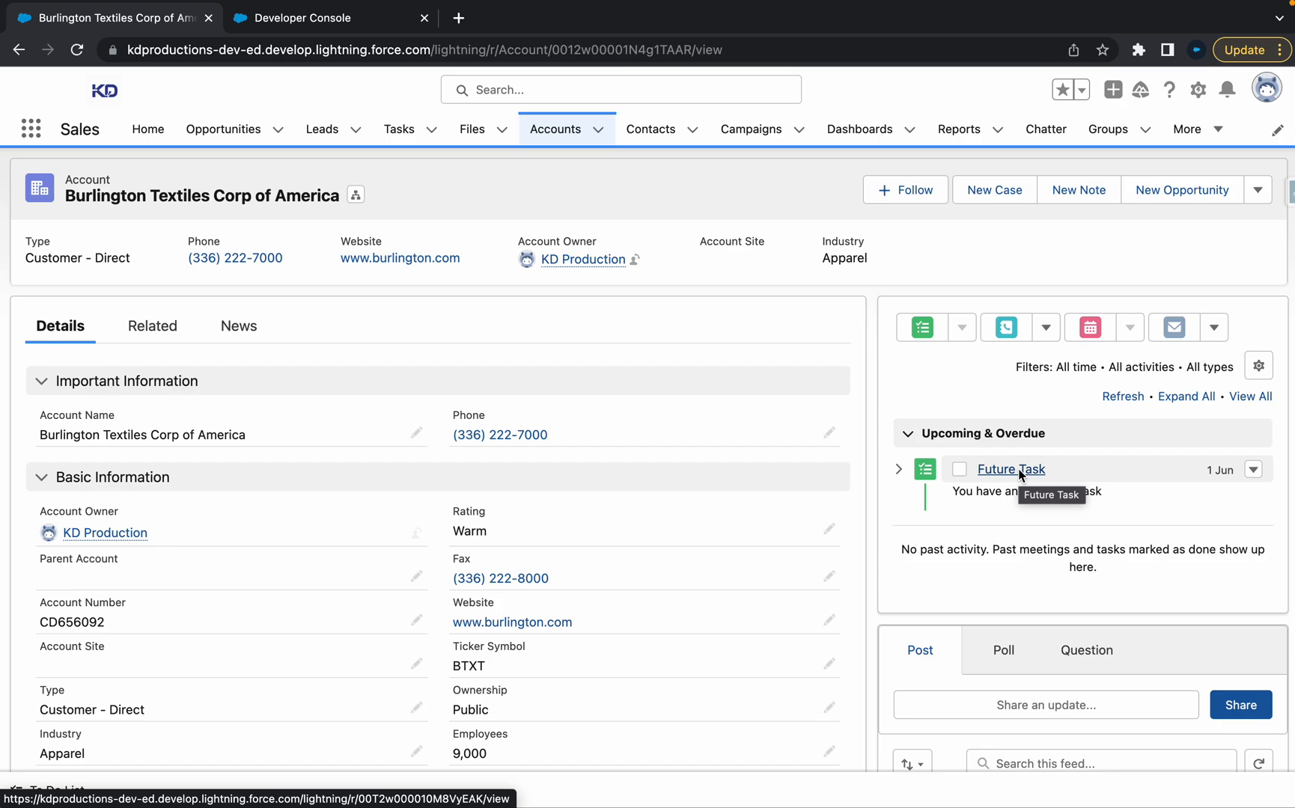
left_click(1009, 469)
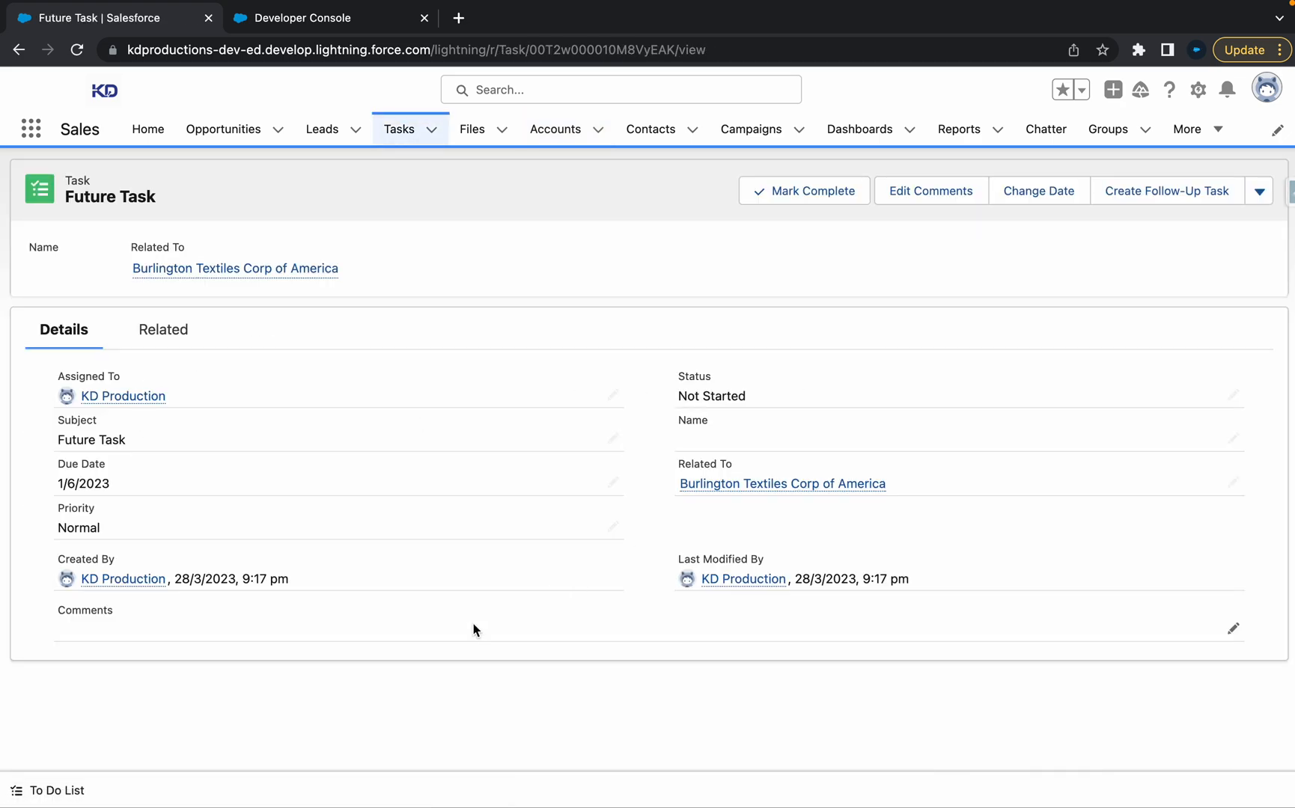
mouse_move(72, 486)
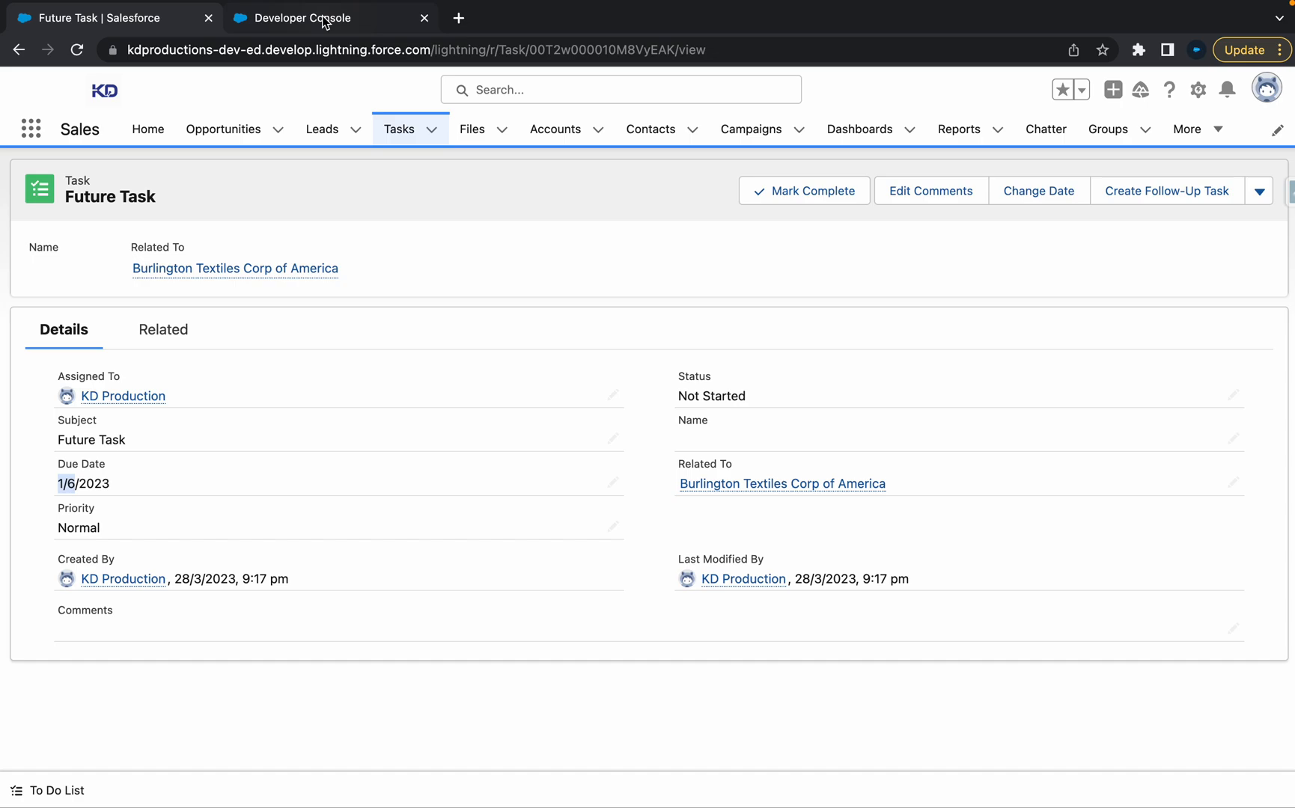
Return to the Developer Console and reopen the anonymous Apex script
left_click(98, 79)
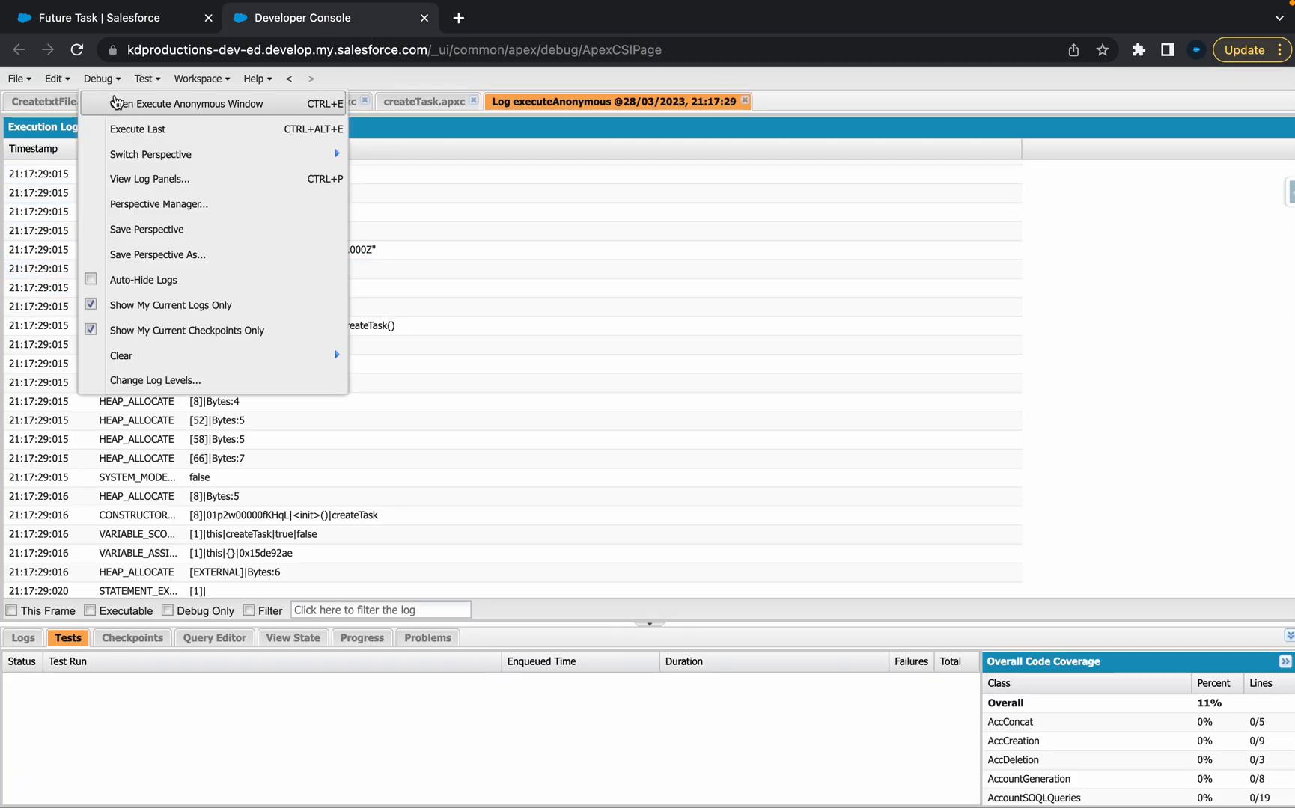
left_click(203, 103)
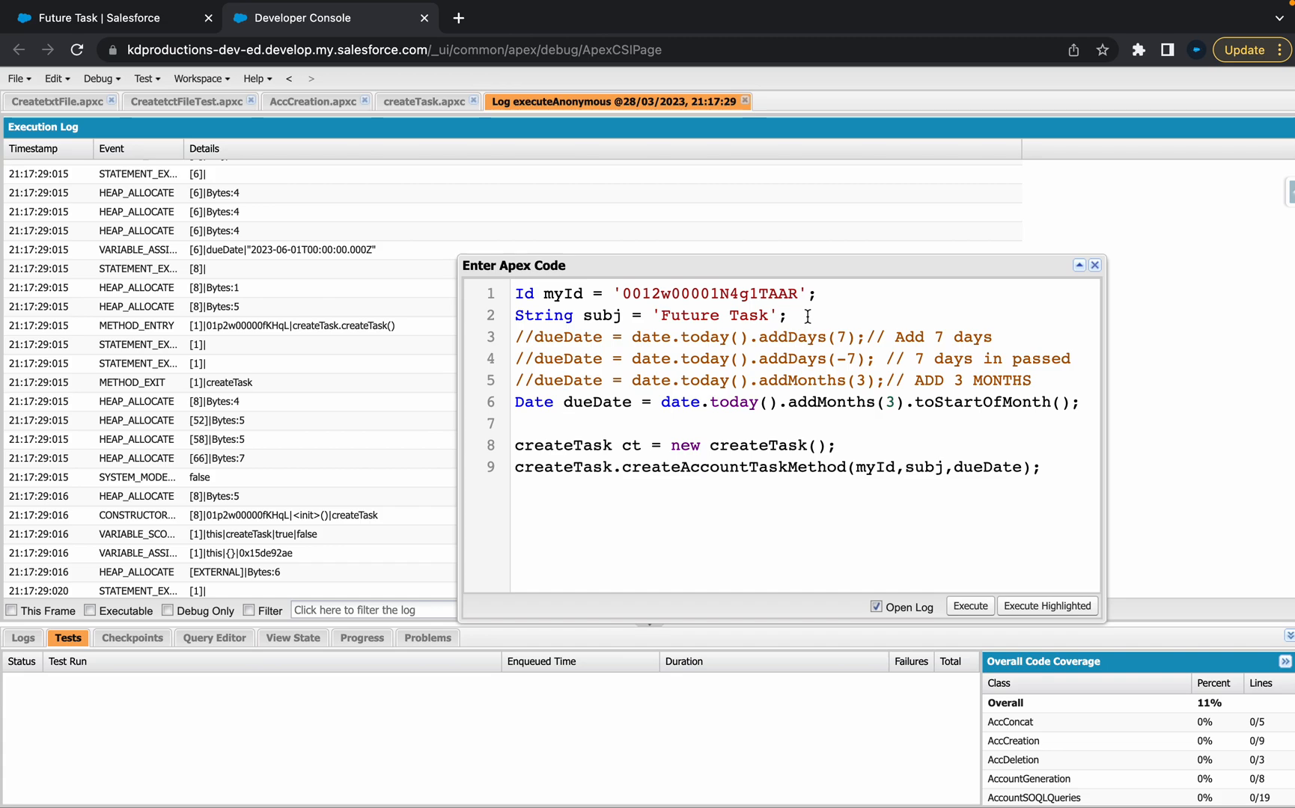
mouse_move(947, 395)
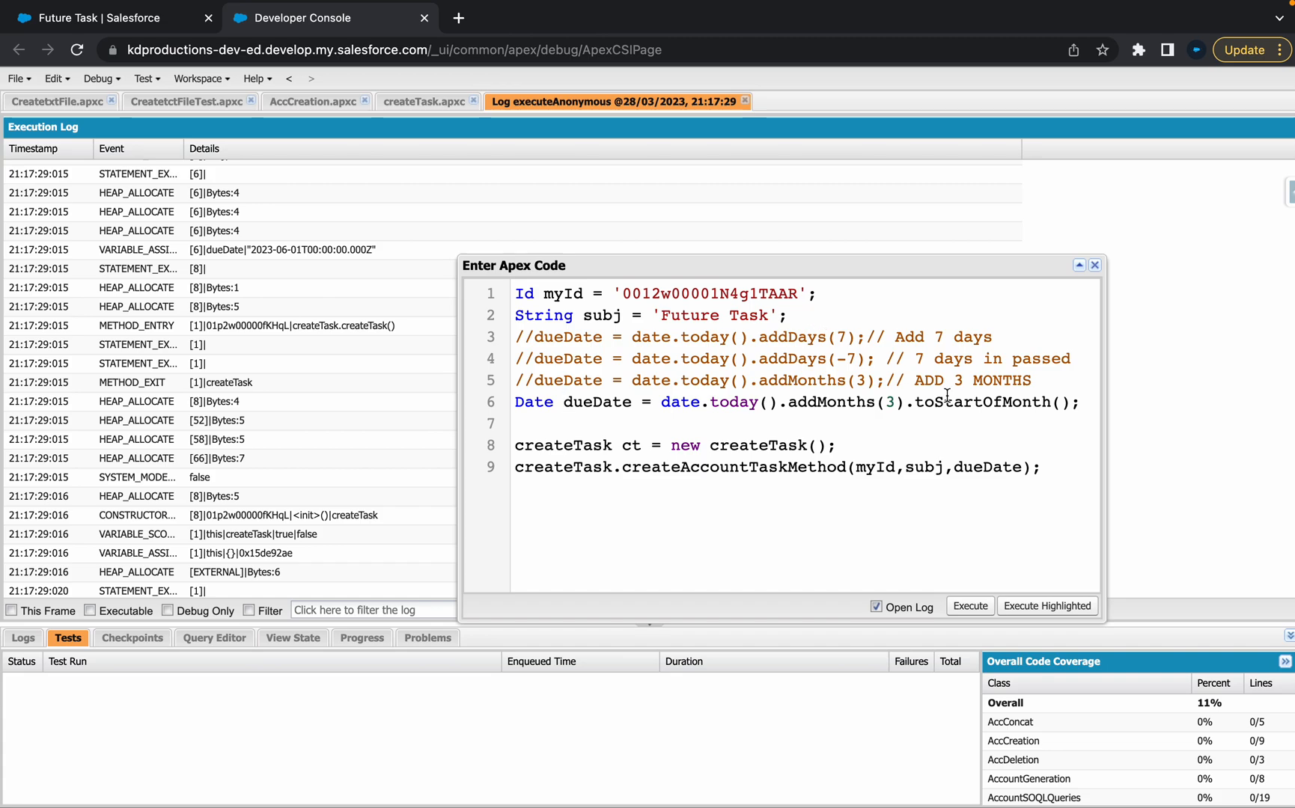